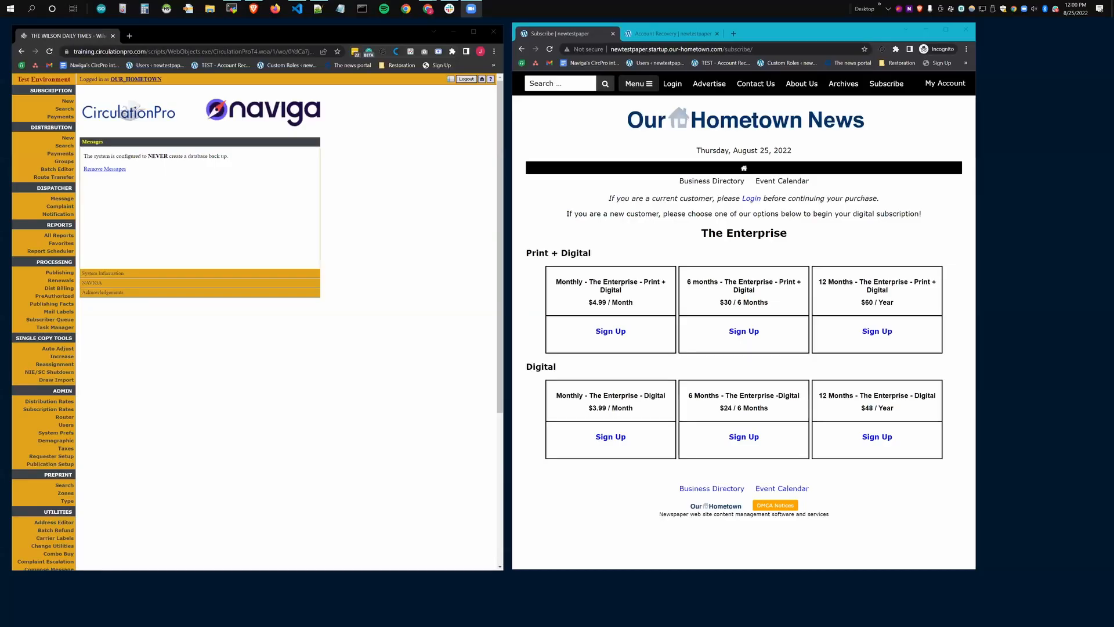
mouse_move(306, 381)
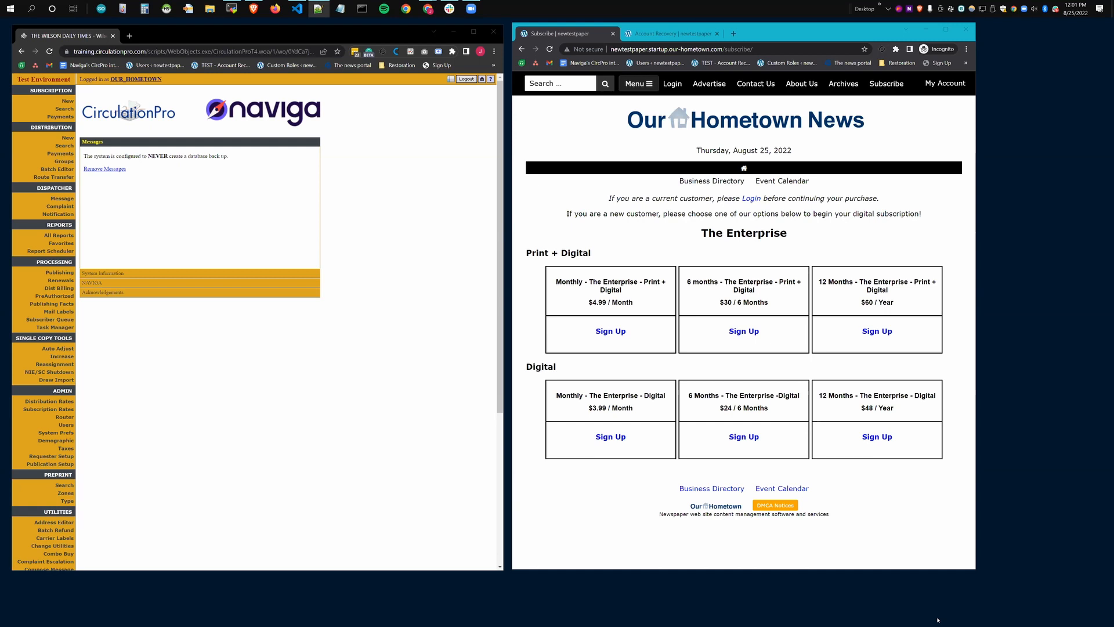
mouse_move(484, 599)
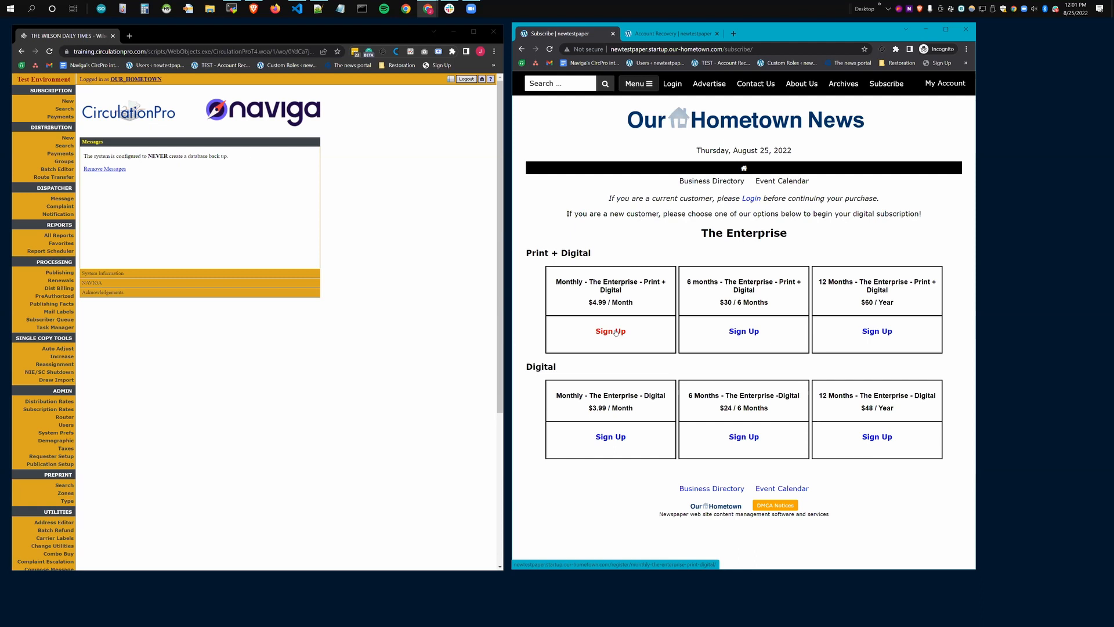
Start the Monthly Print + Digital sign-up and autofill name and street address from saved contacts
left_click(610, 331)
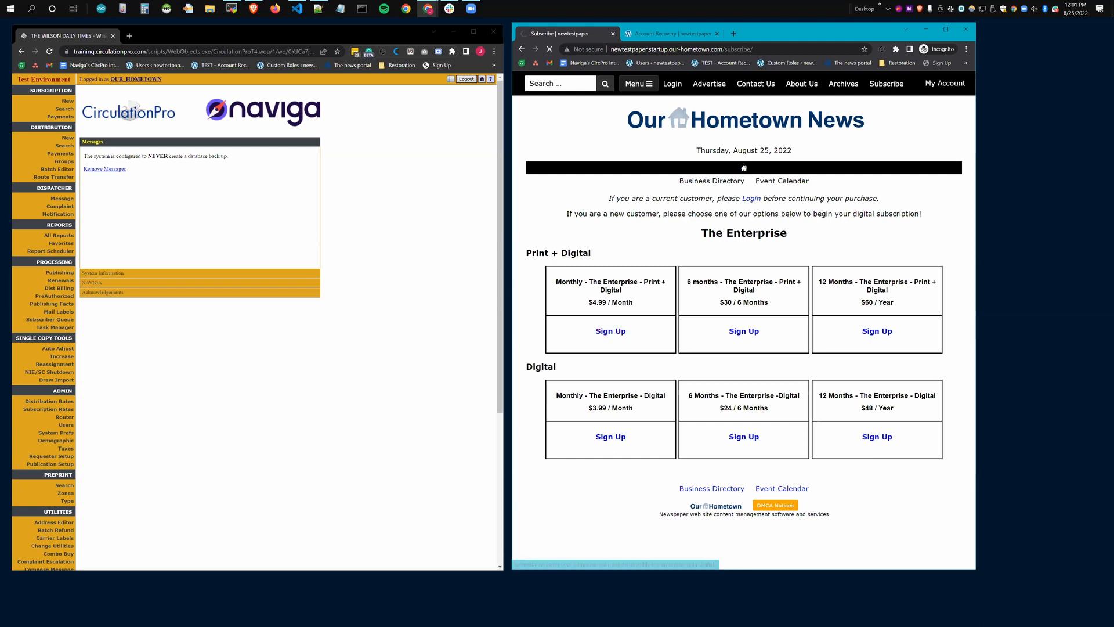
left_click(610, 331)
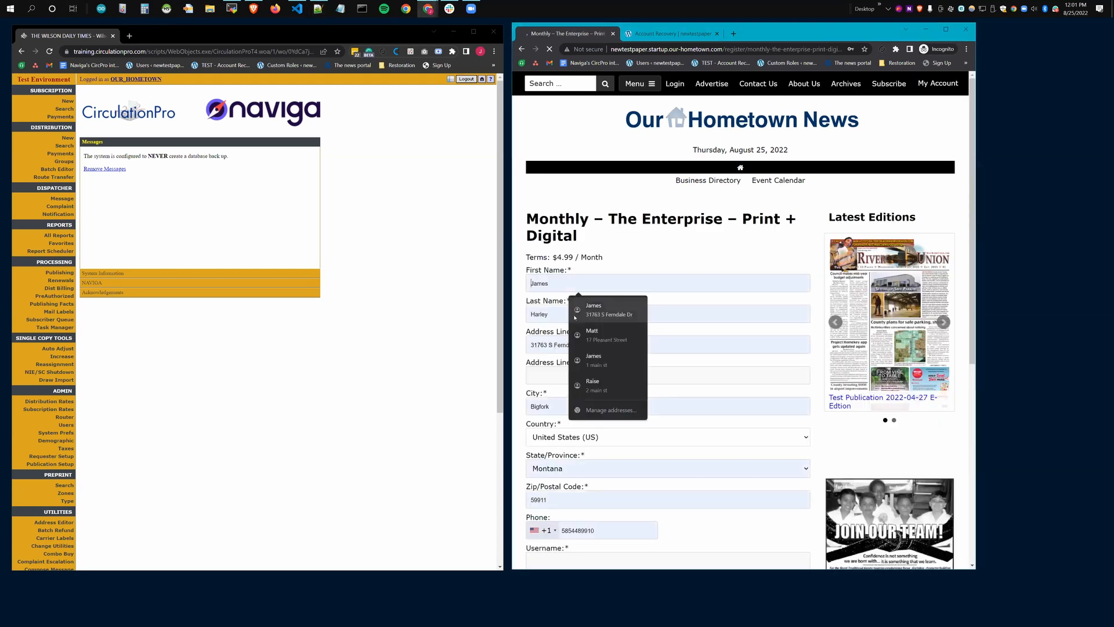
left_click(608, 308)
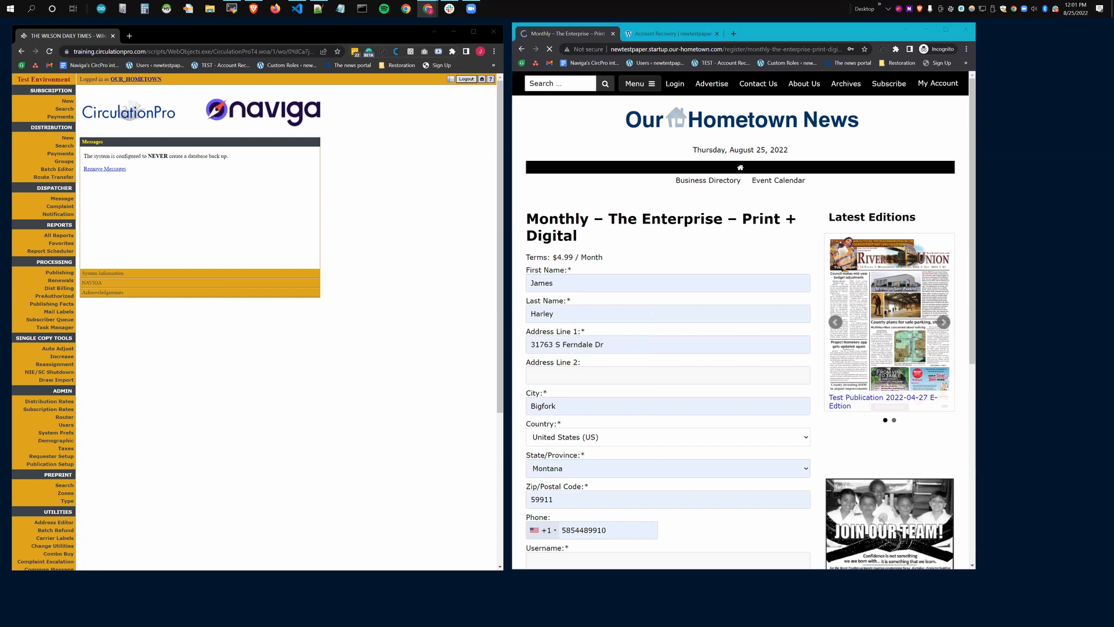
left_click(663, 343)
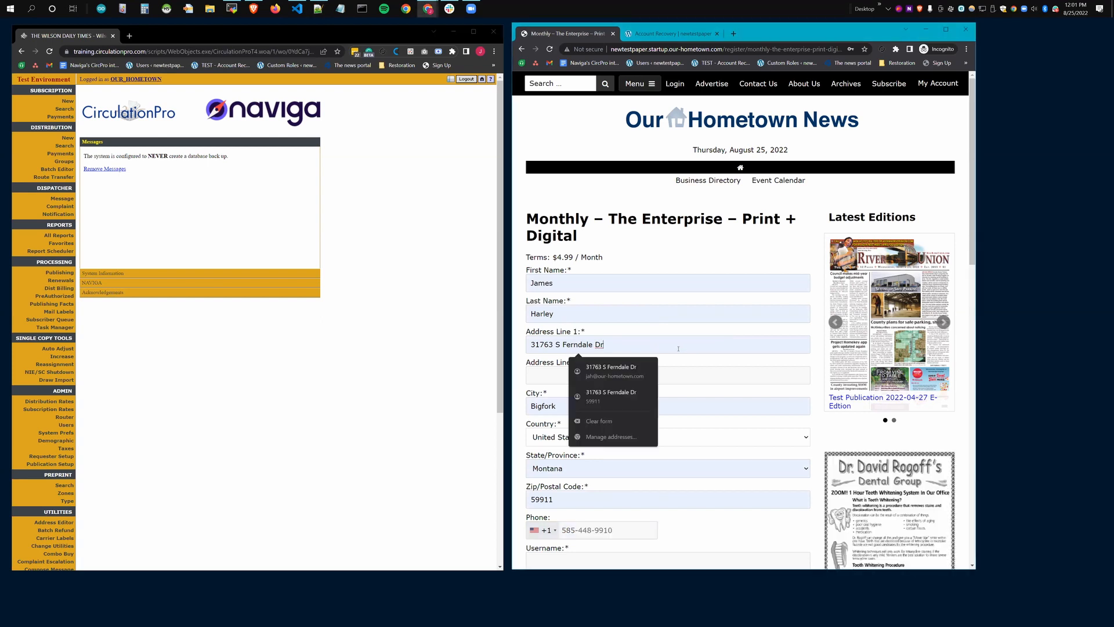
left_click(611, 371)
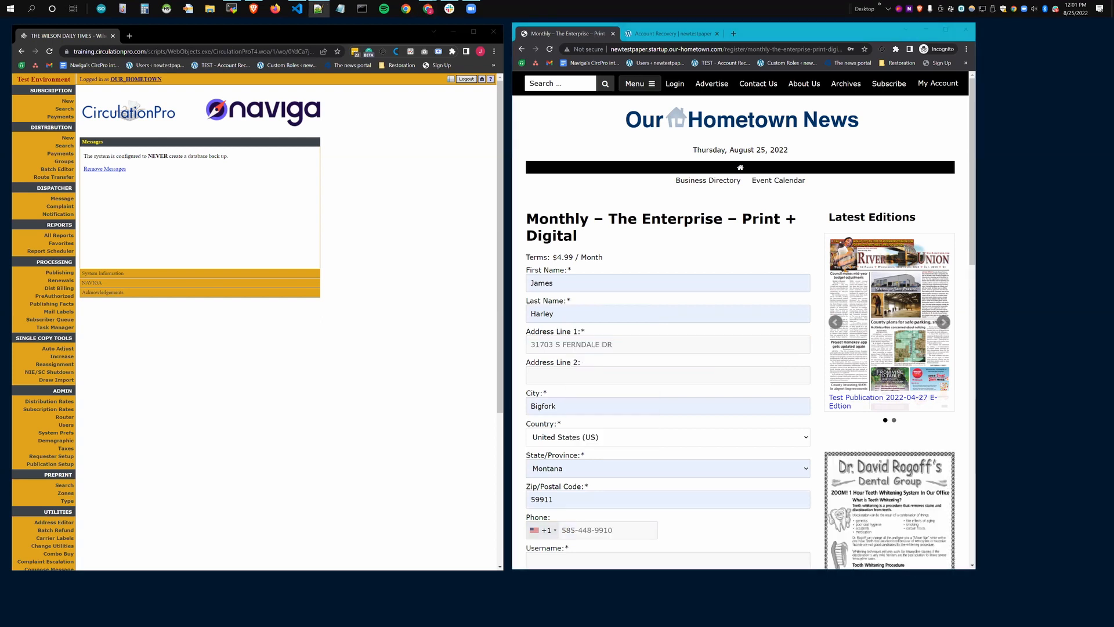
Submit the registration form, reaching the payment page with a $5.49 total
scroll("down", 3)
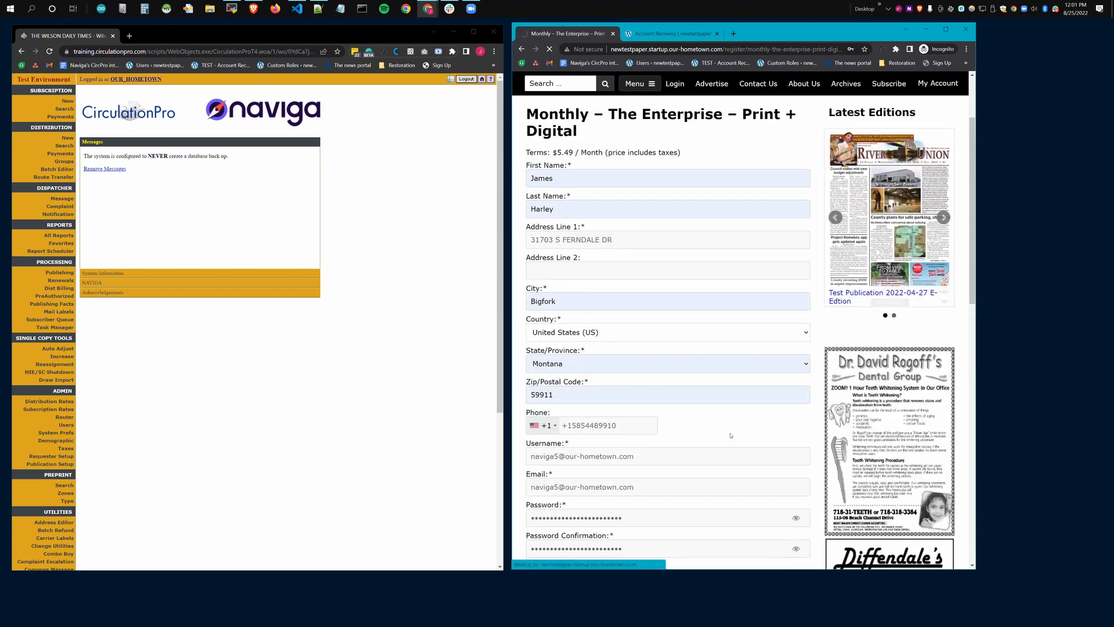
scroll("down", 3)
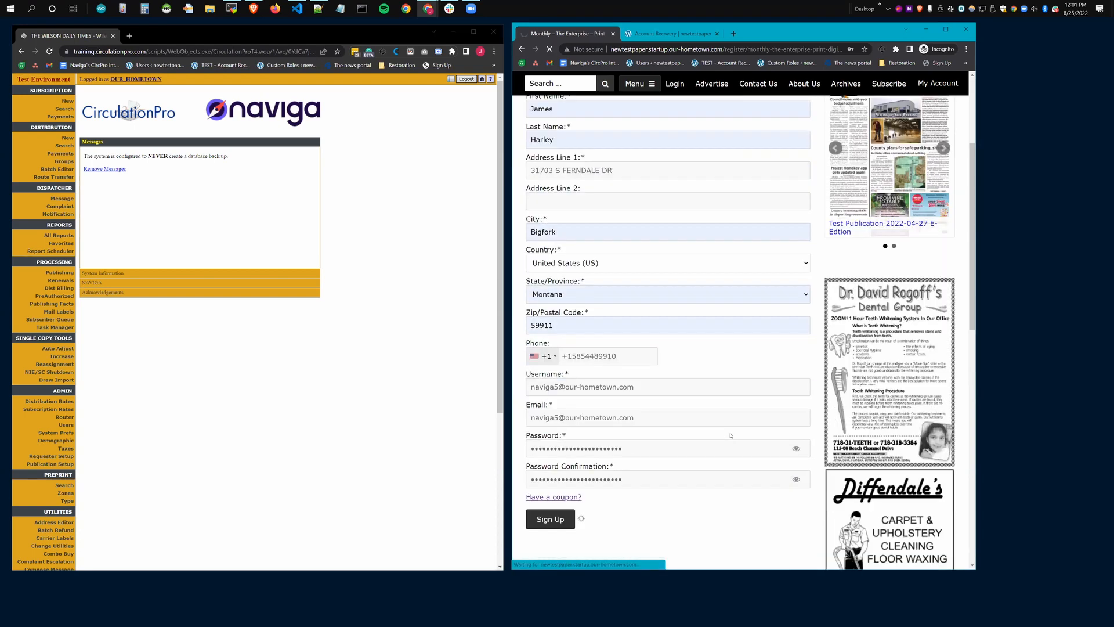
left_click(550, 519)
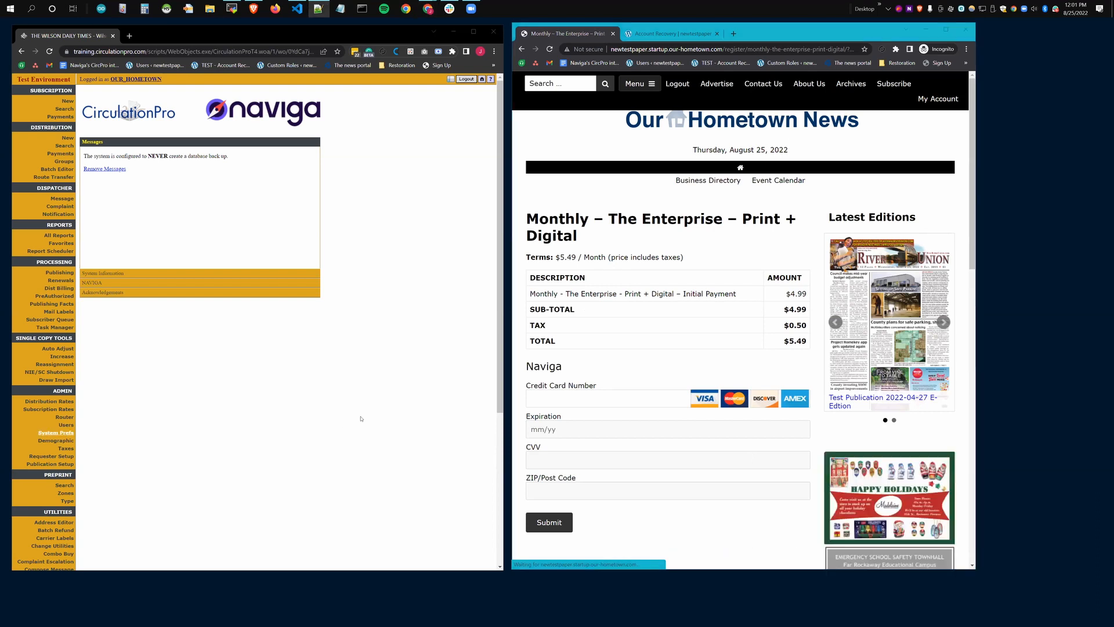
type("4111 1111 1111 1111")
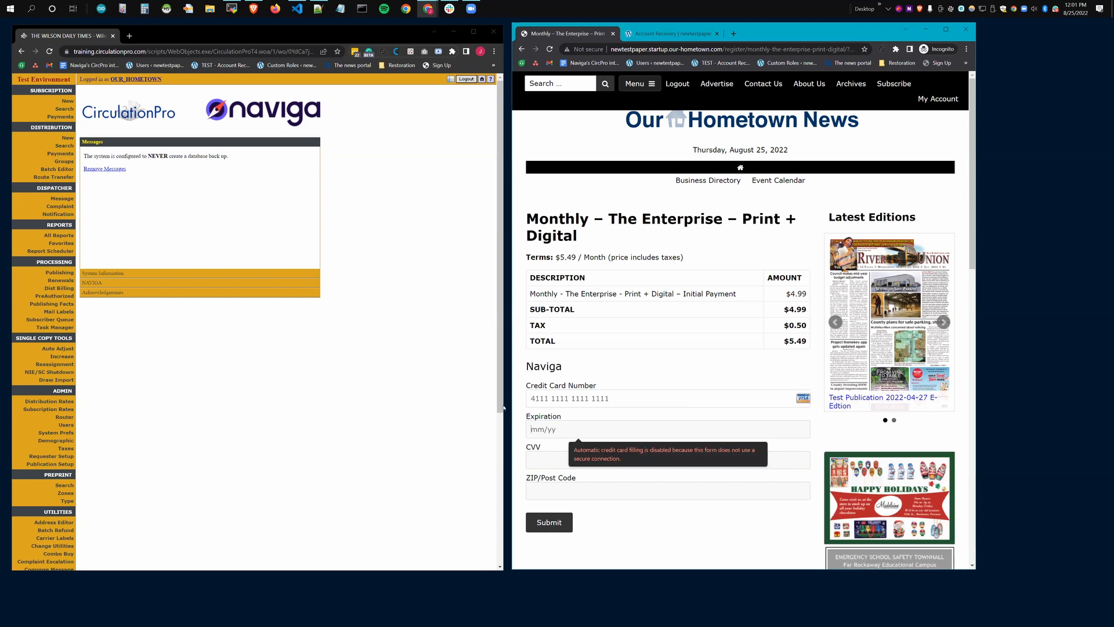
type("5")
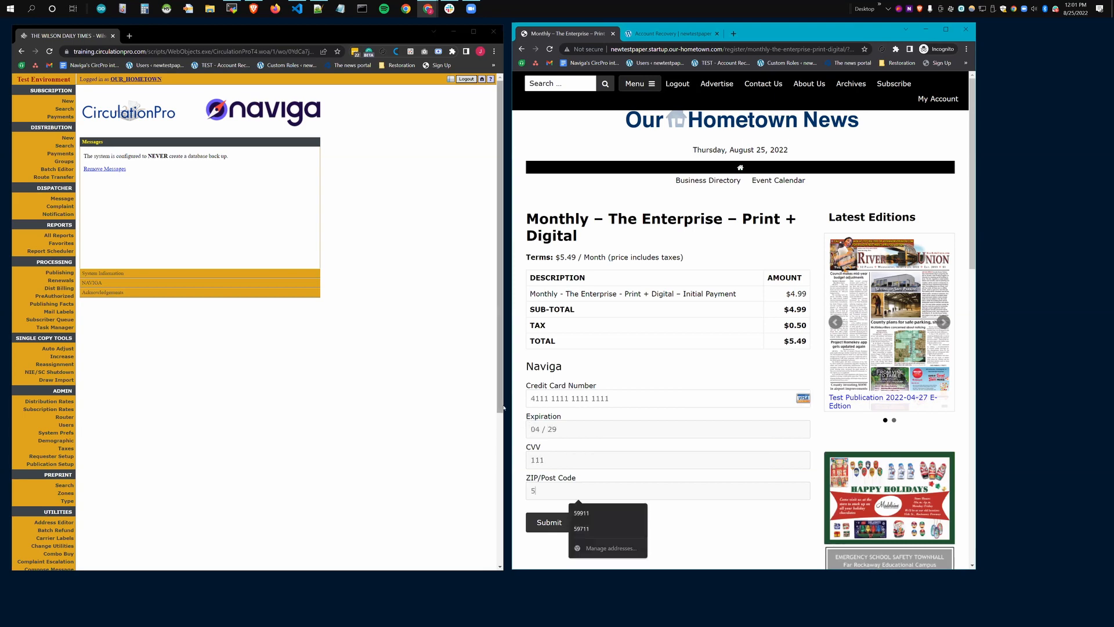
left_click(581, 513)
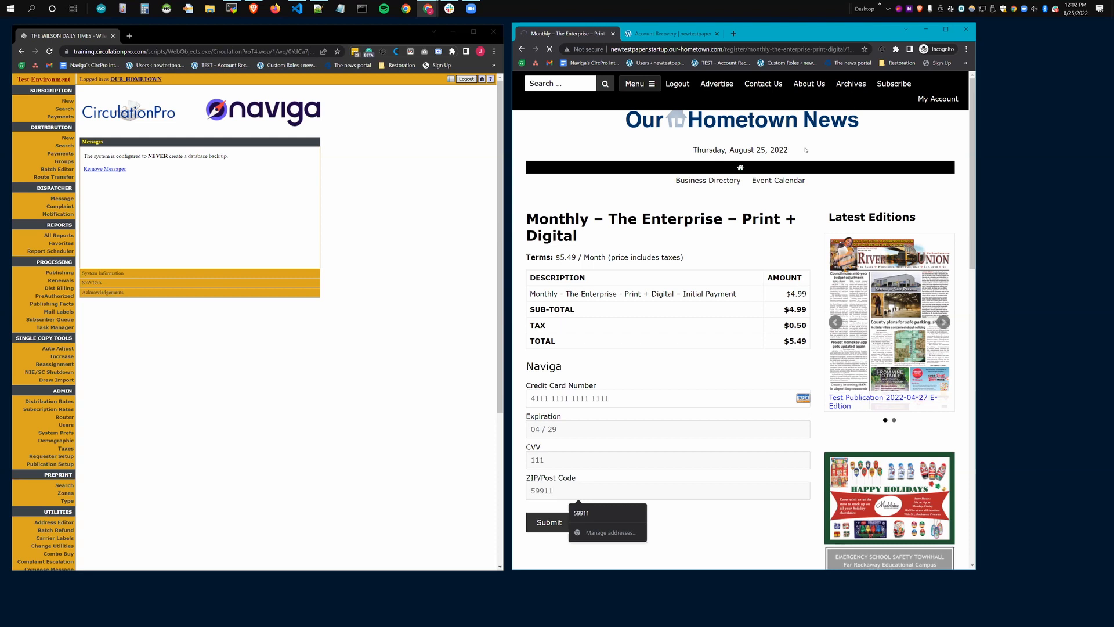
left_click(549, 522)
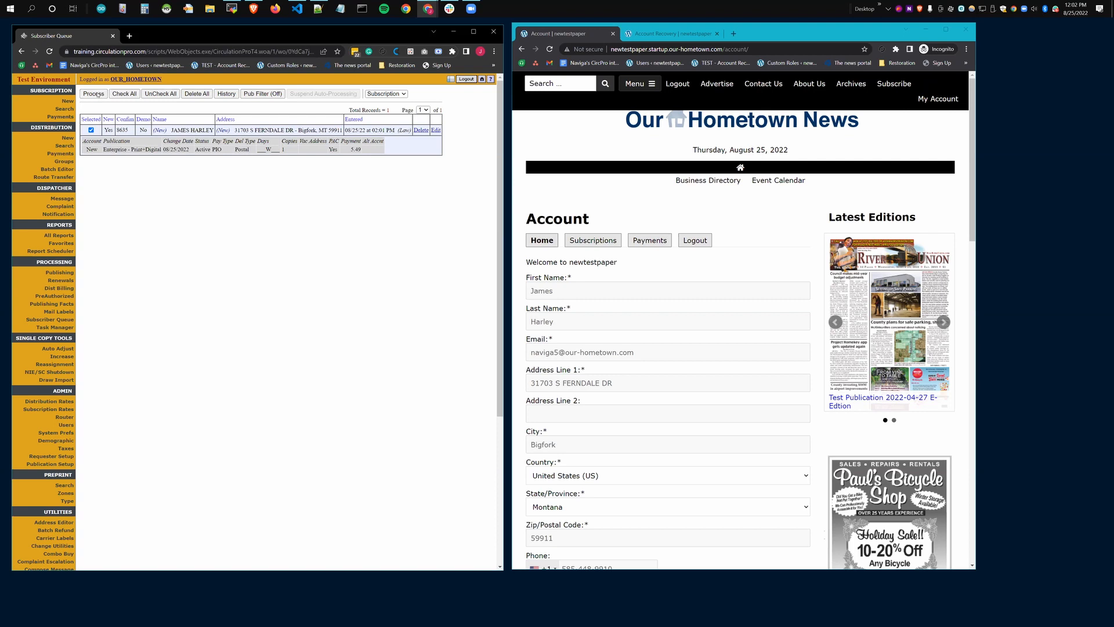
Process the subscriber queue until empty, then bring up the subscriber search
left_click(93, 93)
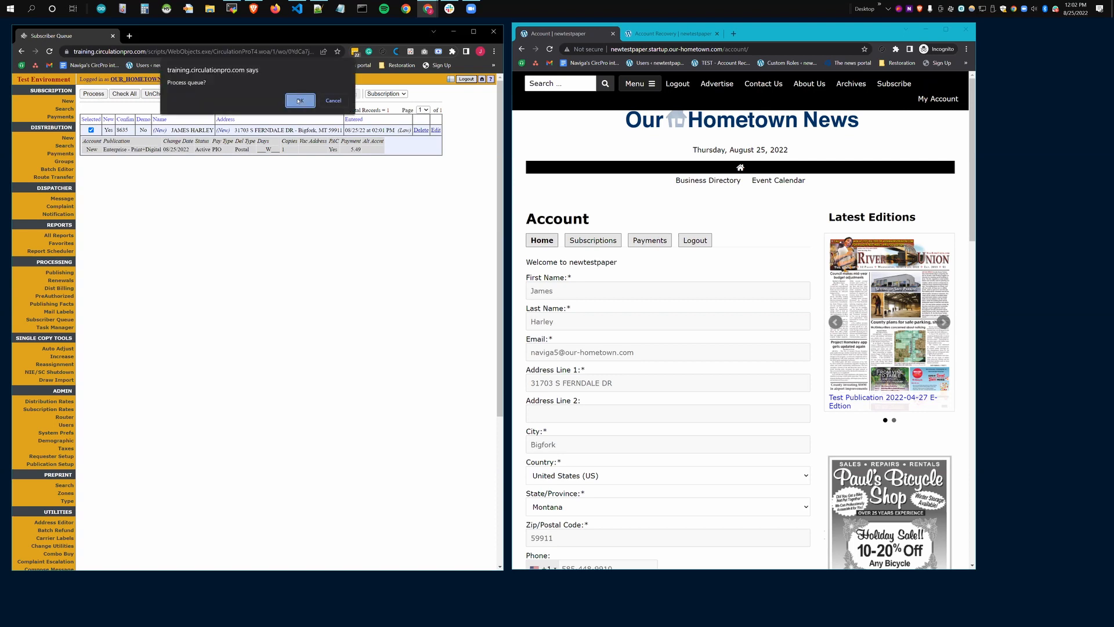
left_click(299, 99)
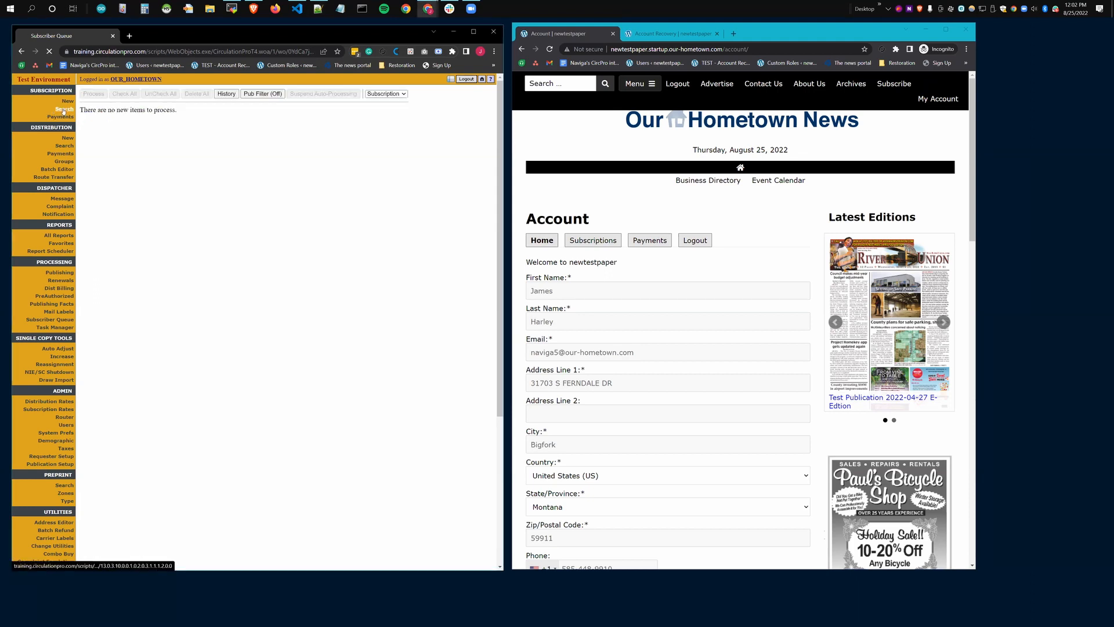
left_click(63, 109)
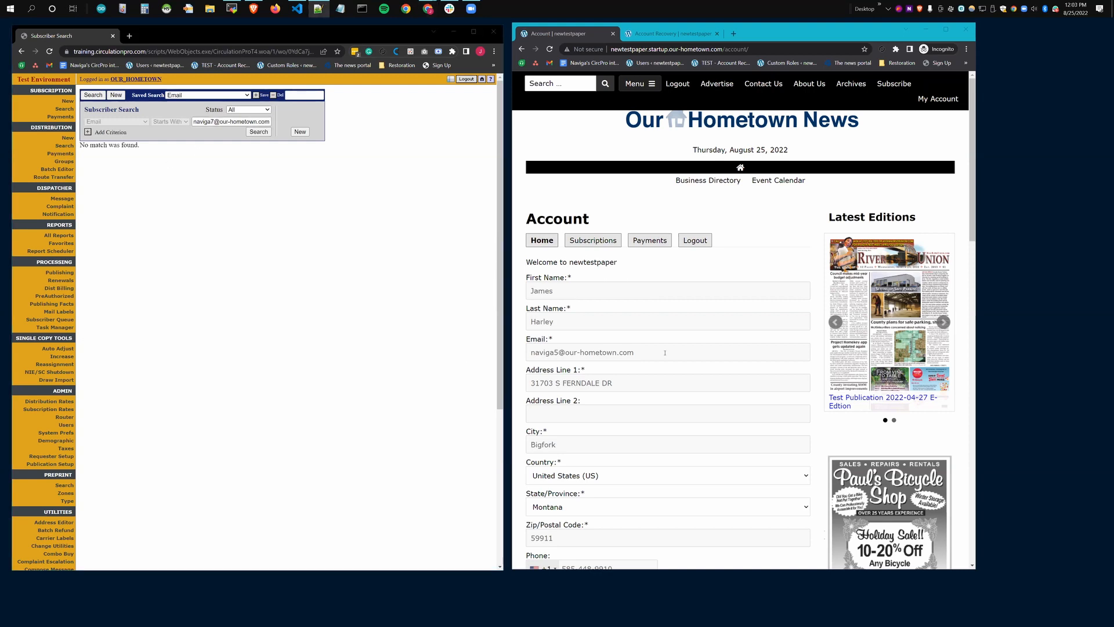
Find the subscriber by email and show the preauthorized payment record with its $4.99 monthly card
double_click(583, 353)
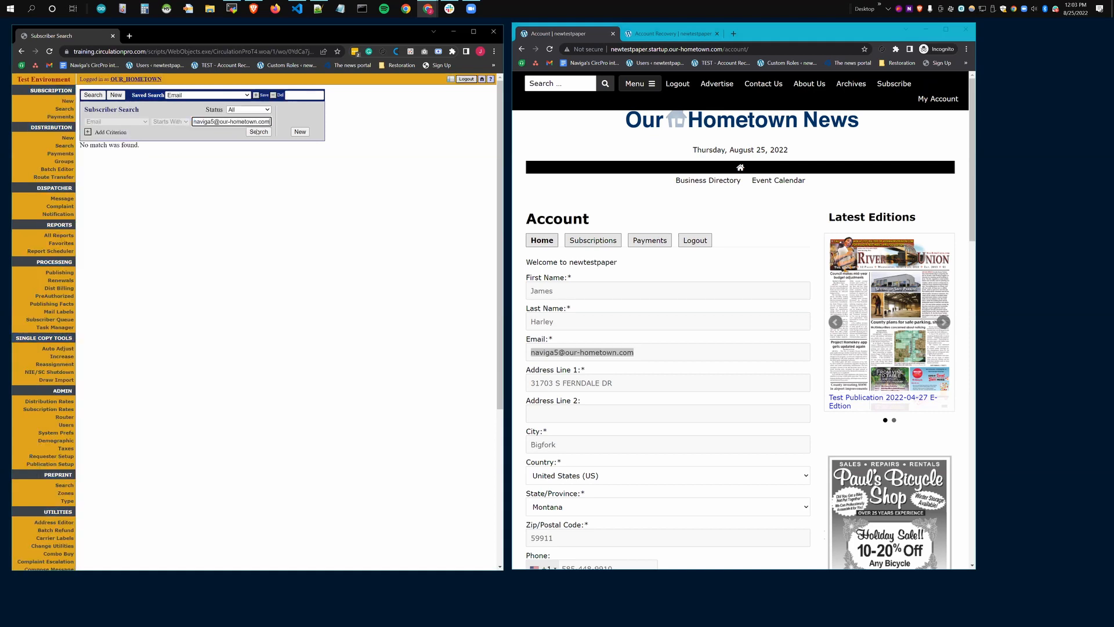
left_click(257, 131)
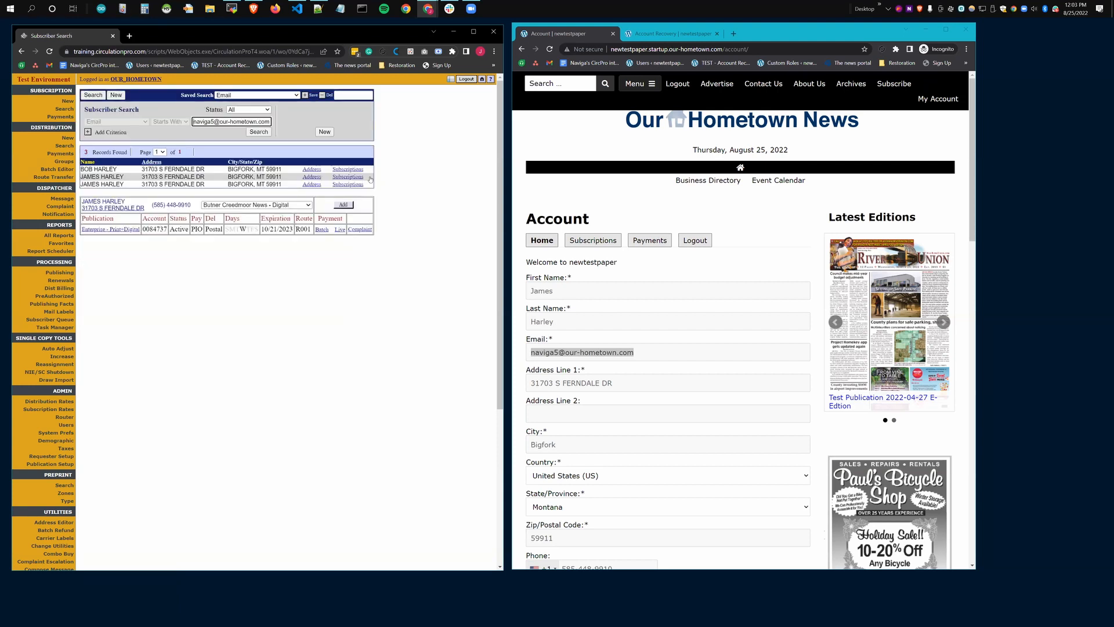
left_click(349, 183)
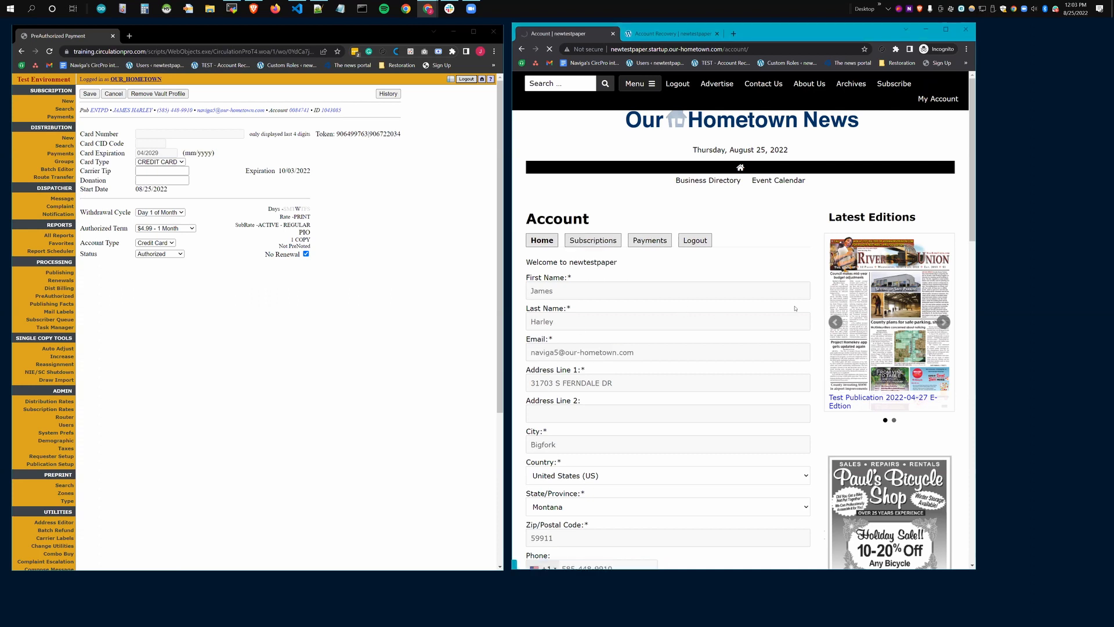
Show the website account's active Monthly Print + Digital subscription and minimize Circulation Pro
left_click(592, 240)
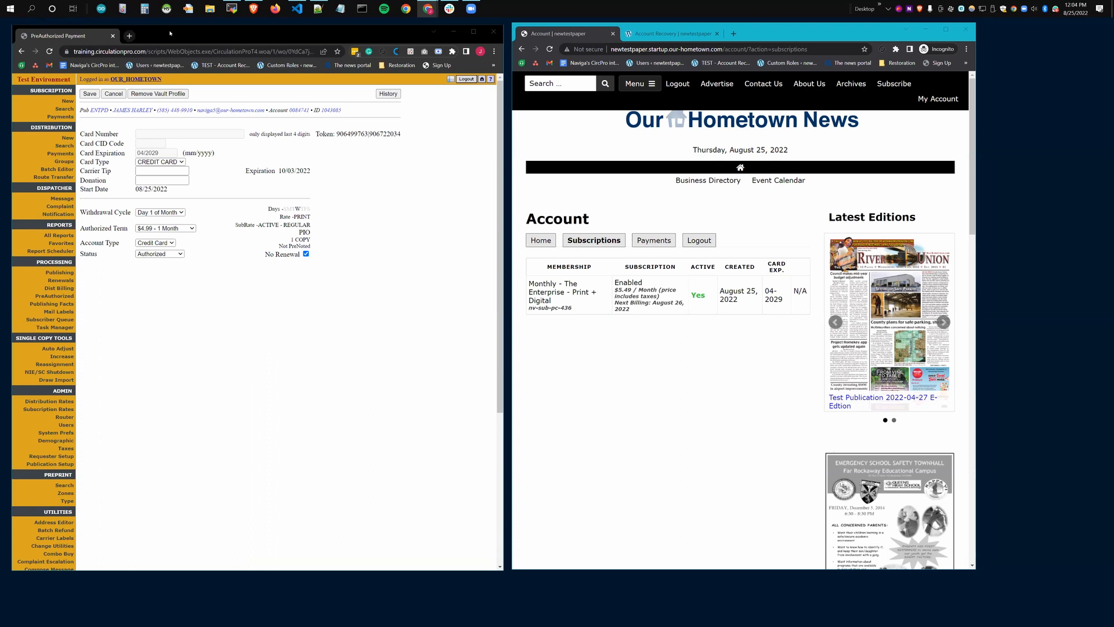
left_click(493, 33)
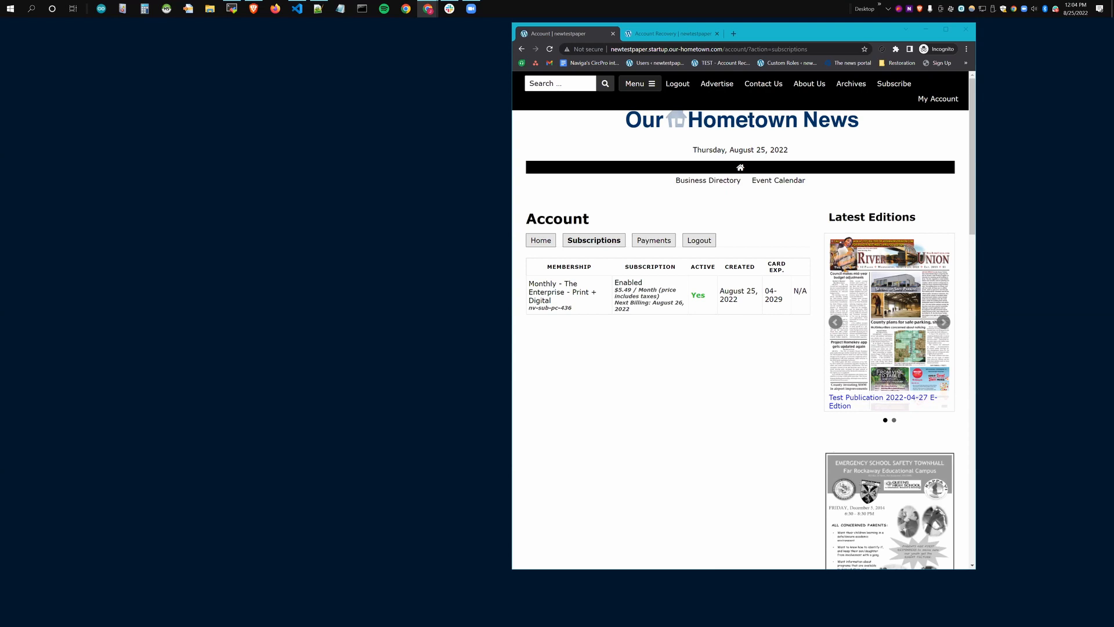
mouse_move(680, 620)
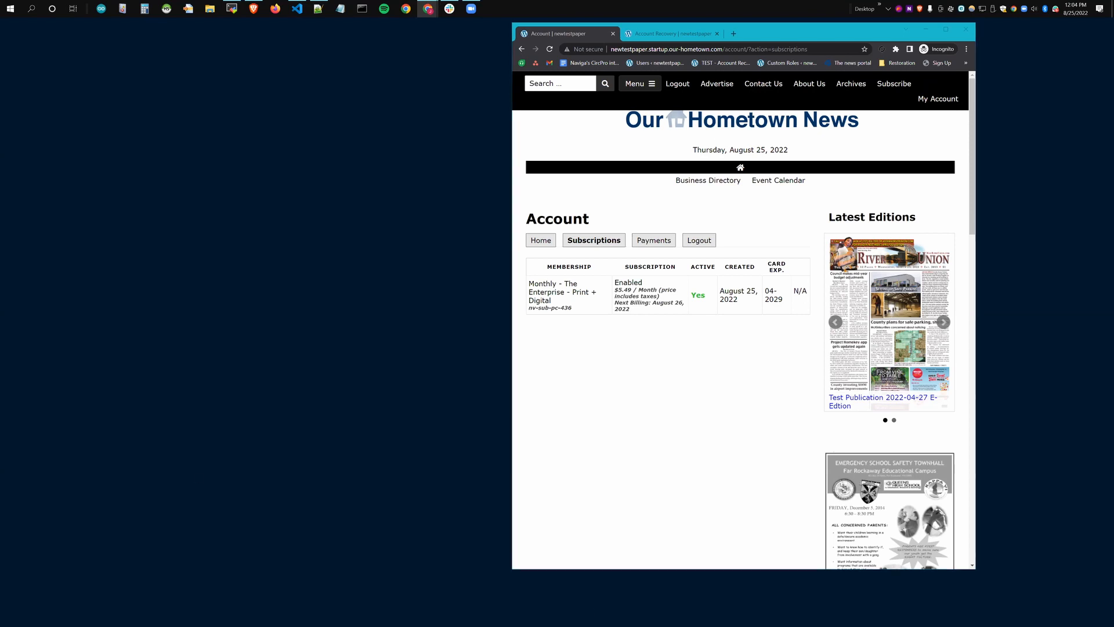
mouse_move(803, 210)
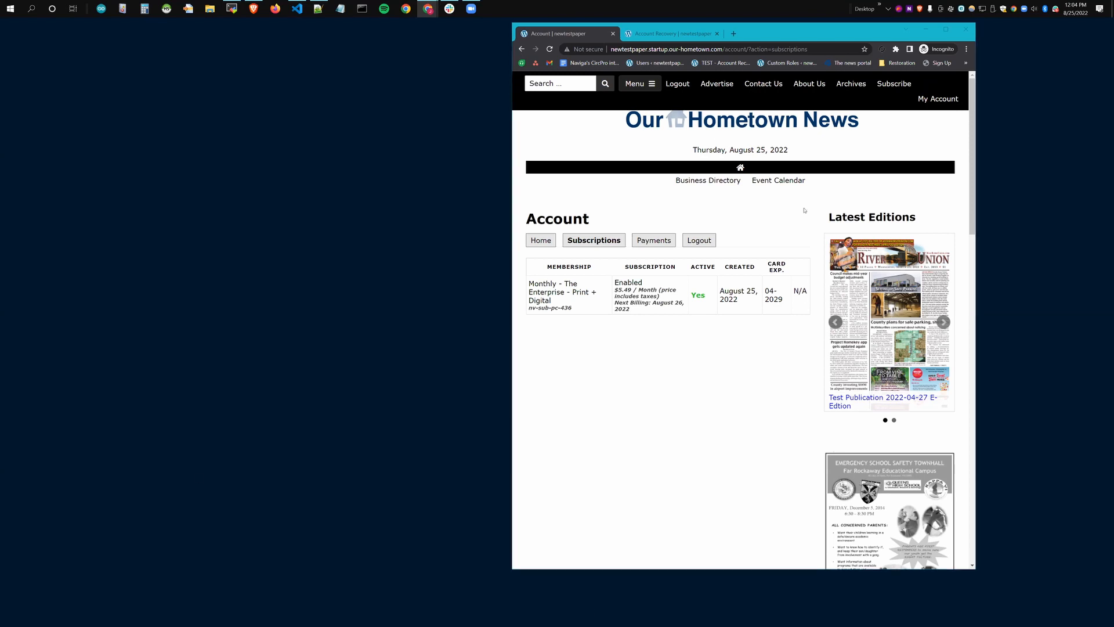
Reload the account page and return, signed out, to The Enterprise subscription options page
right_click(804, 211)
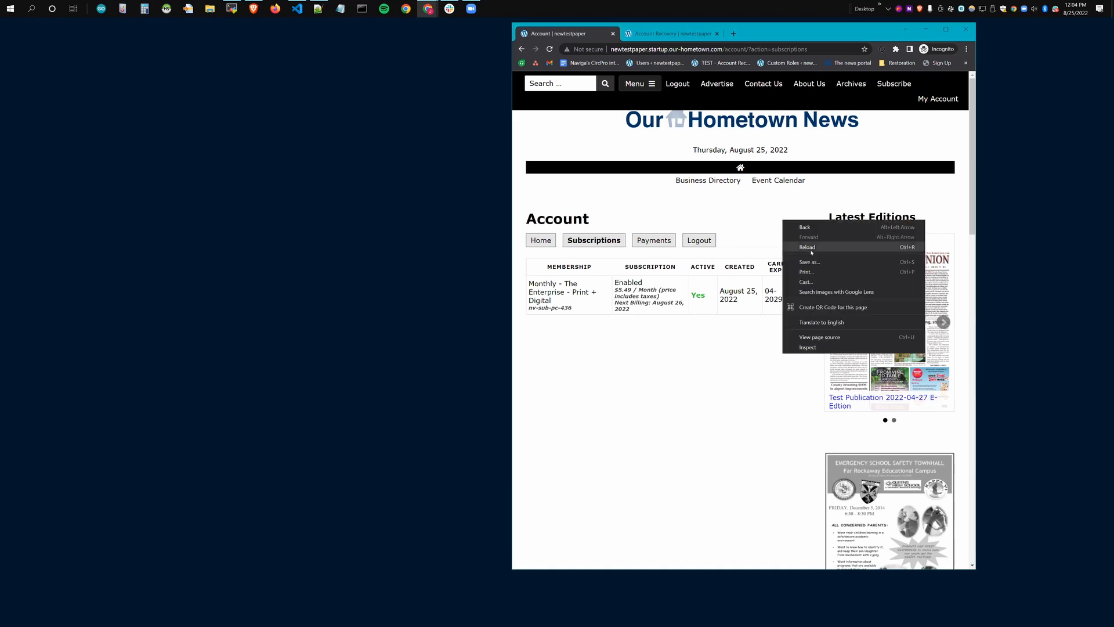
left_click(808, 248)
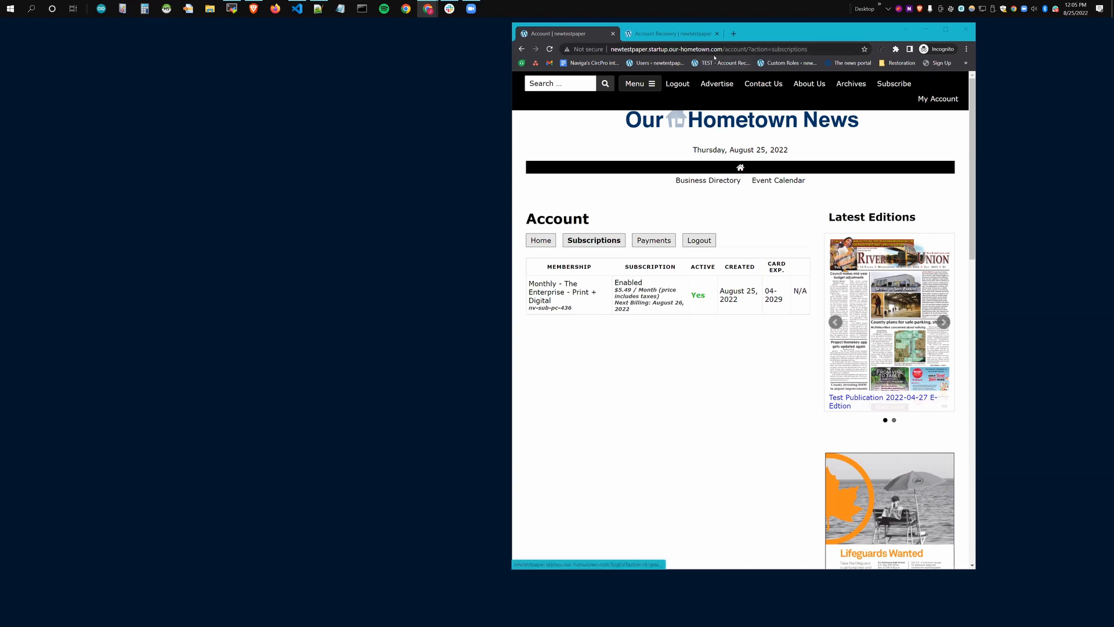
left_click(678, 84)
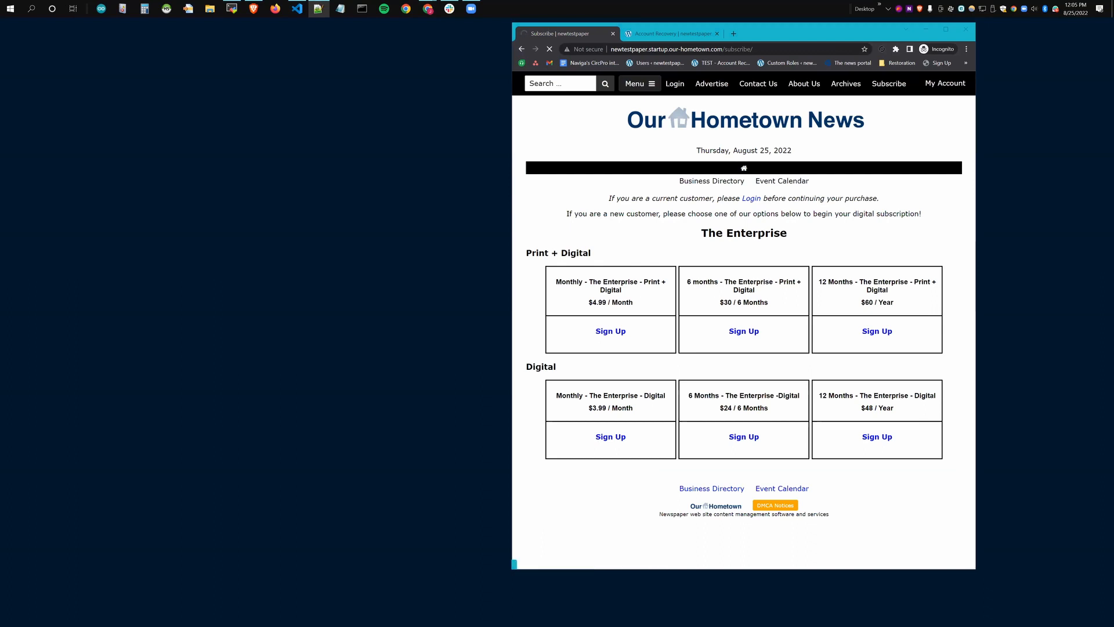
left_click(610, 331)
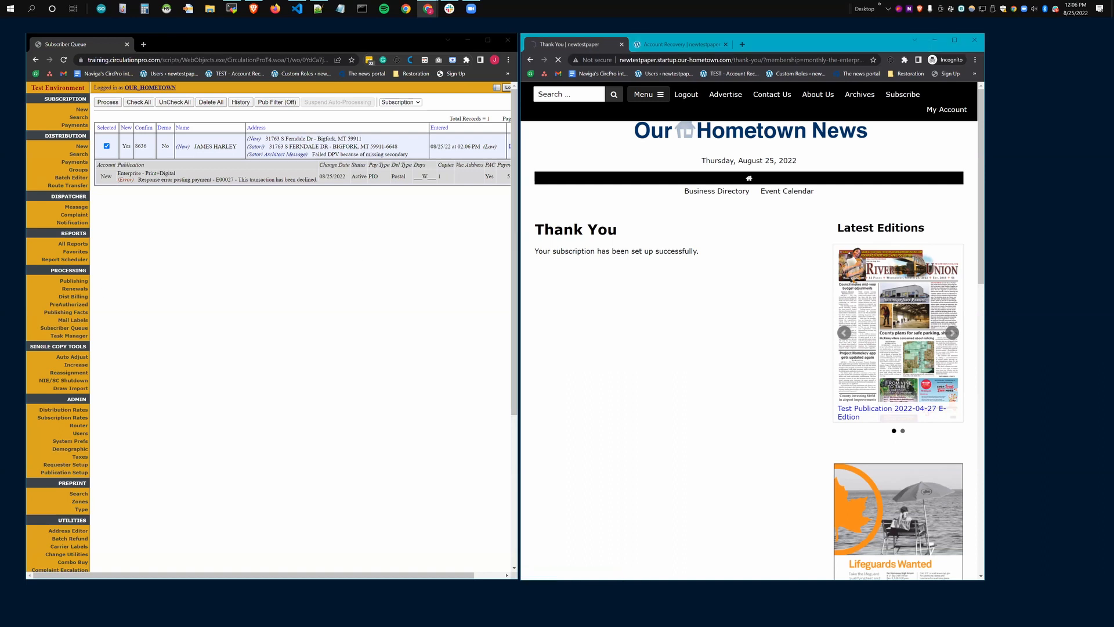
Show the account's subscriptions list with the active monthly Enterprise Print + Digital membership
left_click(946, 109)
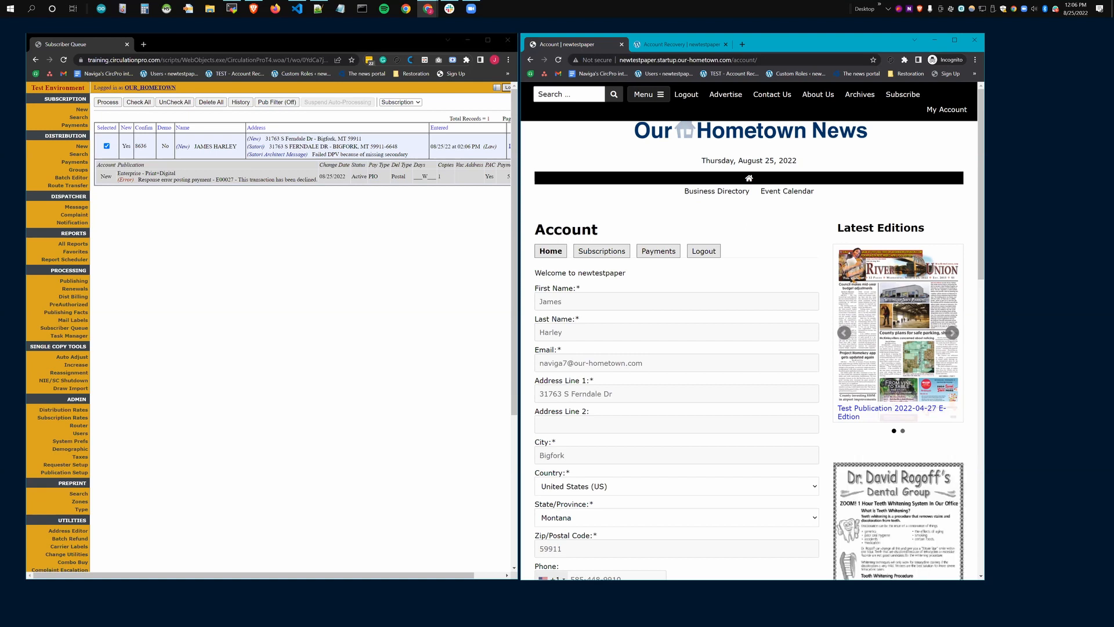
mouse_move(467, 255)
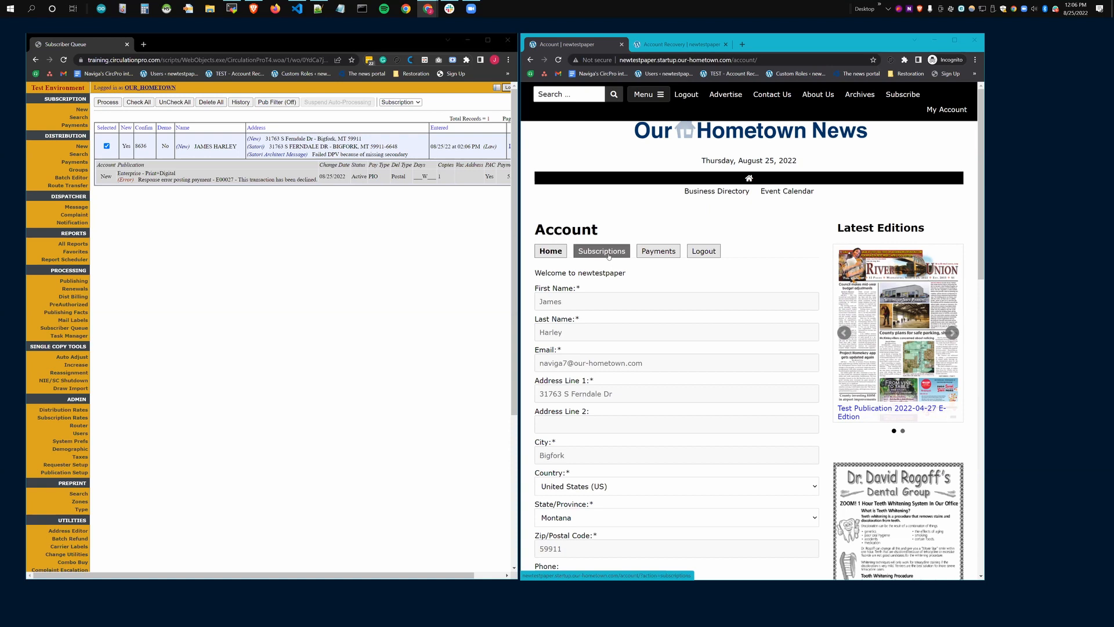
left_click(601, 250)
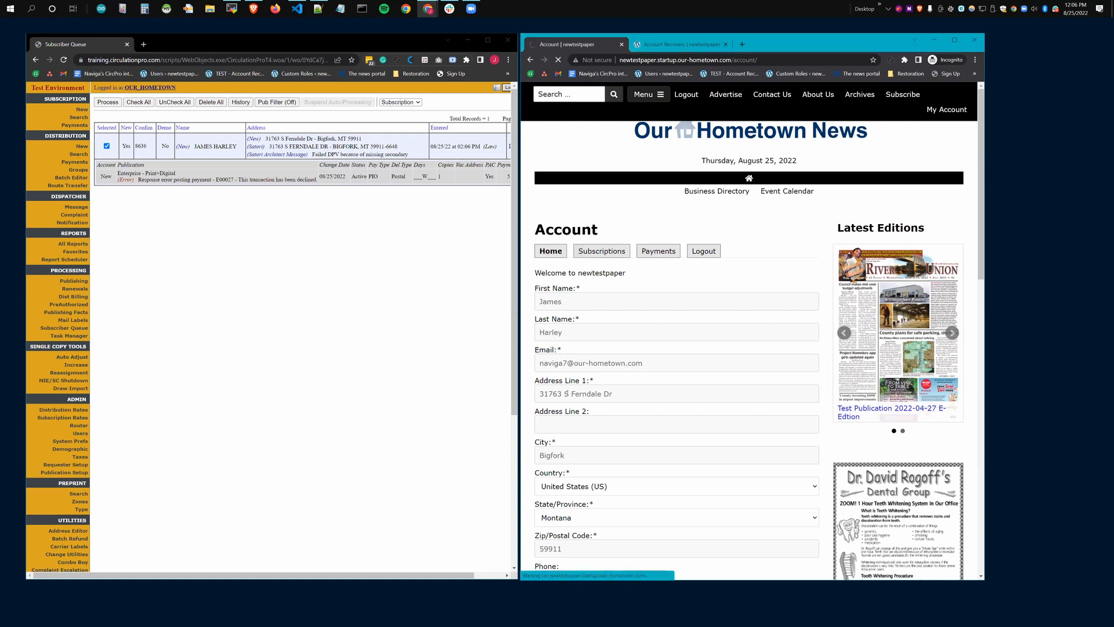
left_click(601, 250)
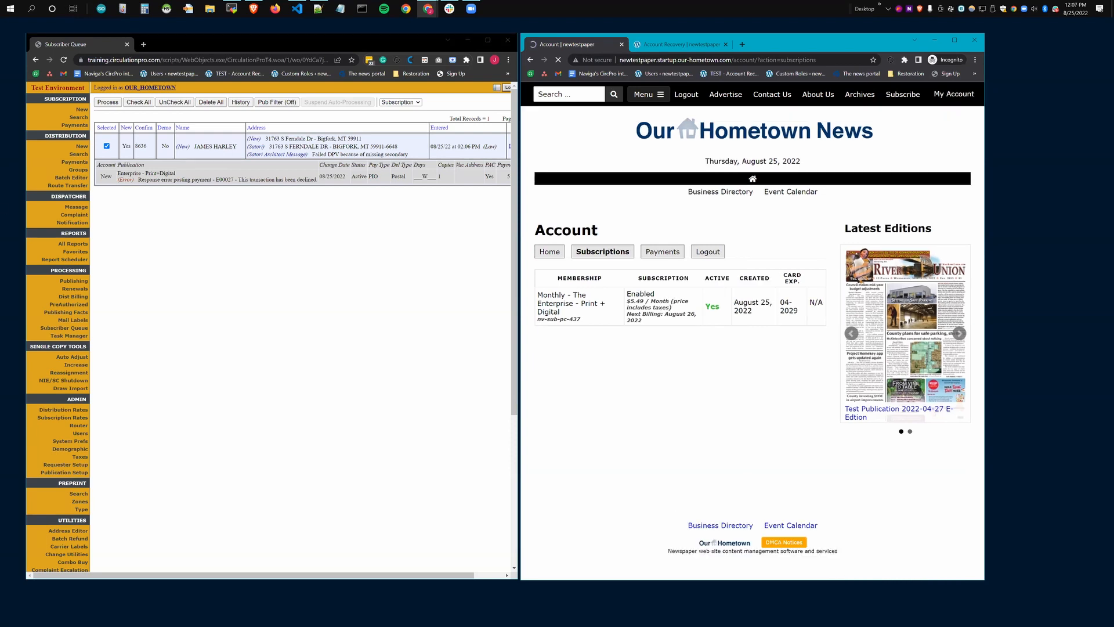
right_click(710, 366)
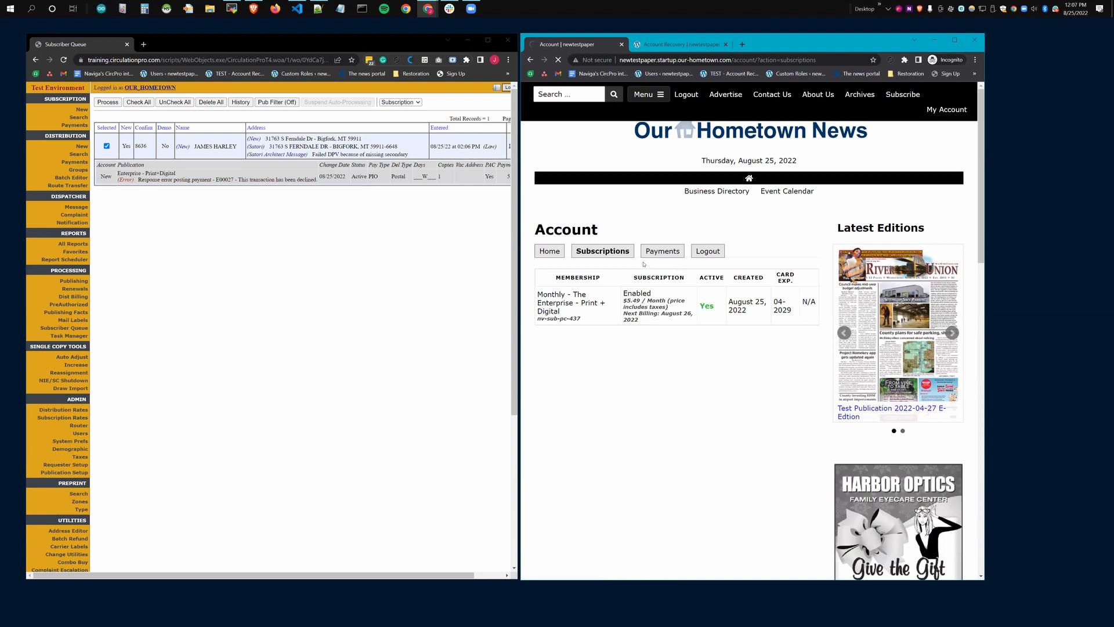
Check the Payments history (none completed) and return to the Subscriptions list
left_click(662, 251)
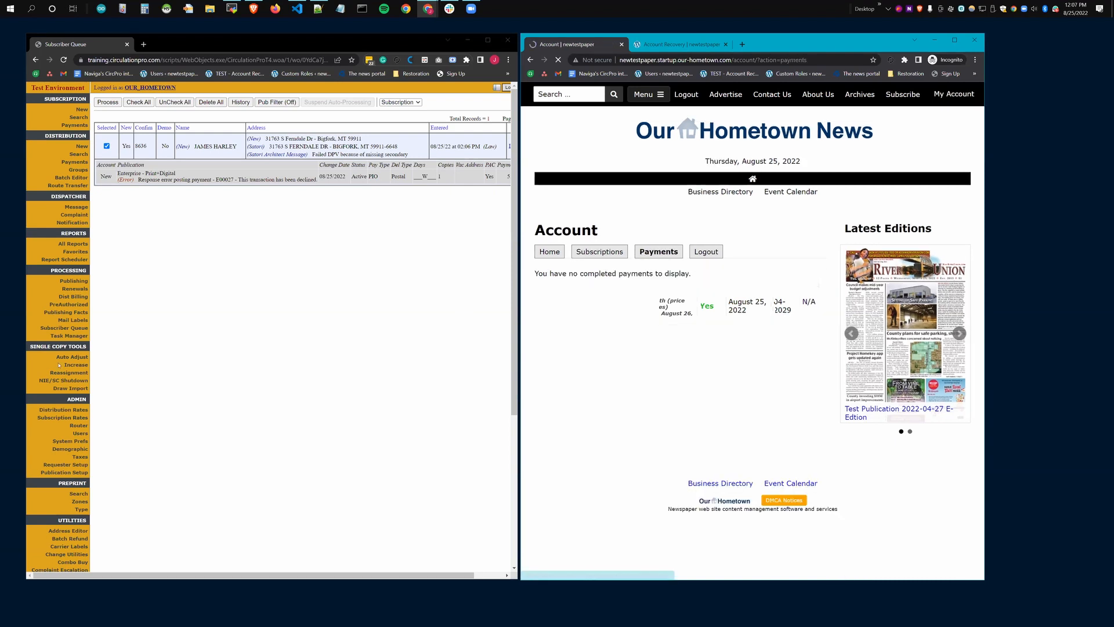
left_click(599, 250)
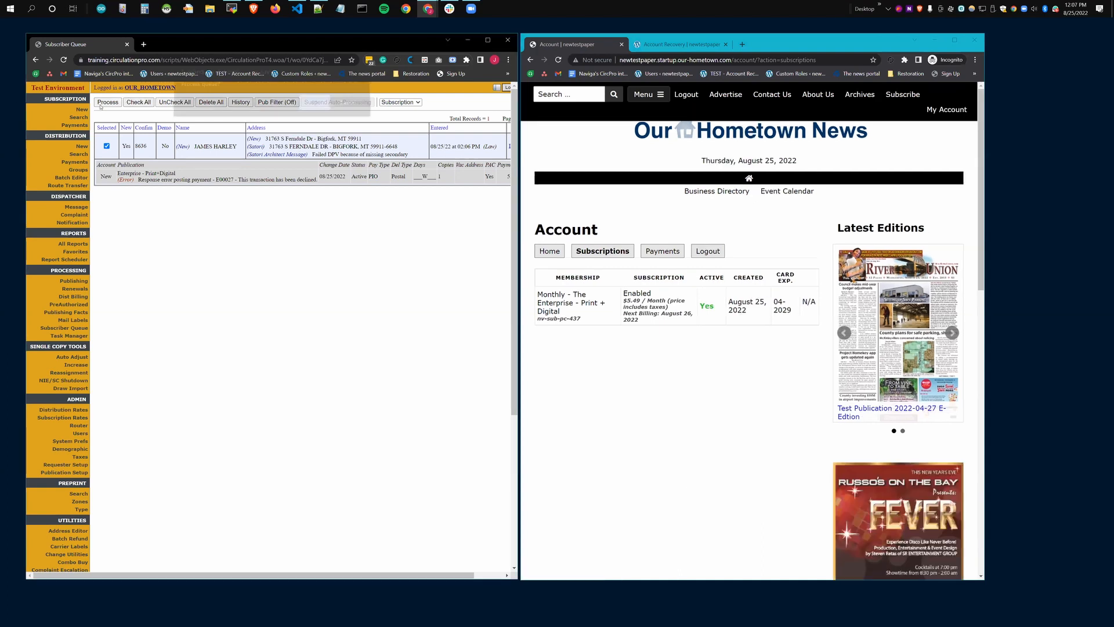
Process the subscriber queue, which keeps its payment-error entry, and return to the Subscribe page
left_click(106, 102)
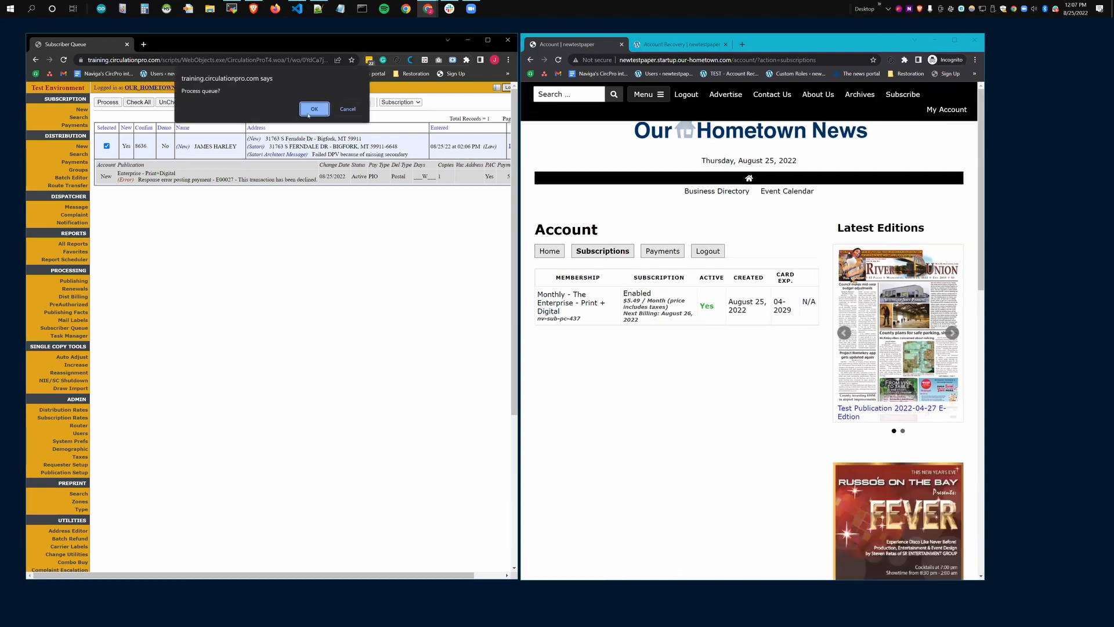
left_click(313, 109)
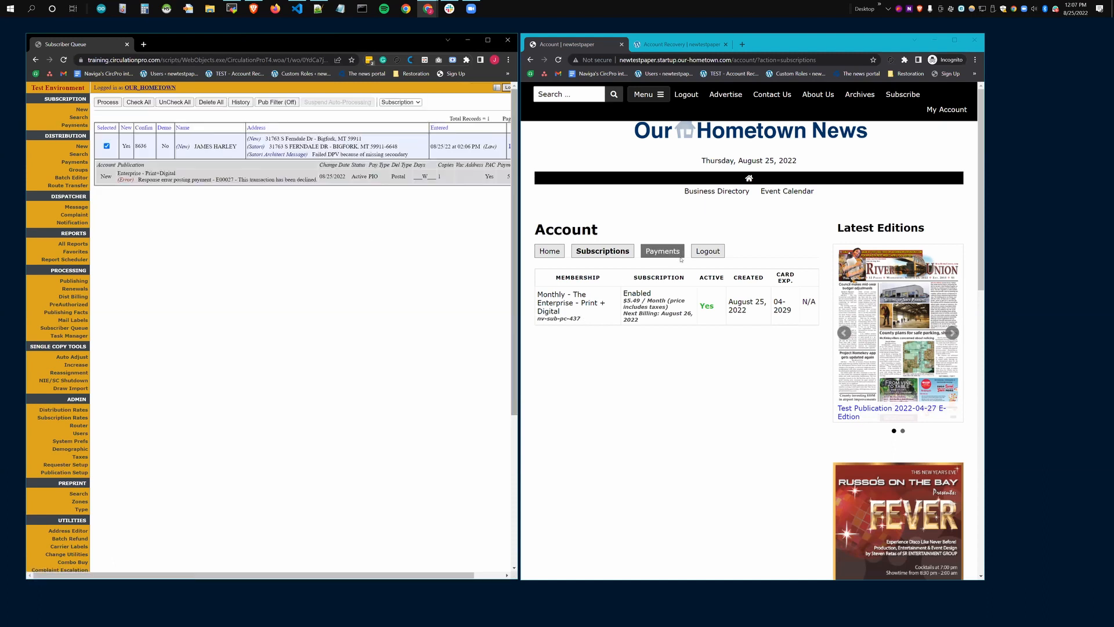
mouse_move(717, 237)
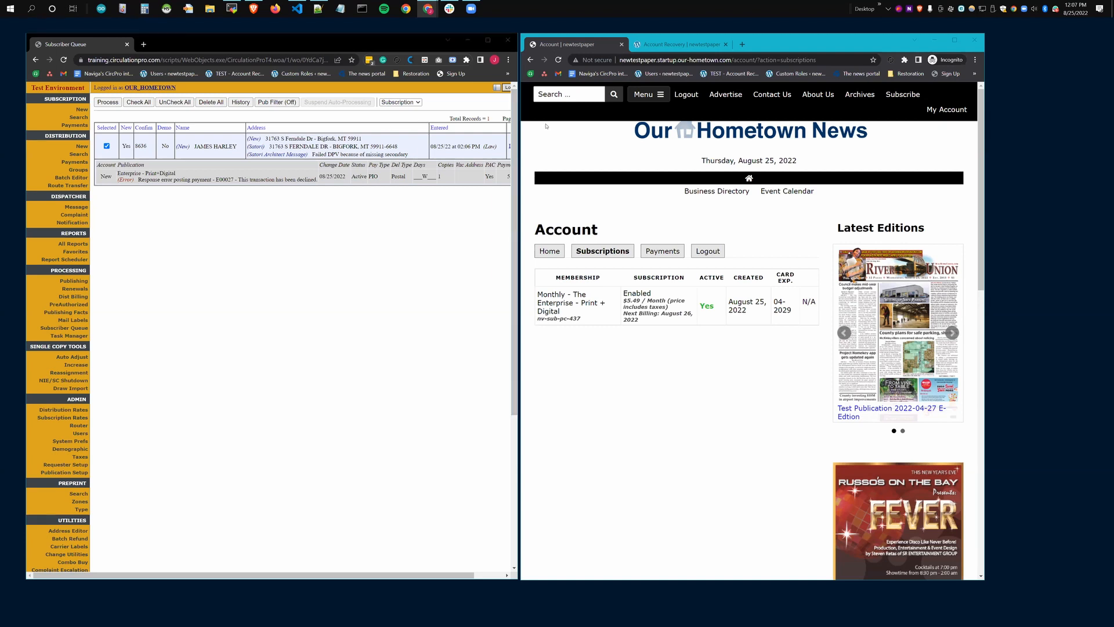
left_click(903, 94)
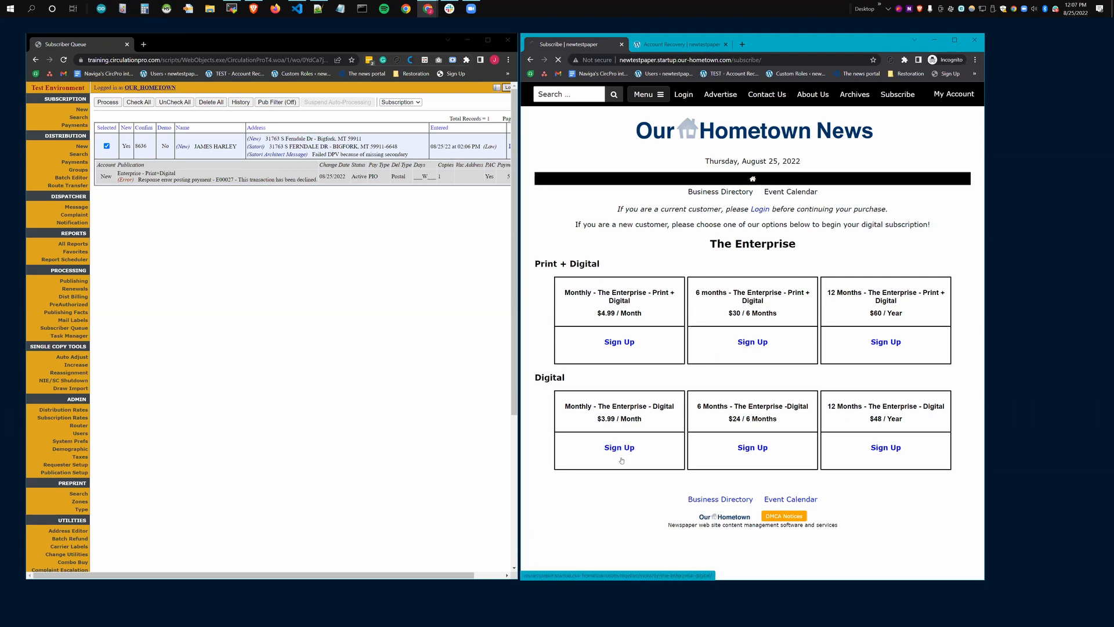
Sign up for the Monthly Digital plan with the prefilled registration, reaching the $4.39 payment page
left_click(620, 448)
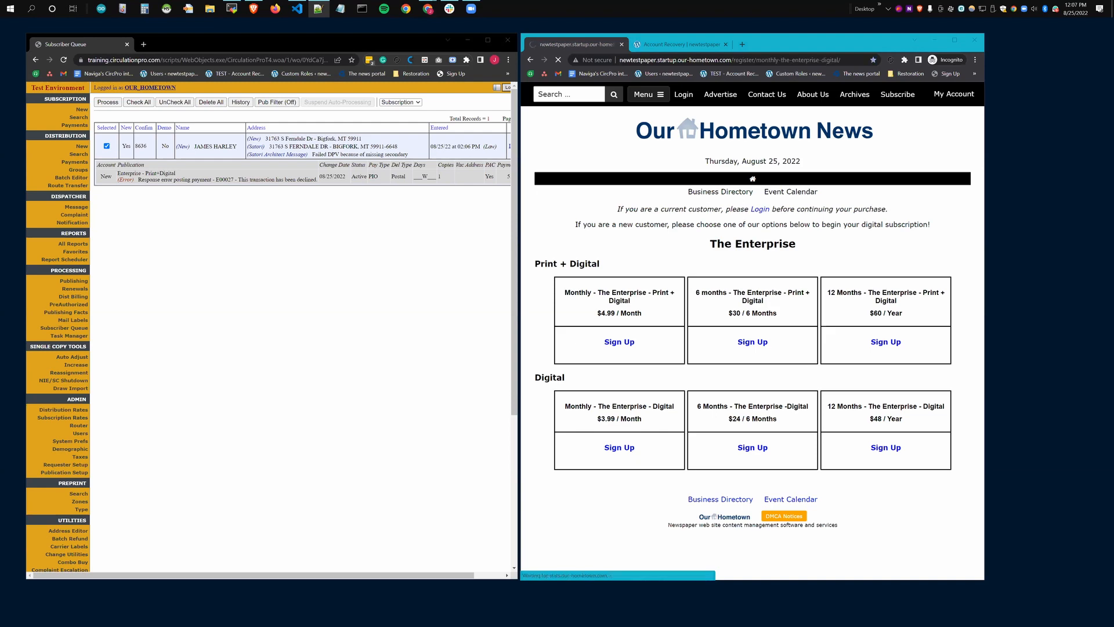
left_click(619, 448)
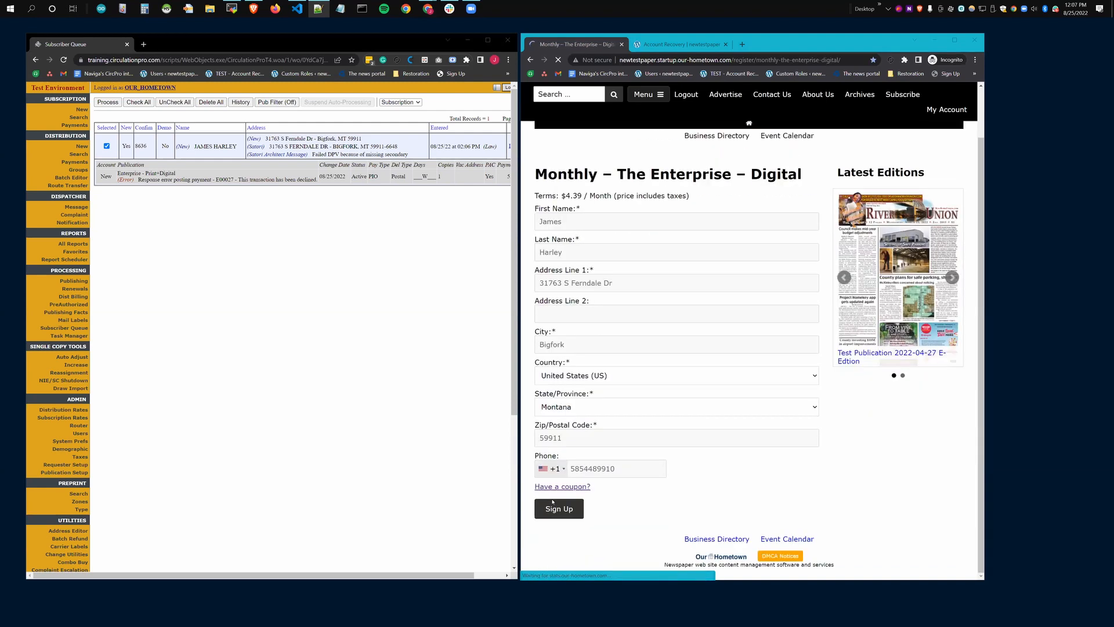
left_click(558, 509)
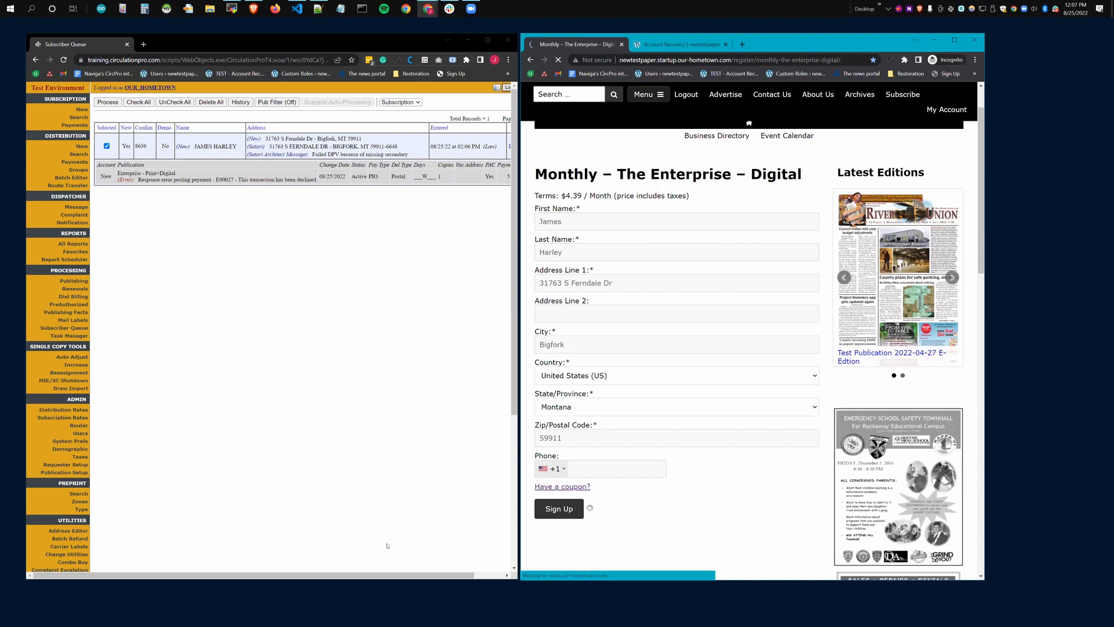
left_click(558, 509)
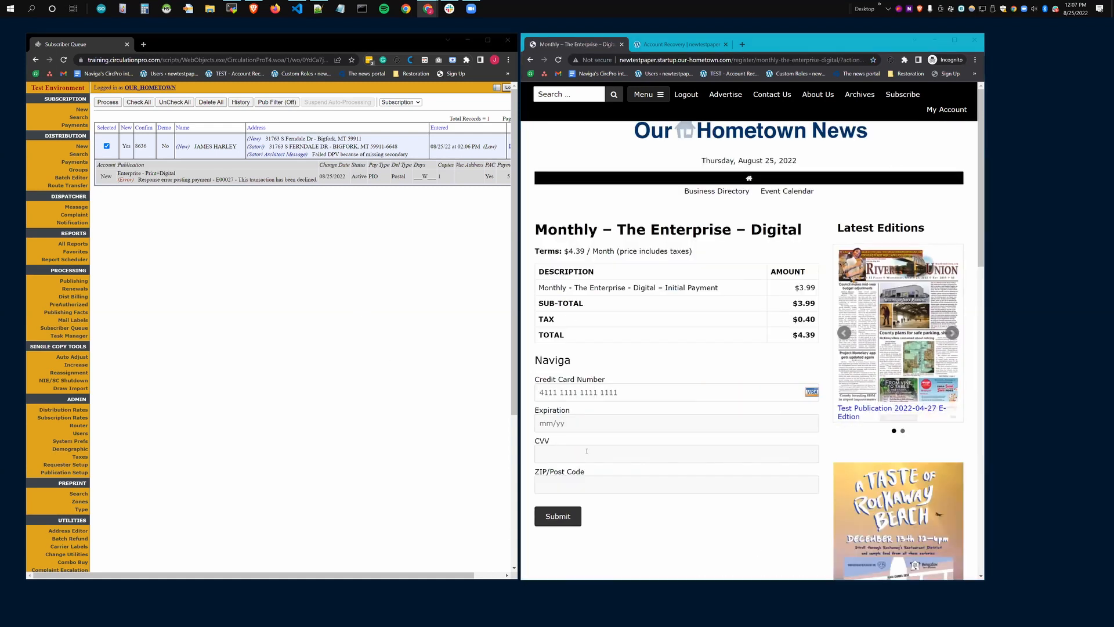
type("04/29")
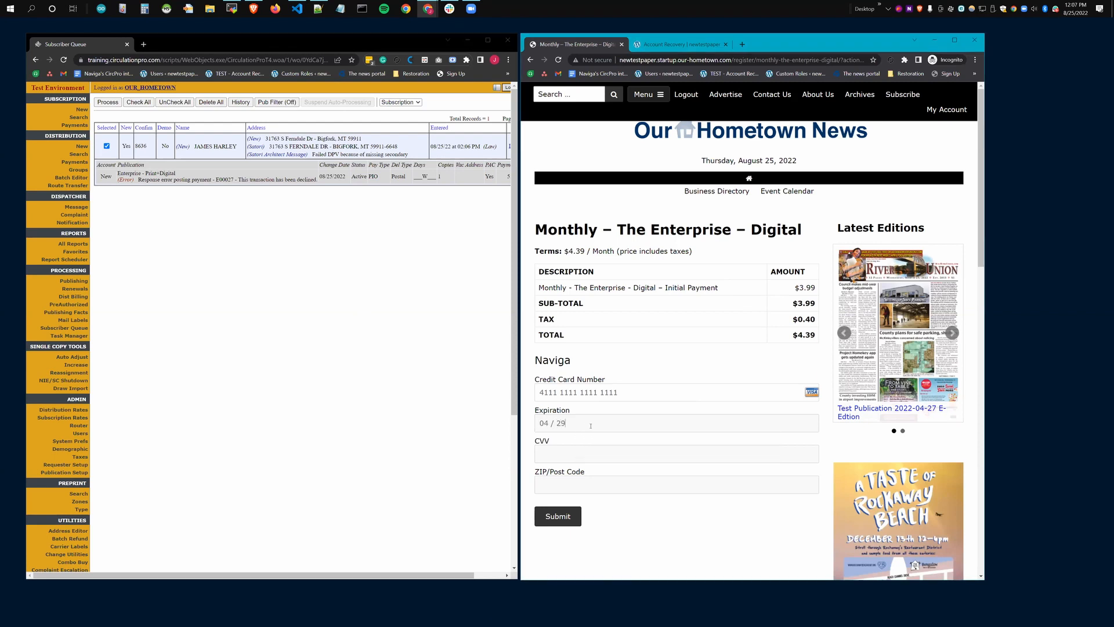
type("111")
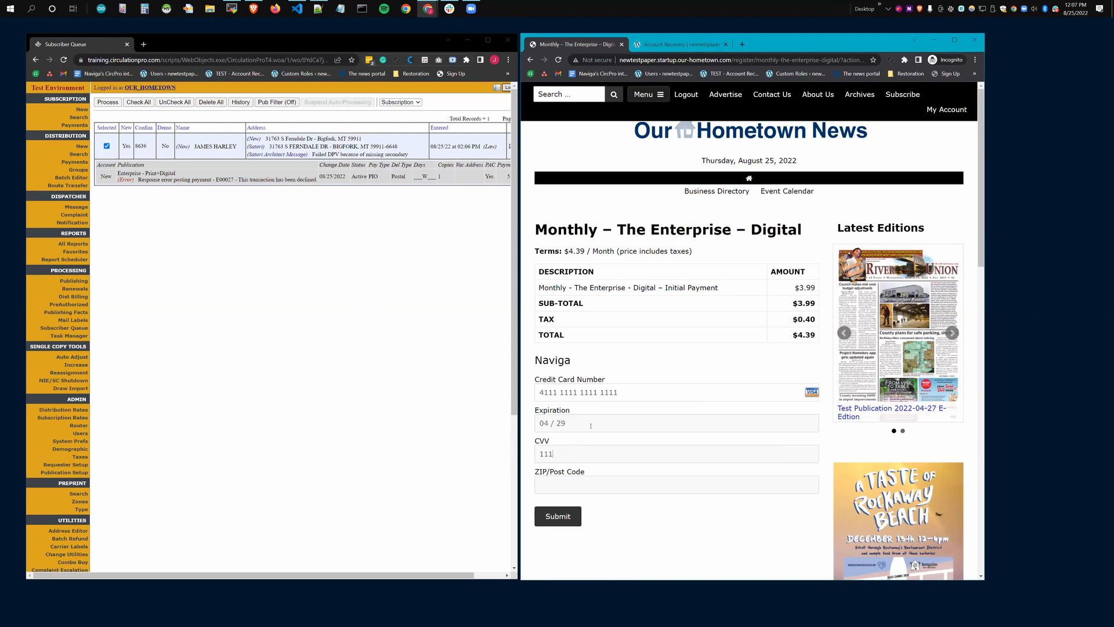
type("5991")
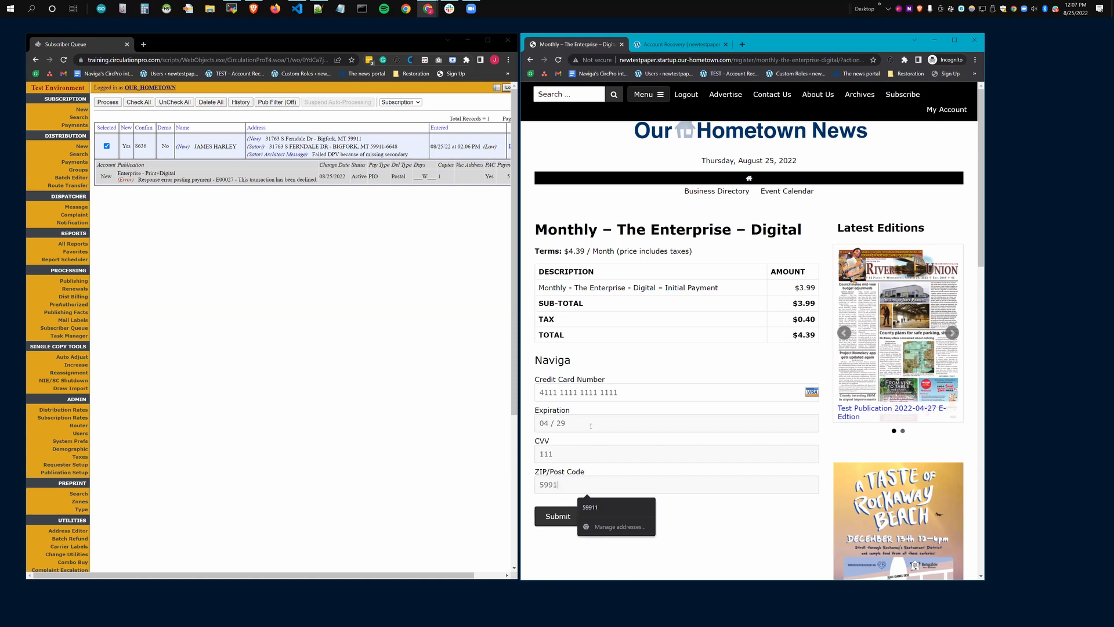
left_click(557, 515)
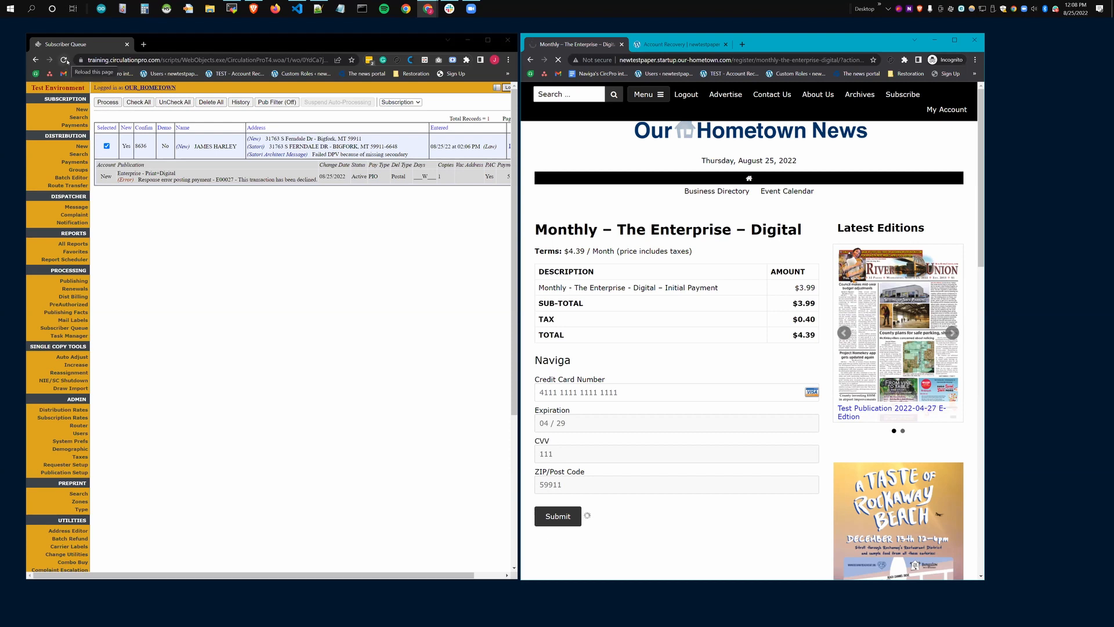
Submit the Digital payment and process the queue, which now lists the order with a processing error
left_click(557, 515)
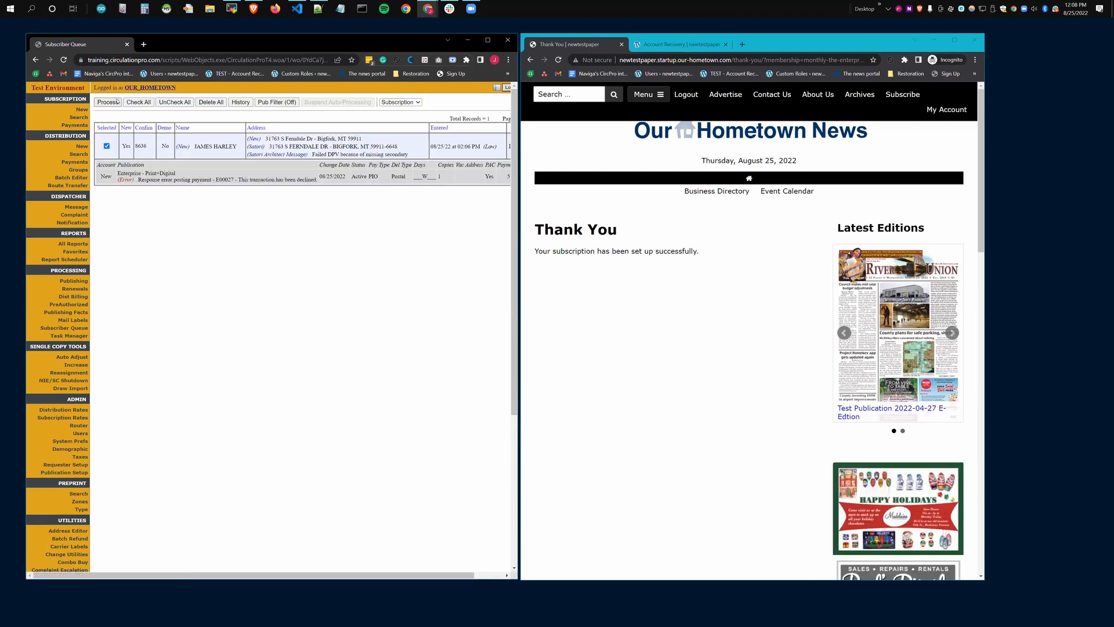
left_click(106, 102)
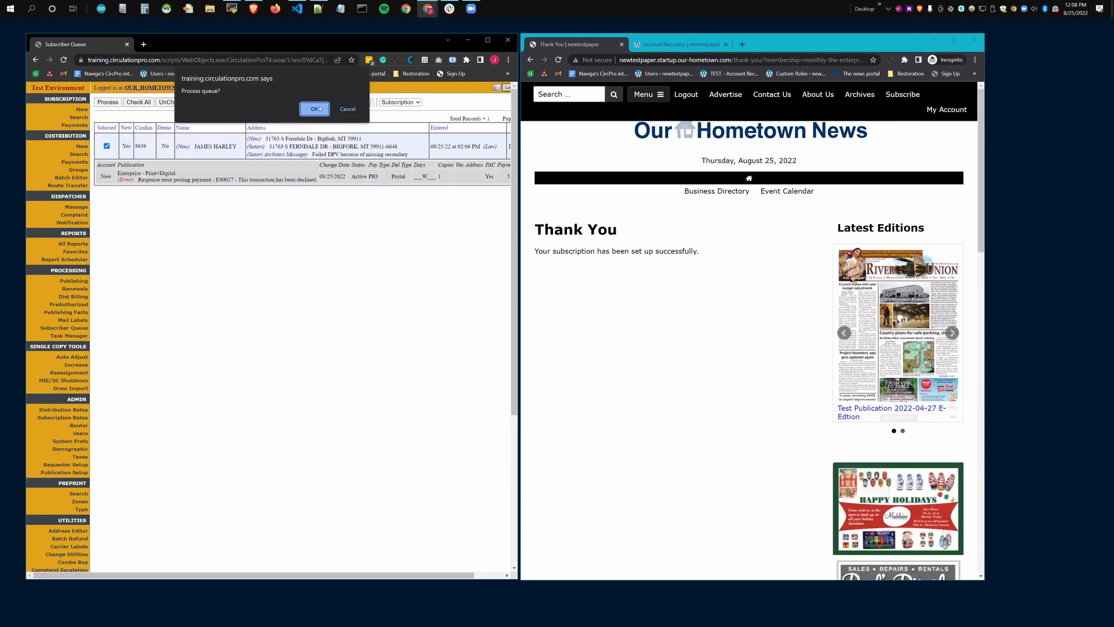
left_click(313, 109)
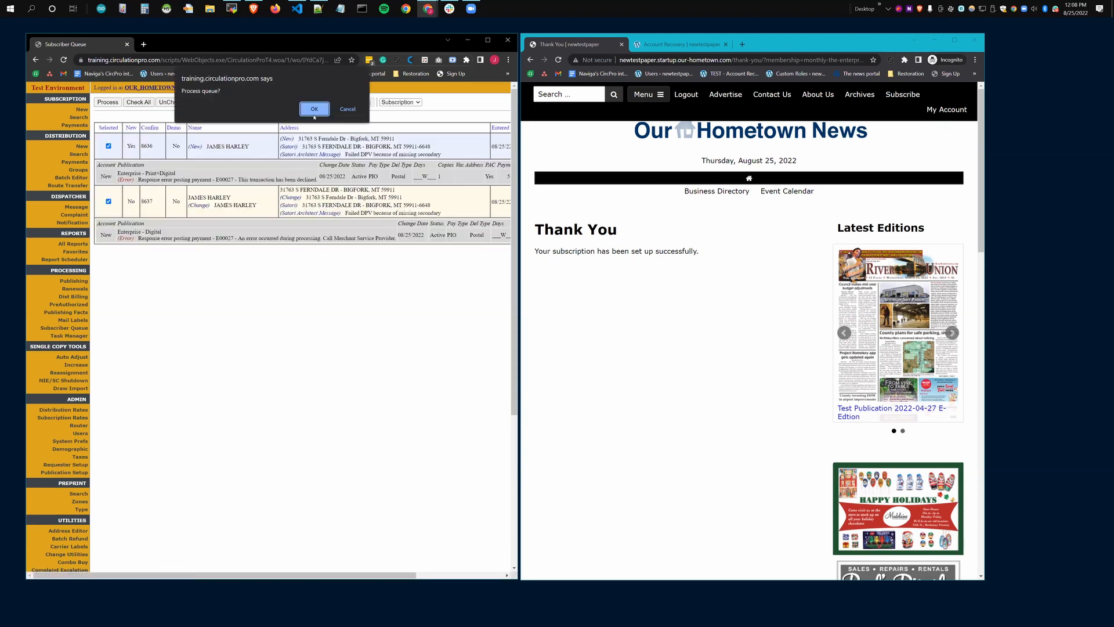
left_click(313, 109)
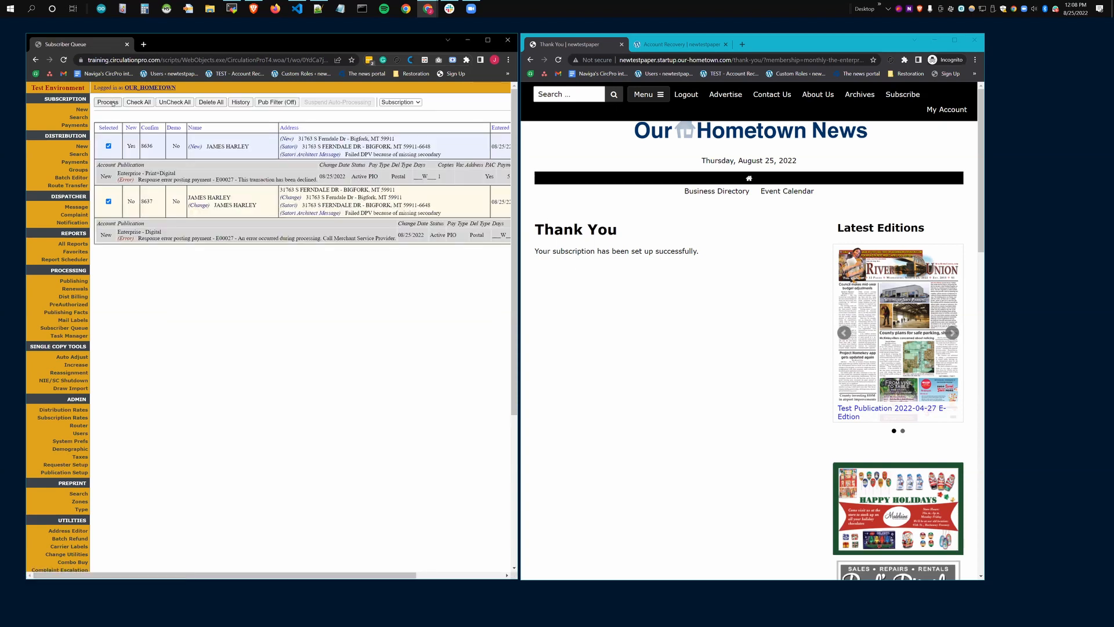
Review the two new Bigfork subscriber queue rows and their payment posting error lines
left_click(106, 102)
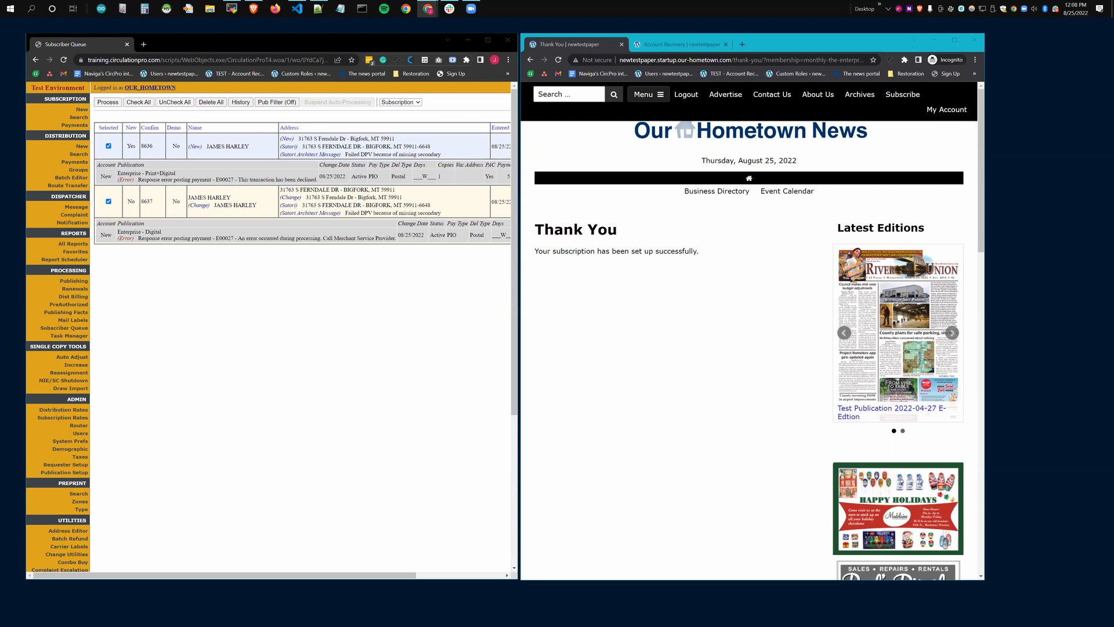
mouse_move(668, 477)
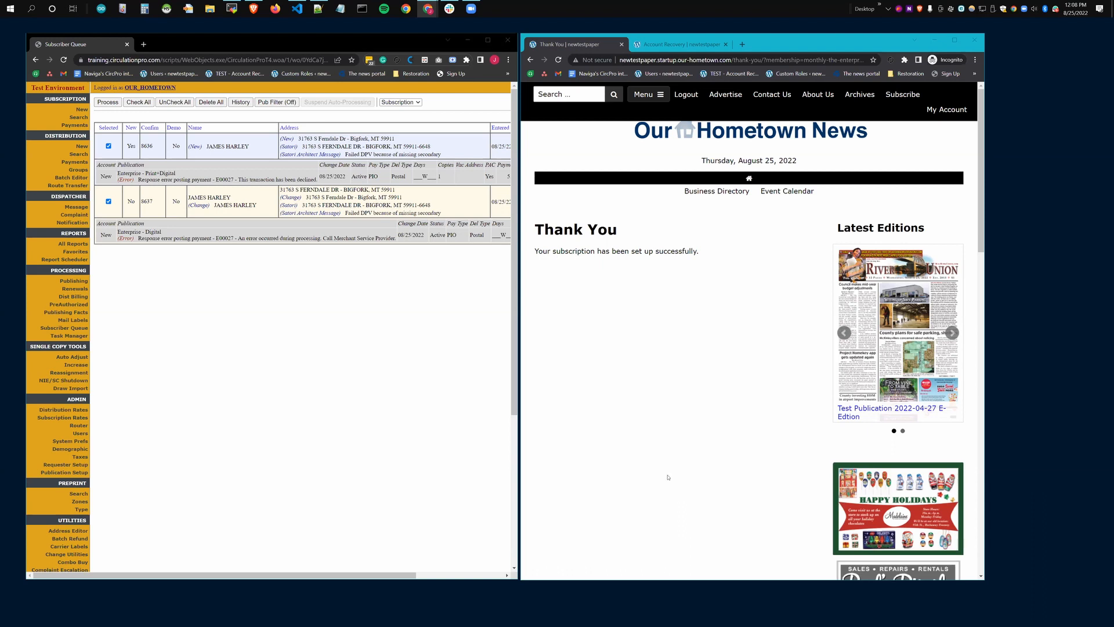
mouse_move(230, 187)
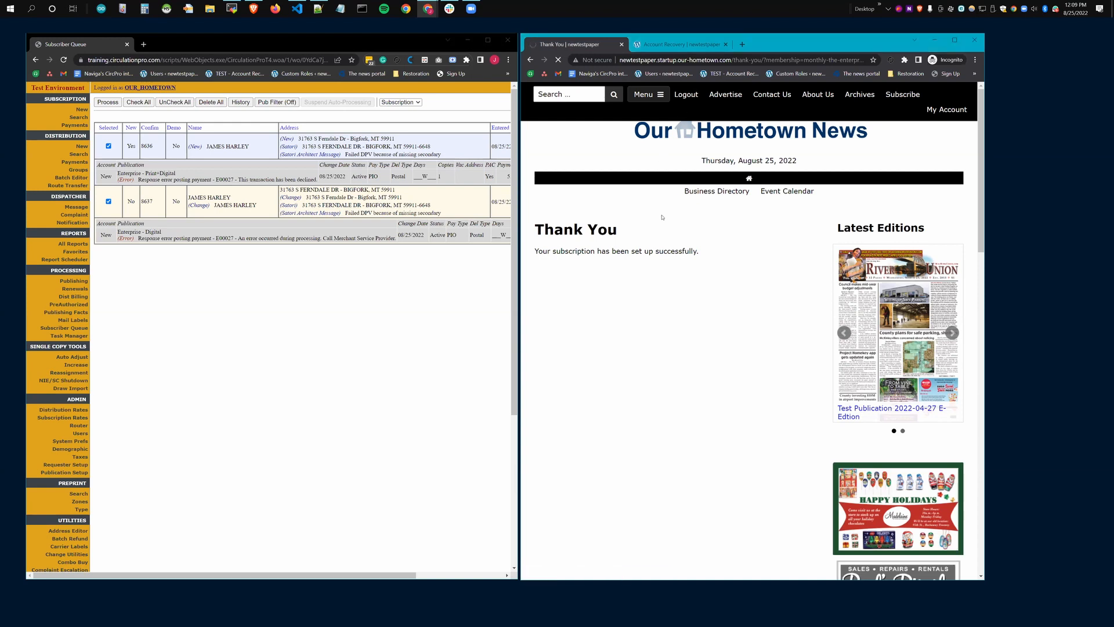
Sign in with the account password, review the Account page, then log out to the login page
left_click(686, 94)
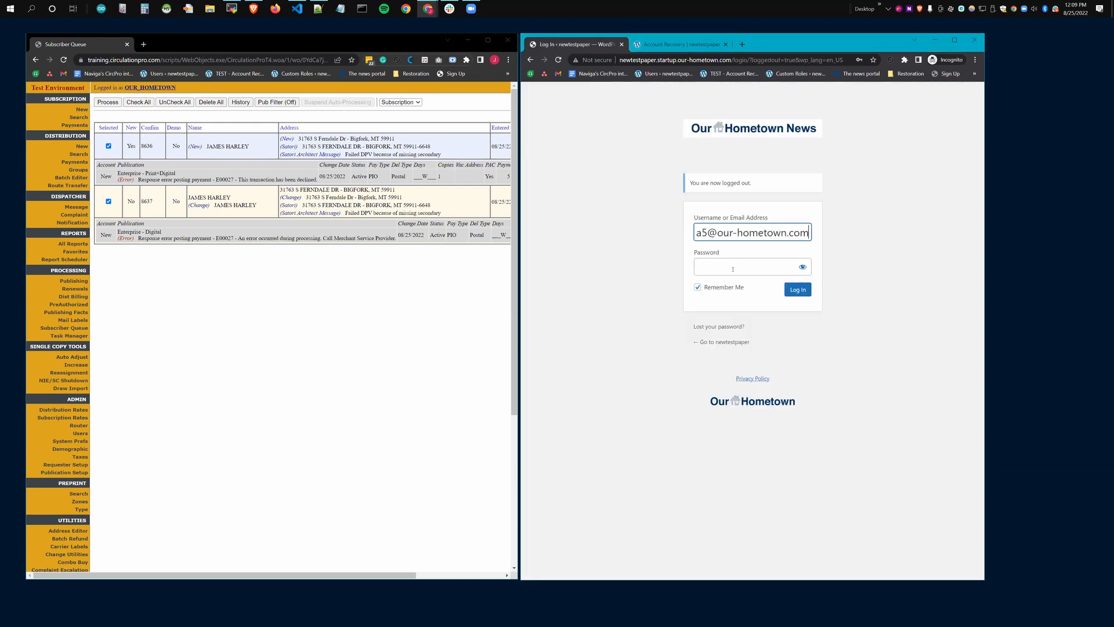
left_click(799, 288)
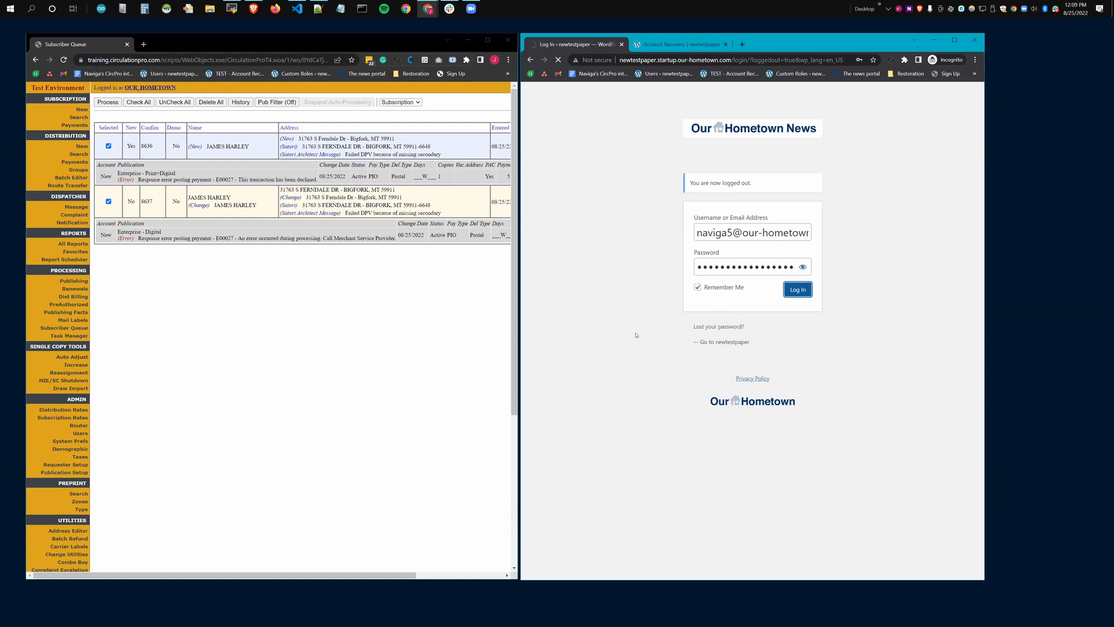
mouse_move(676, 355)
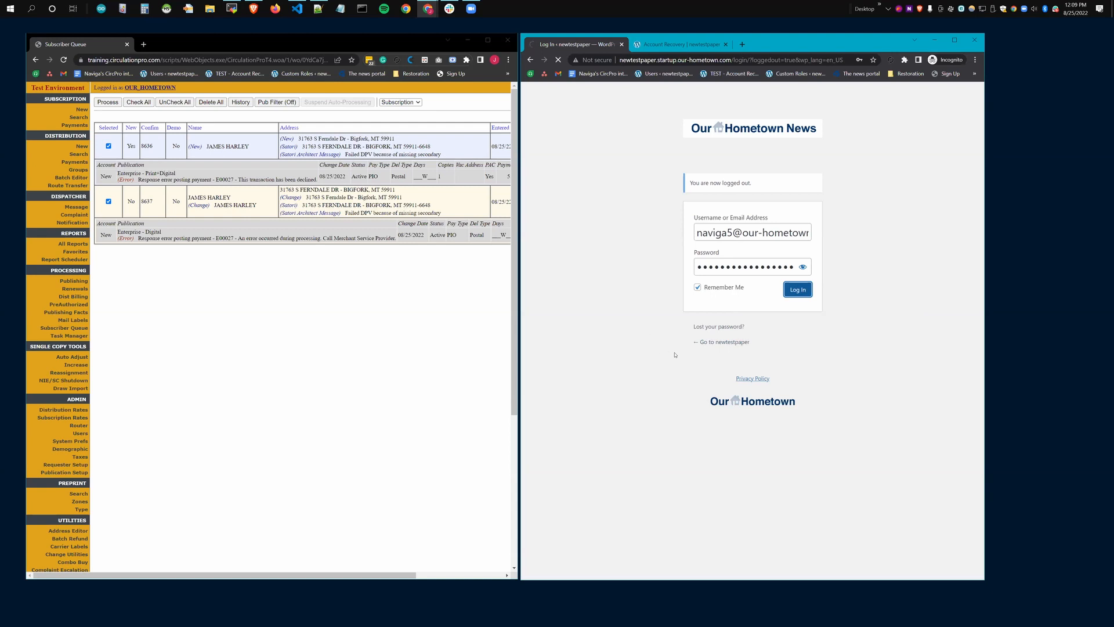
mouse_move(679, 363)
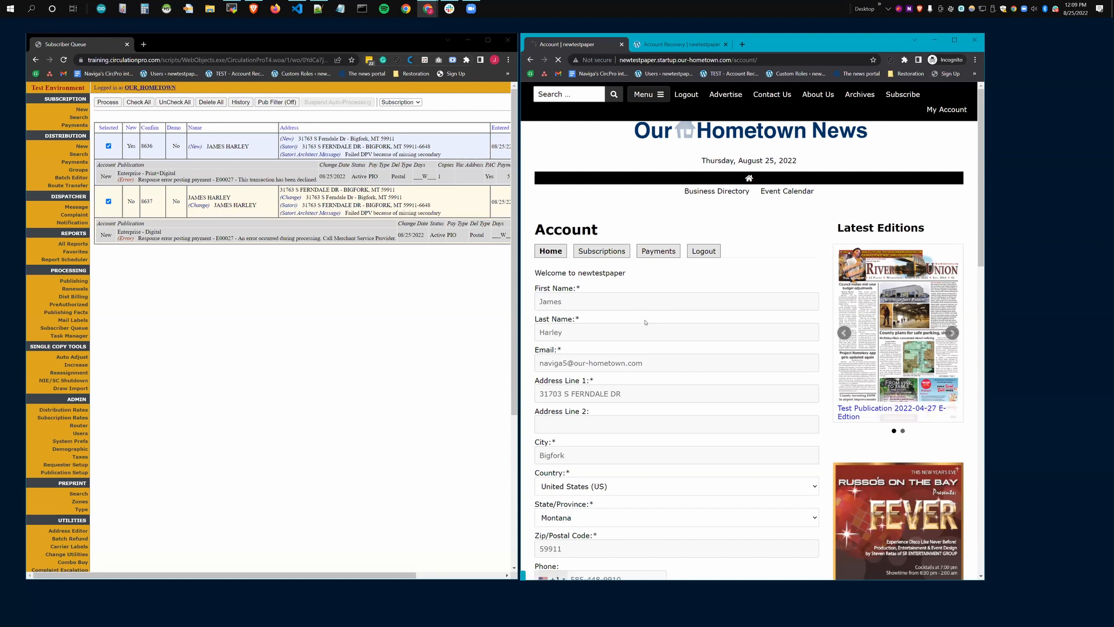
left_click(601, 251)
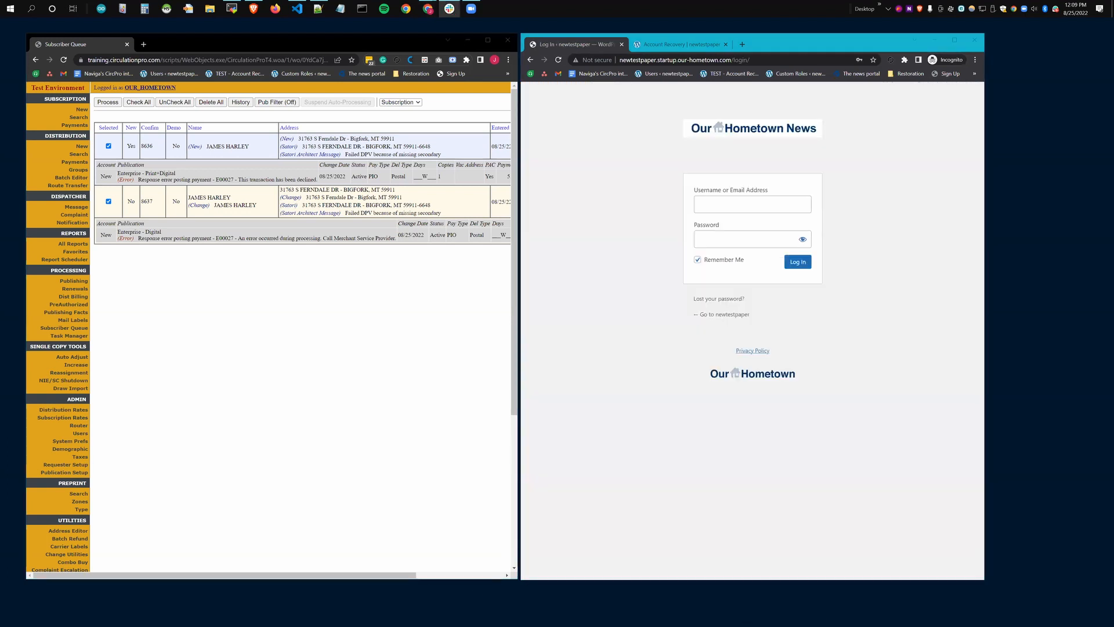
mouse_move(533, 585)
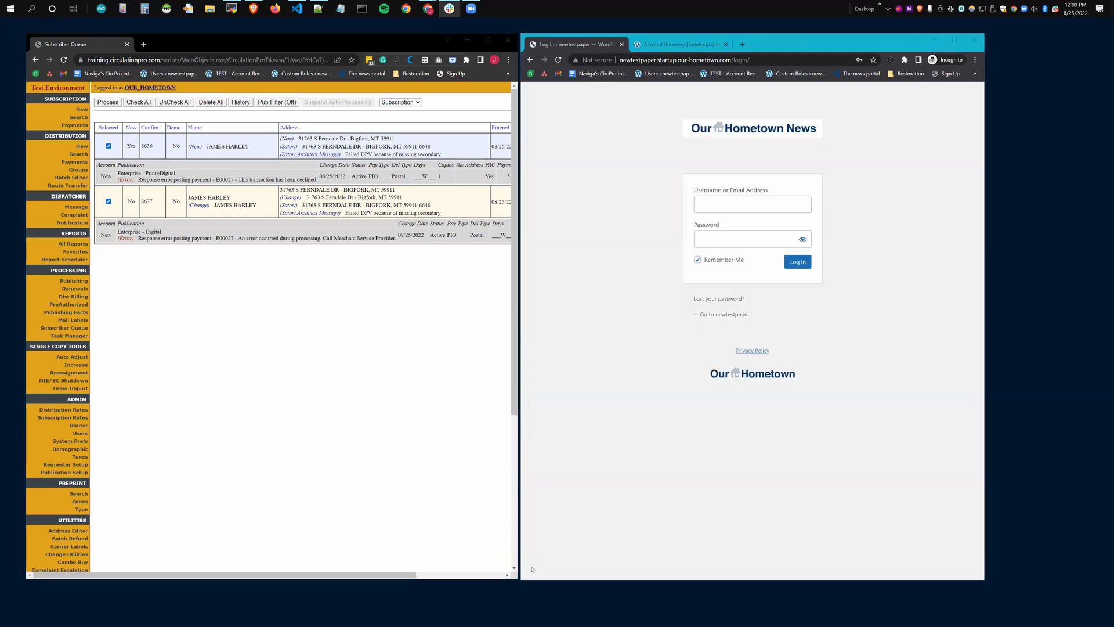
mouse_move(460, 586)
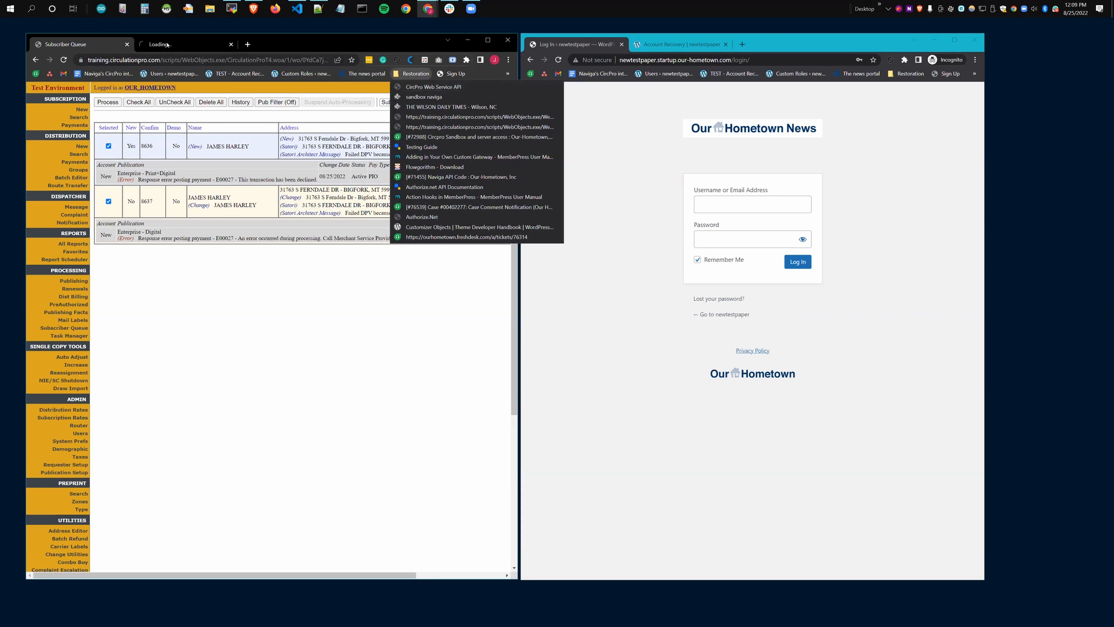
Load the CircPro Web Service API docs showing the AdPowerWebService getCustomer methods
left_click(430, 86)
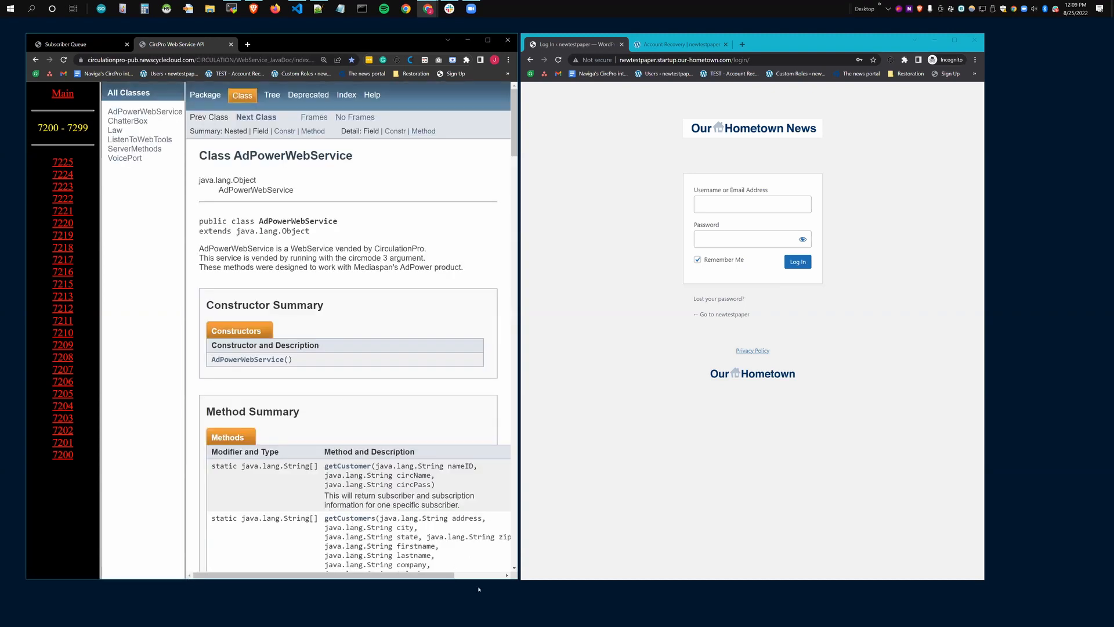
mouse_move(46, 266)
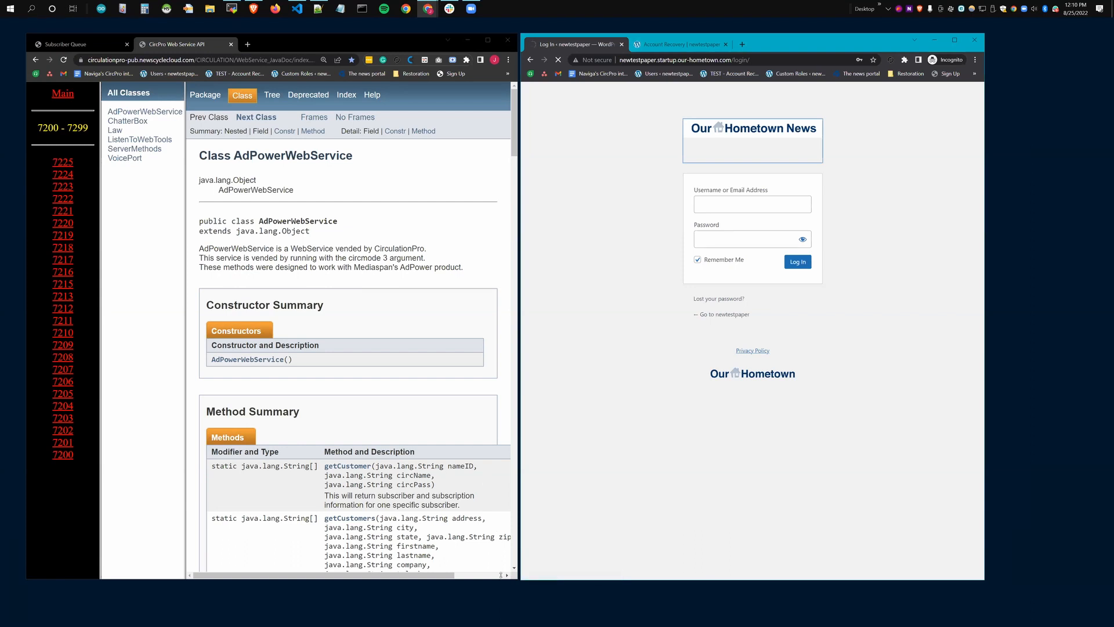
Register a new subscriber for the Monthly Print + Digital plan, reaching the $5.49 checkout
left_click(722, 315)
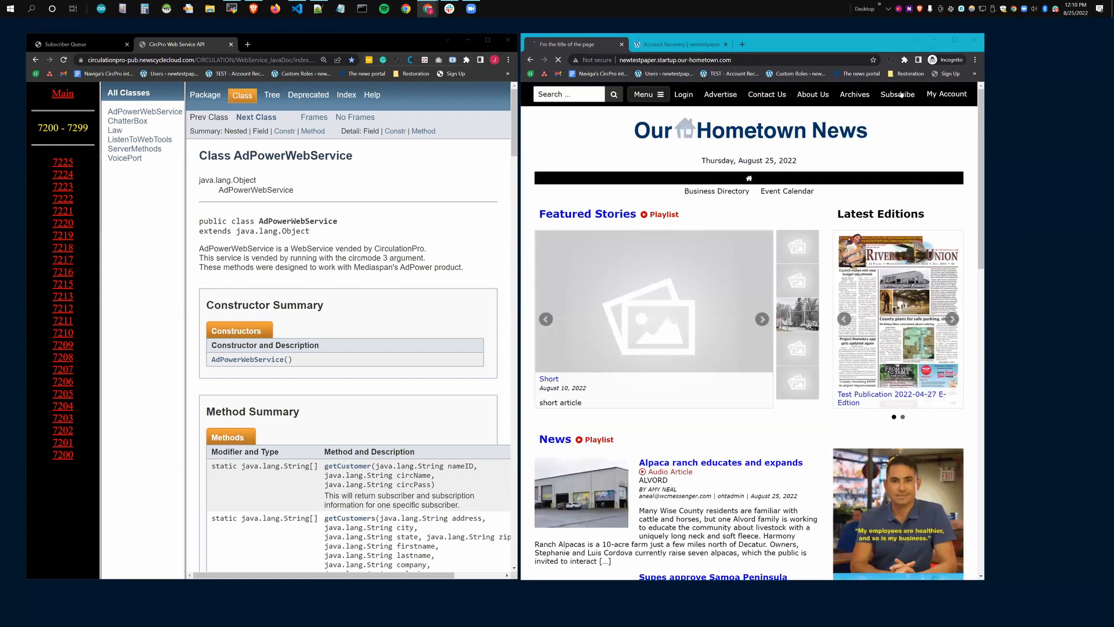
left_click(898, 94)
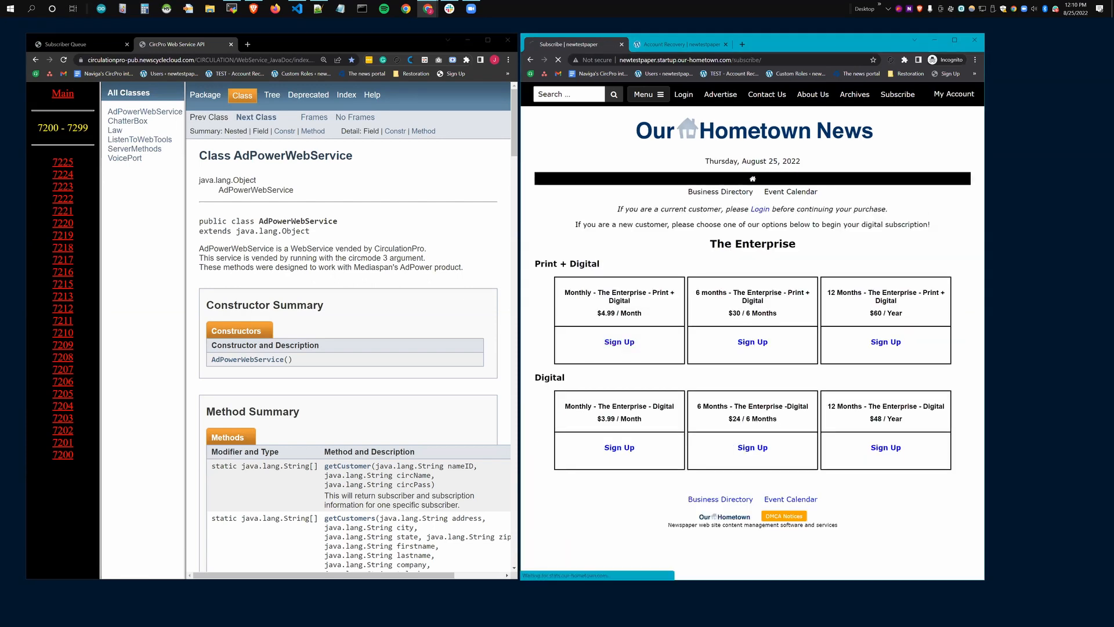
left_click(619, 341)
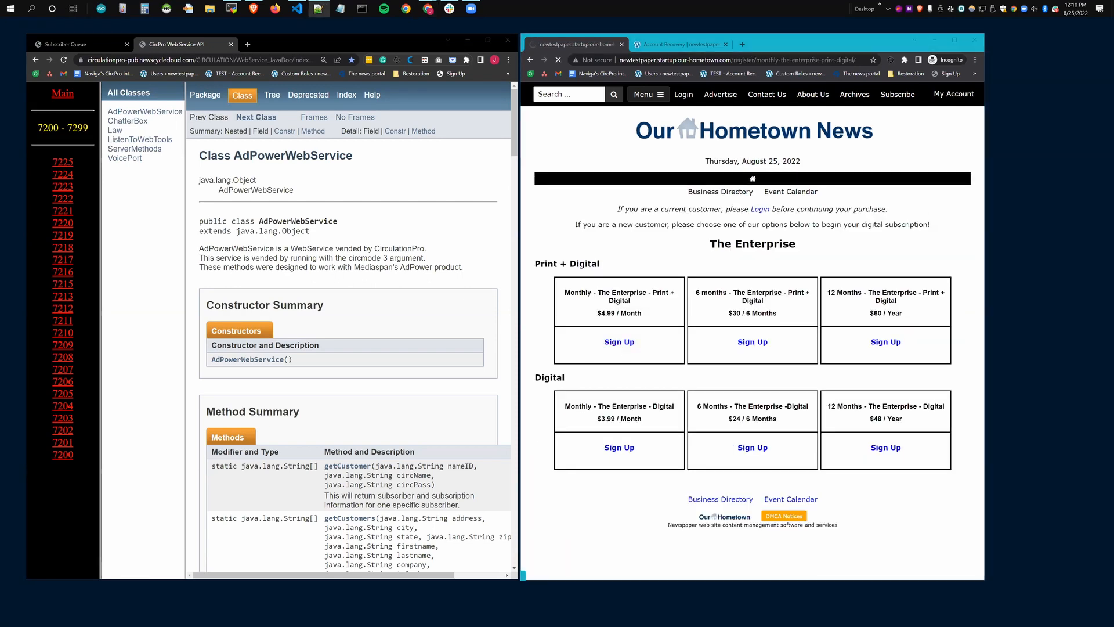
left_click(620, 341)
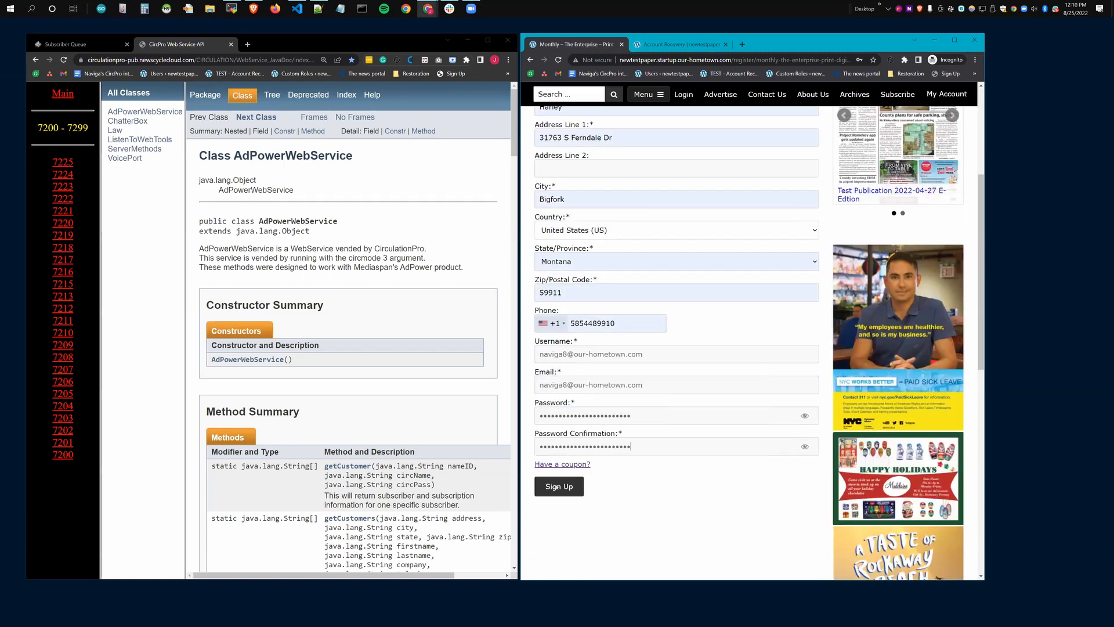
left_click(558, 486)
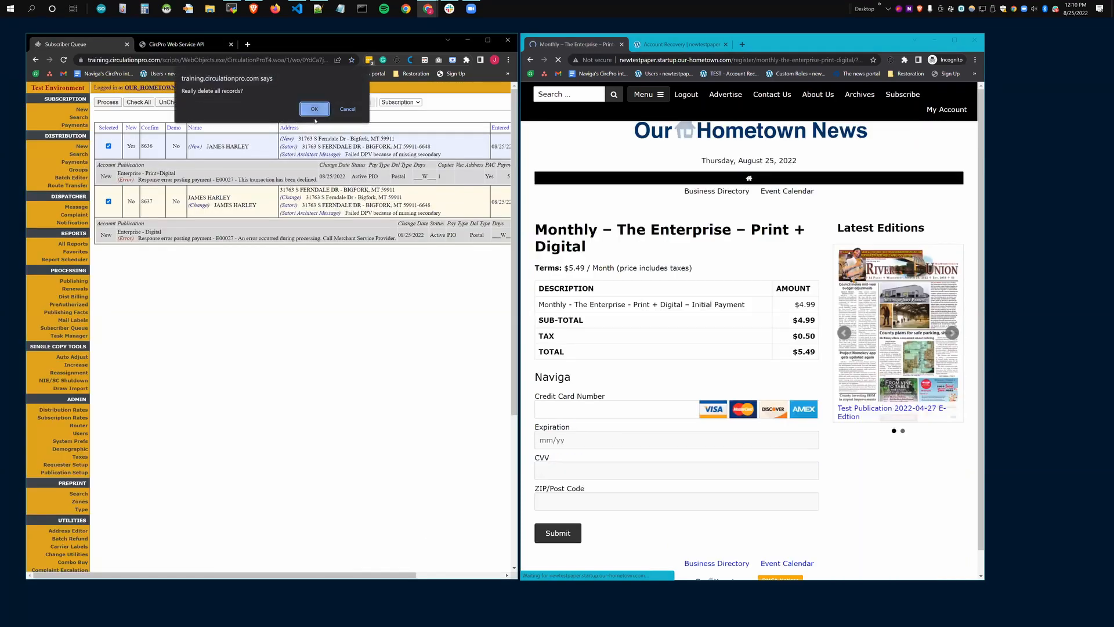
left_click(314, 109)
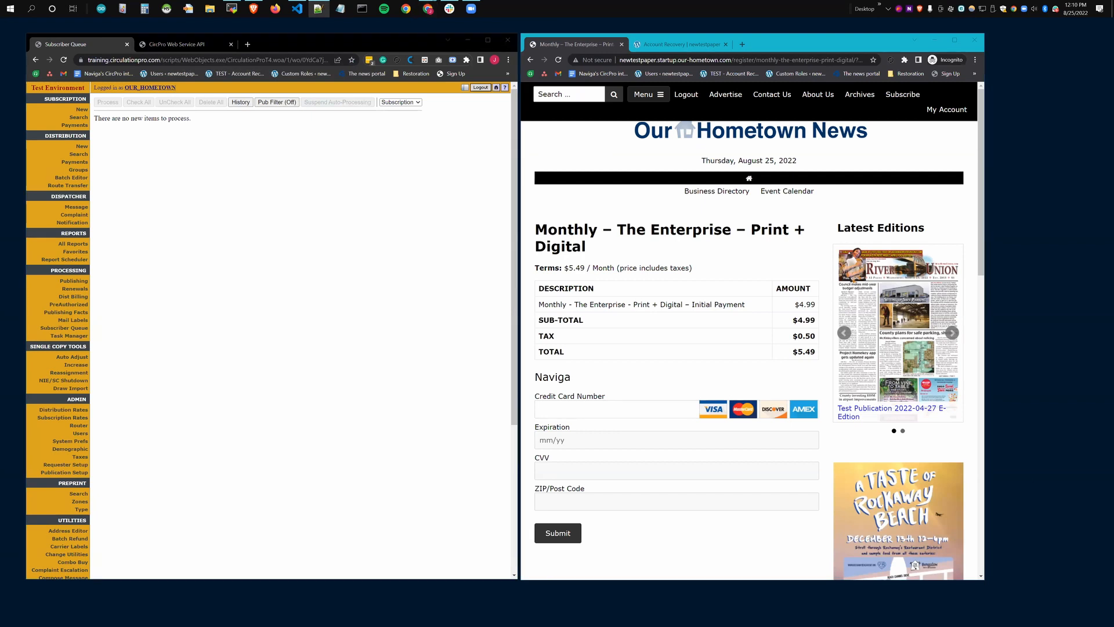
type("4111 1111 1111 1111")
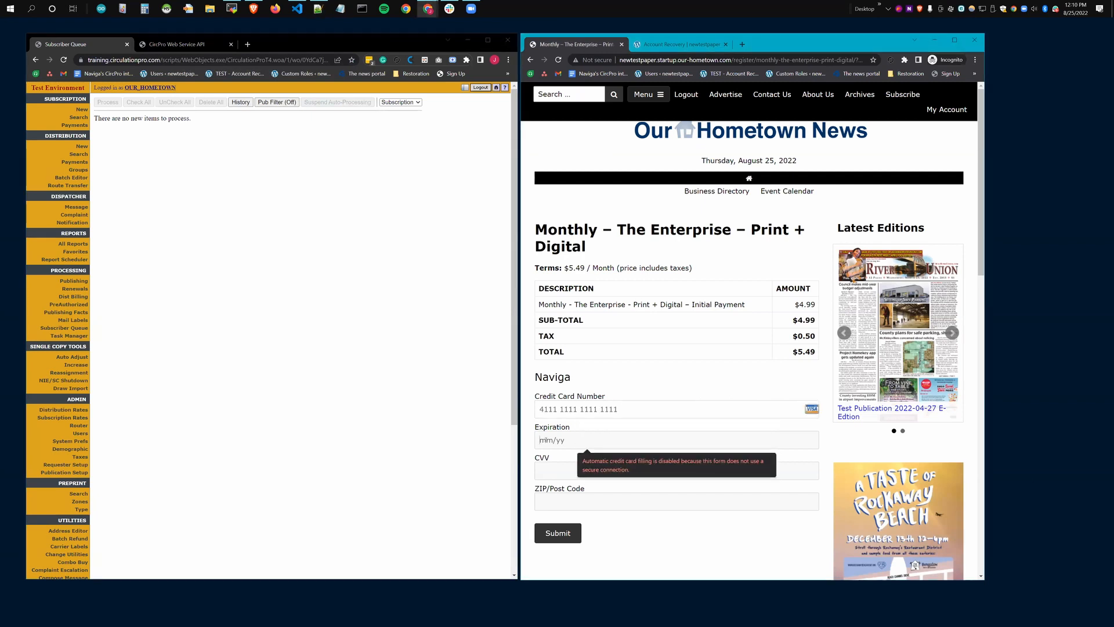
type("59")
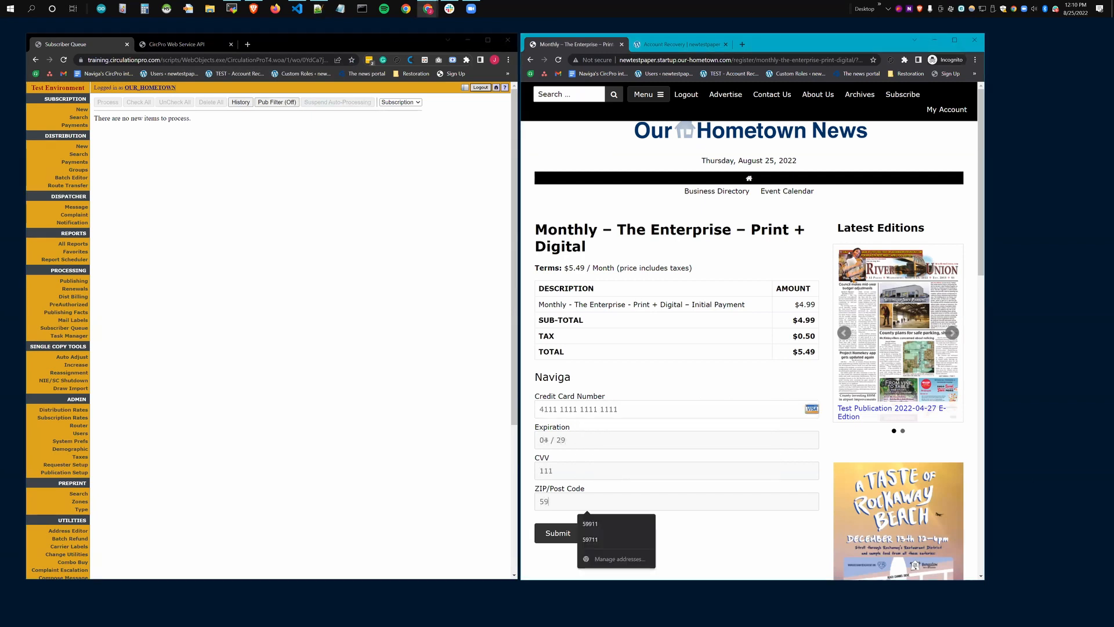
left_click(591, 523)
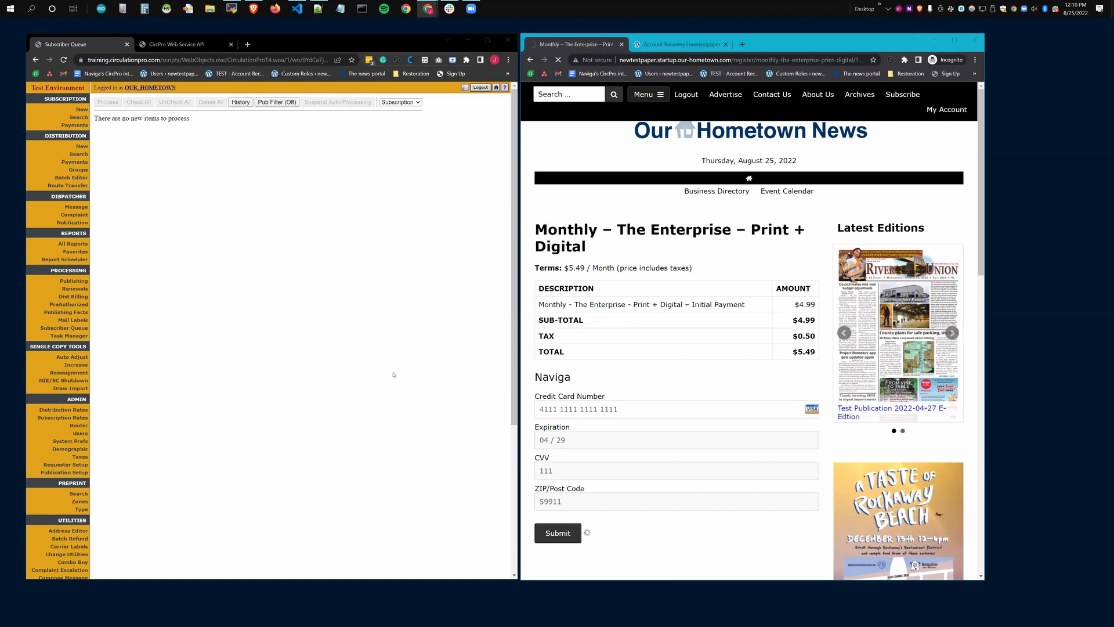
left_click(557, 533)
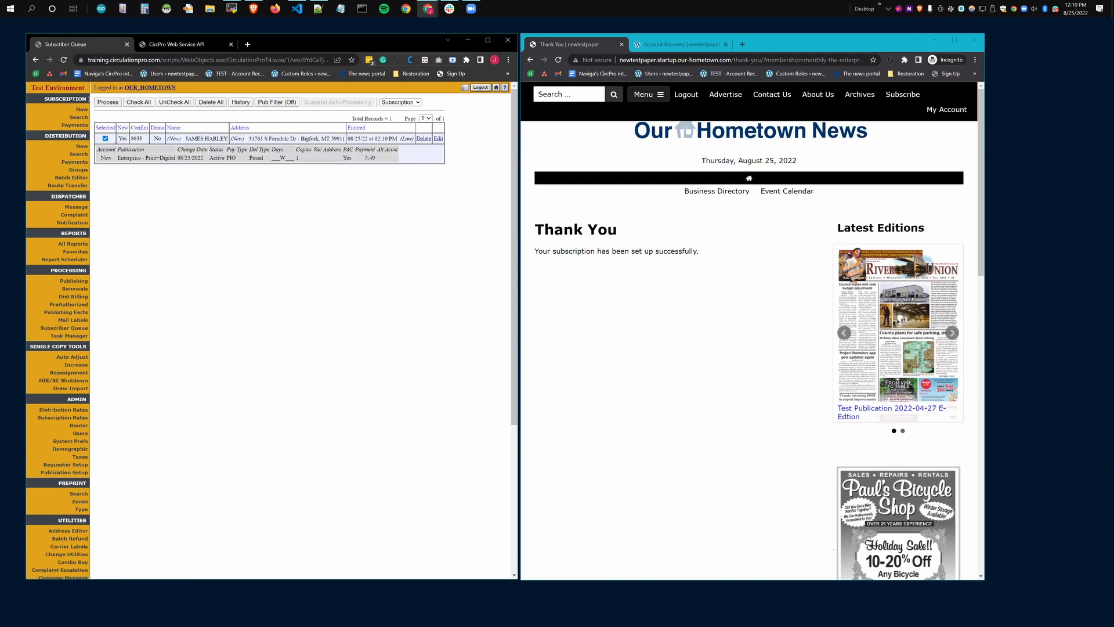
Process the Subscriber Queue and confirm, leaving no new items
left_click(107, 102)
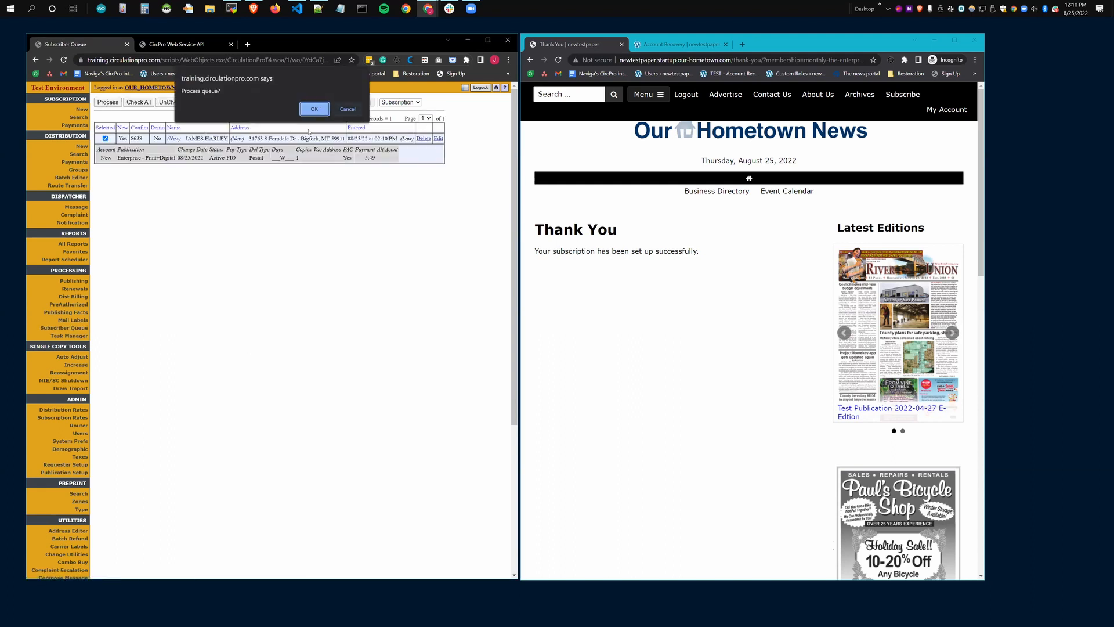
left_click(313, 109)
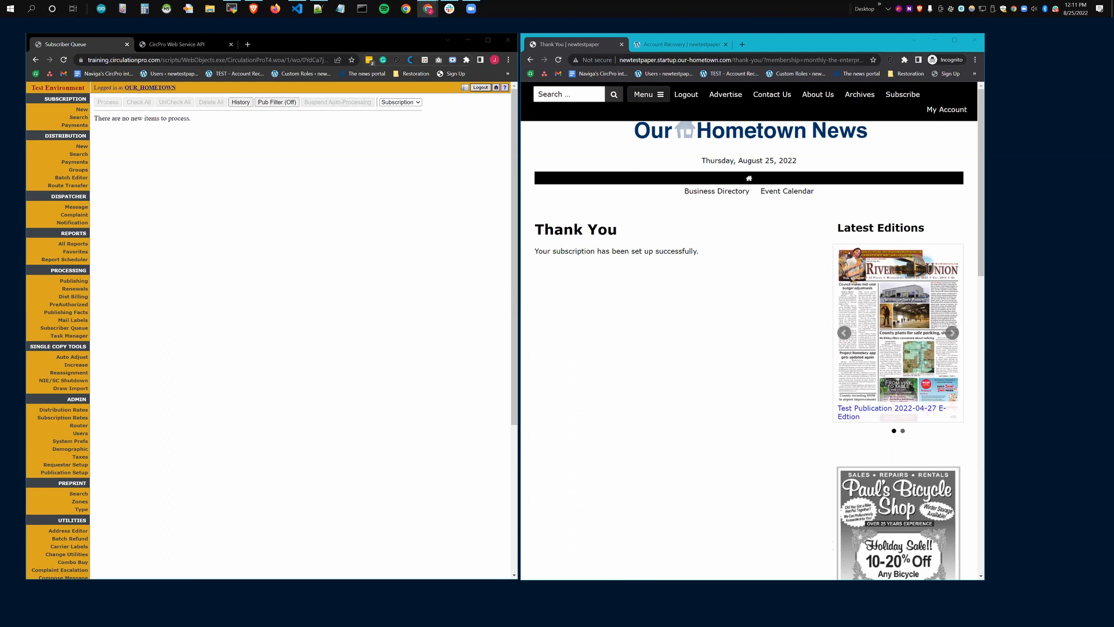
mouse_move(624, 620)
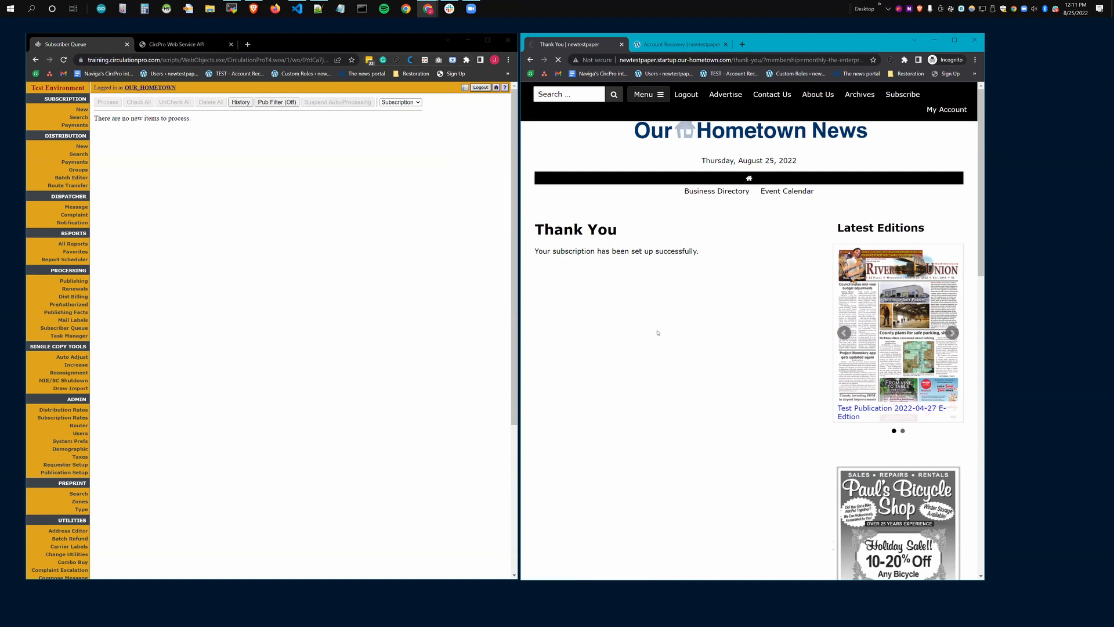
From the account's subscriptions, change plan to 12 Months Print + Digital, opening its $58.71 signup form
left_click(947, 109)
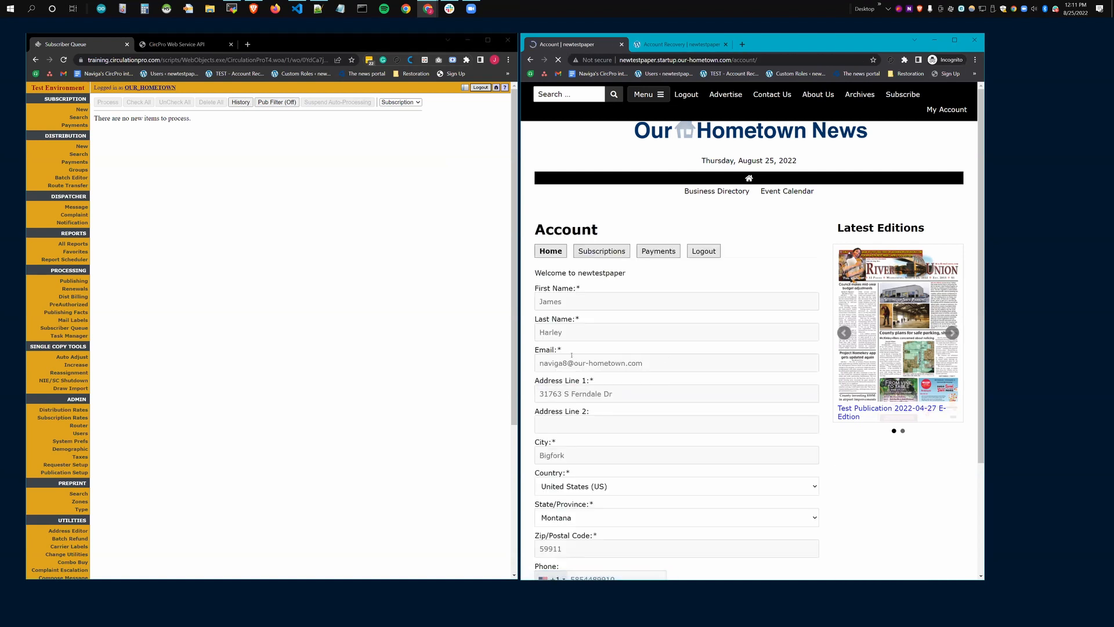
left_click(601, 251)
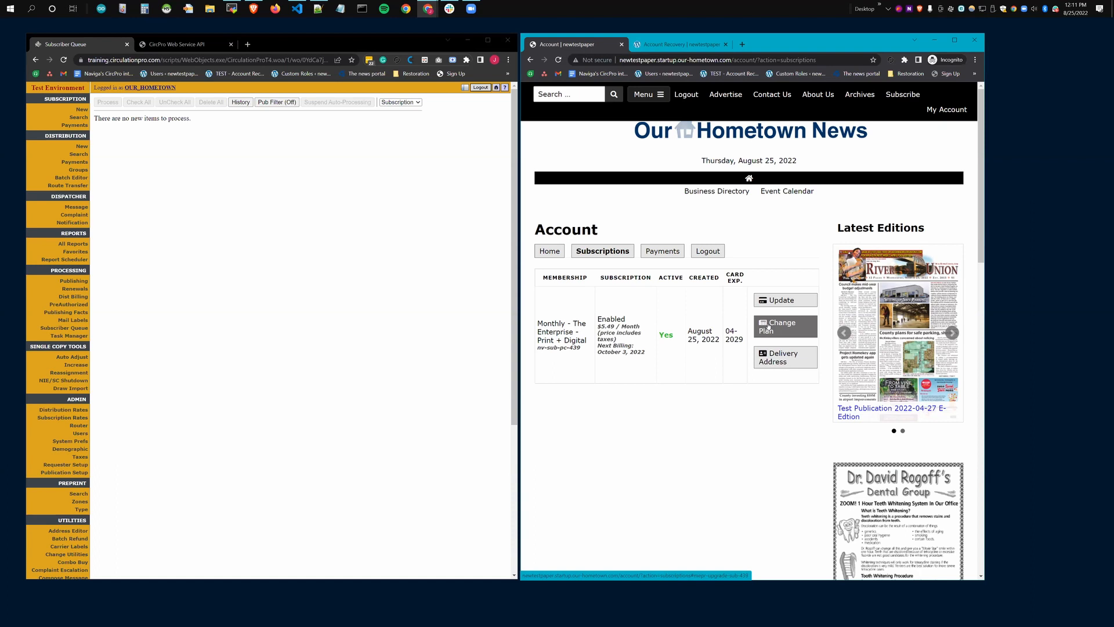
left_click(785, 326)
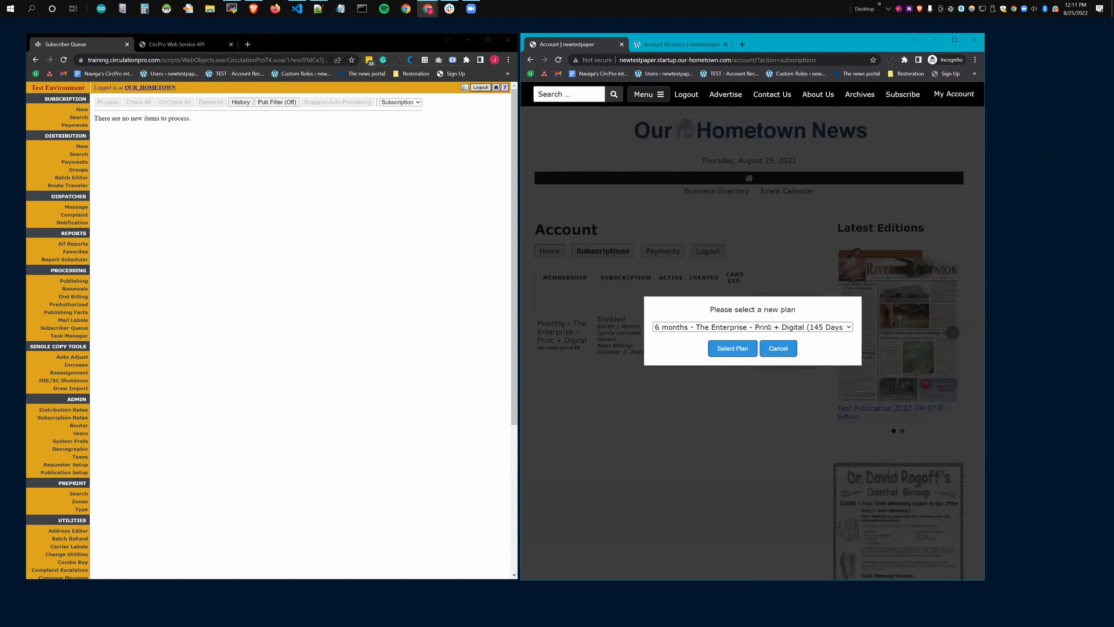
left_click(752, 327)
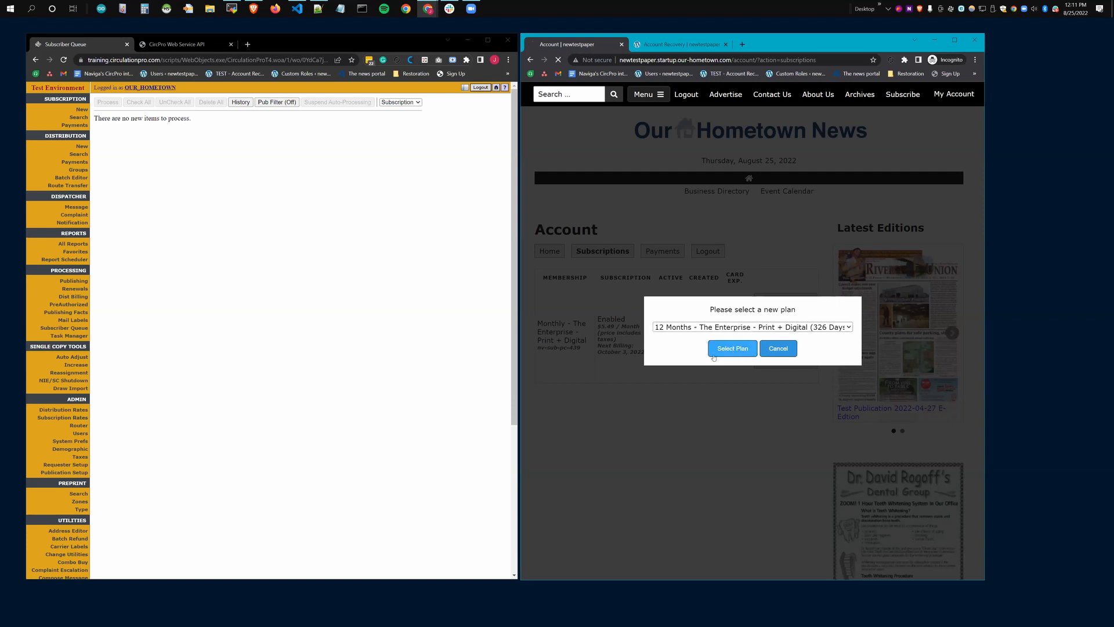
left_click(733, 348)
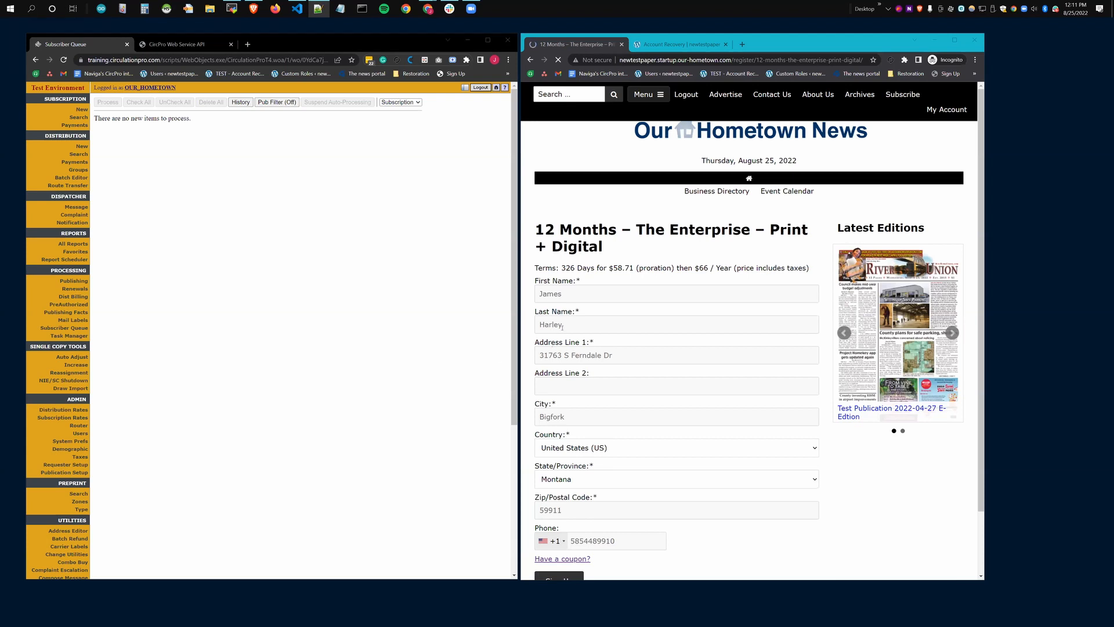
Submit the 12-month signup form, reaching the $58.71 payment page with $5.34 tax
scroll("down", 3)
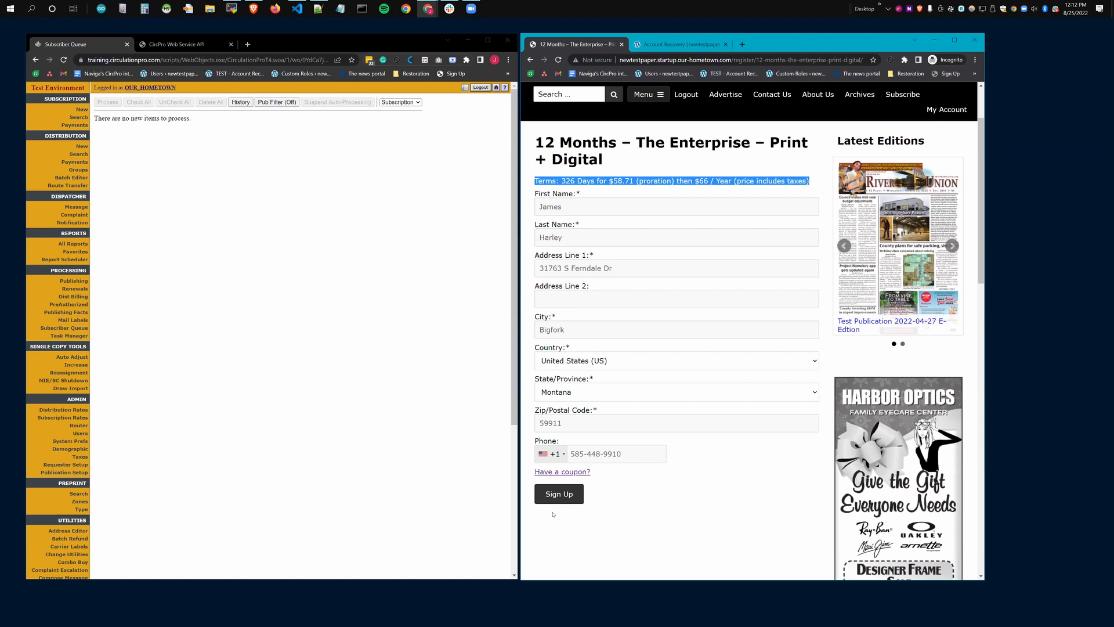
mouse_move(574, 498)
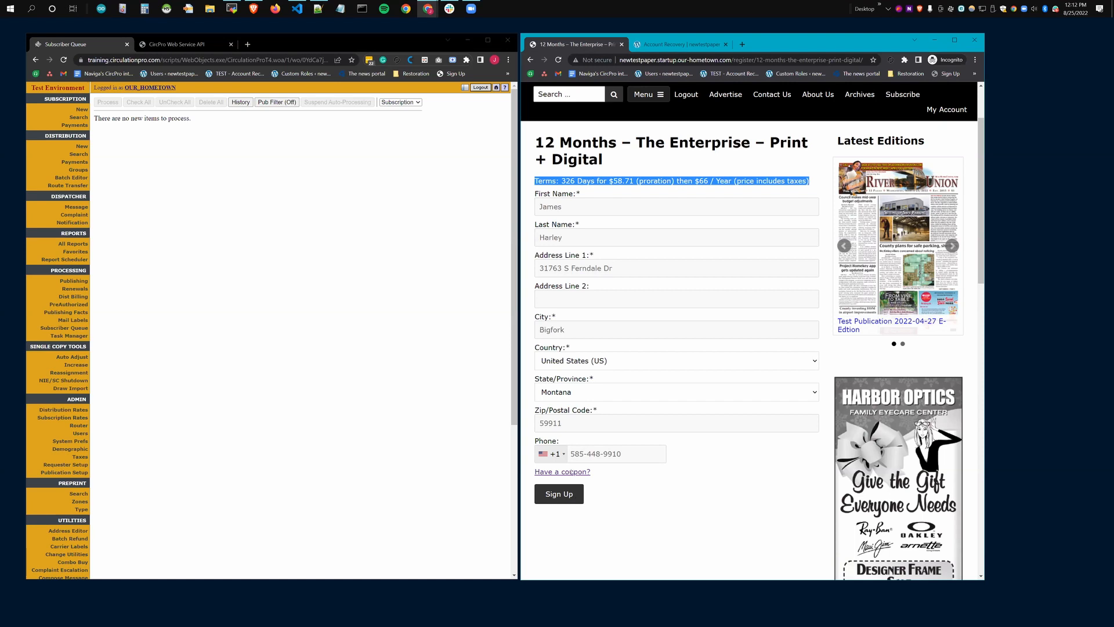
left_click(558, 494)
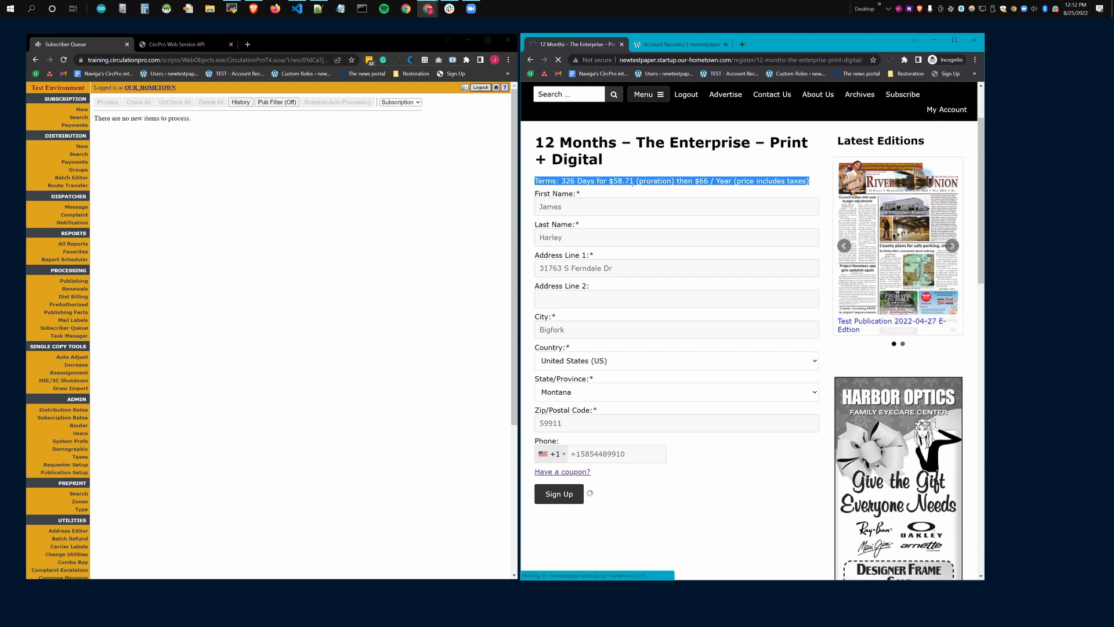
left_click(558, 494)
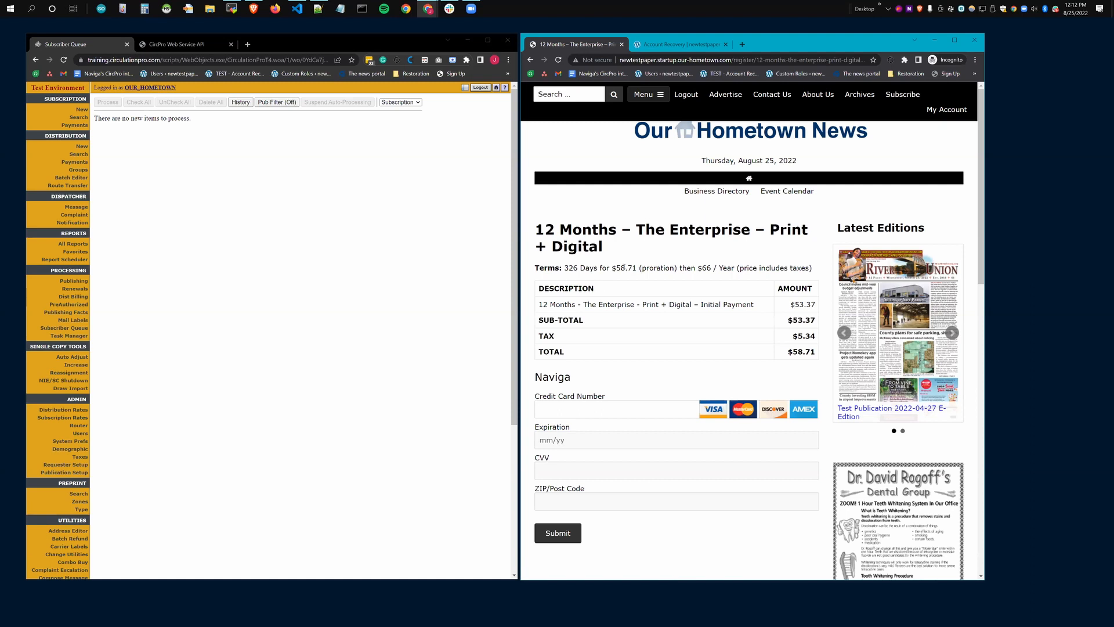
Pay the $58.71 total with card number, CVV and ZIP 59911, reaching the Thank You page
left_click(617, 408)
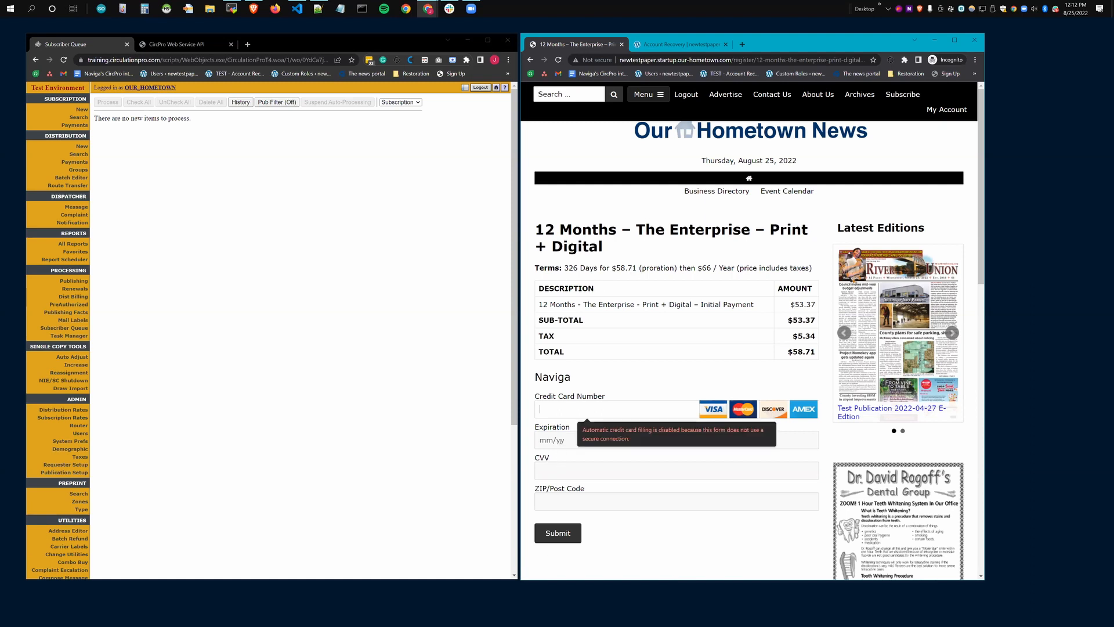
left_click(676, 471)
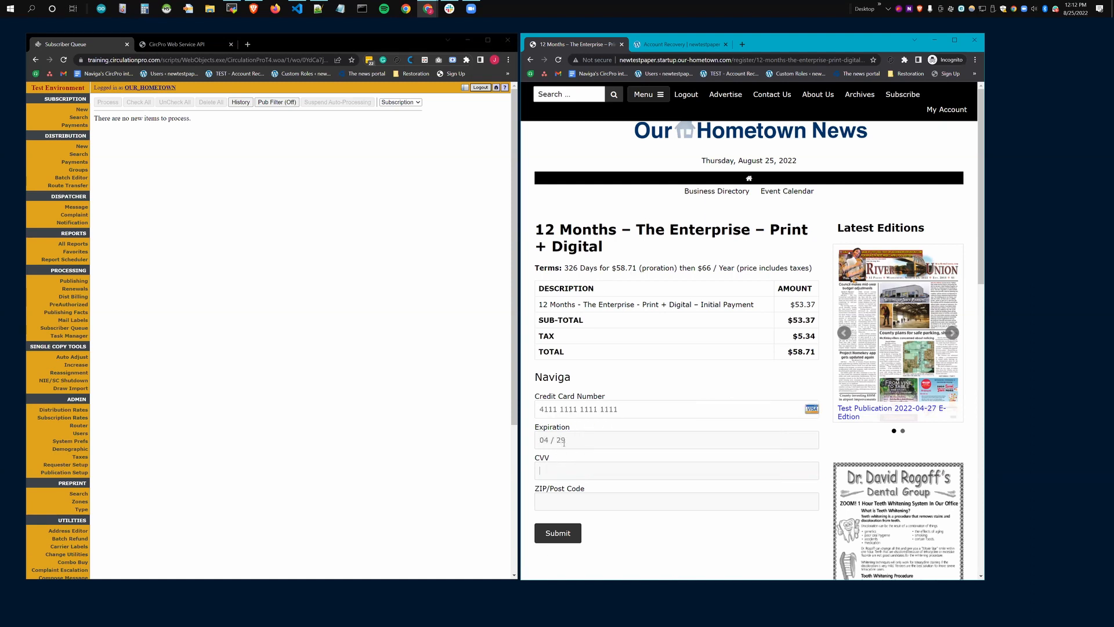
type("59911")
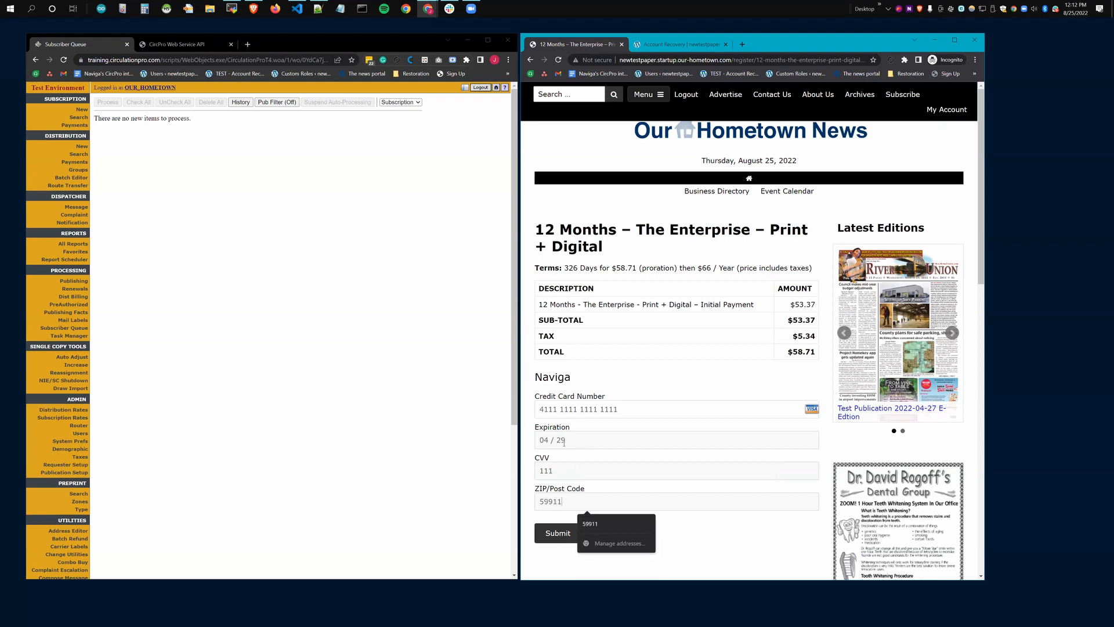
left_click(557, 533)
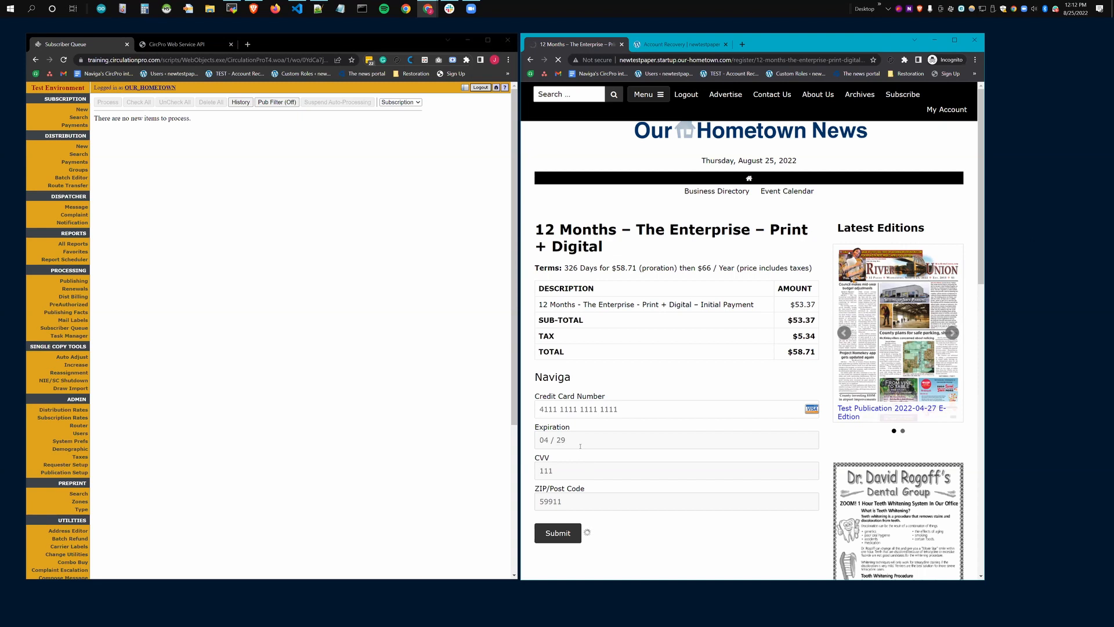
left_click(557, 533)
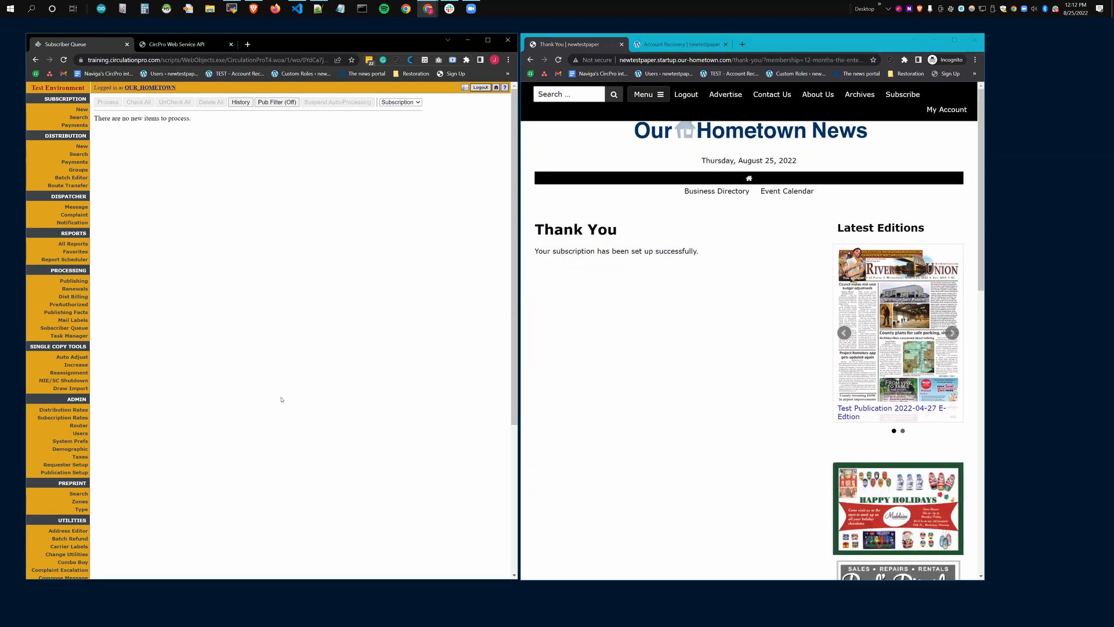
mouse_move(179, 273)
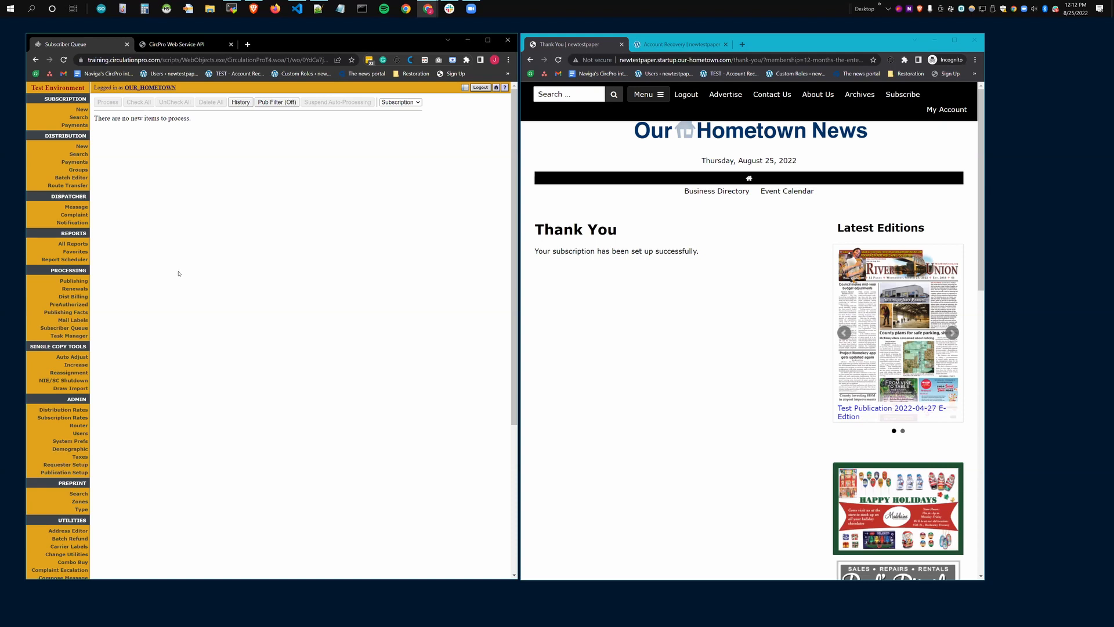
mouse_move(169, 285)
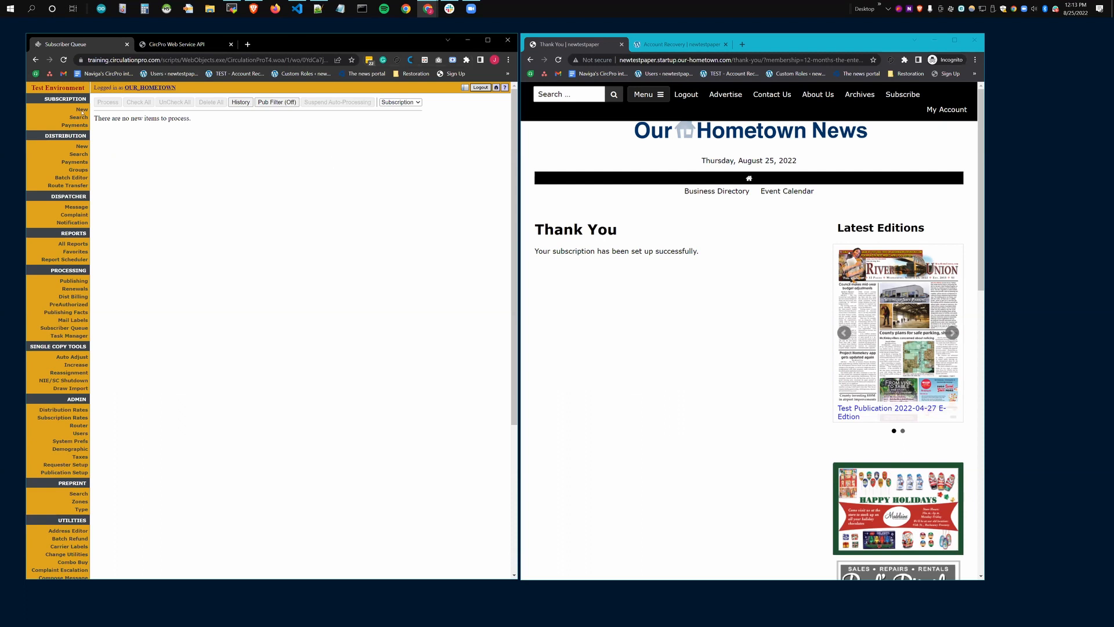
mouse_move(64, 327)
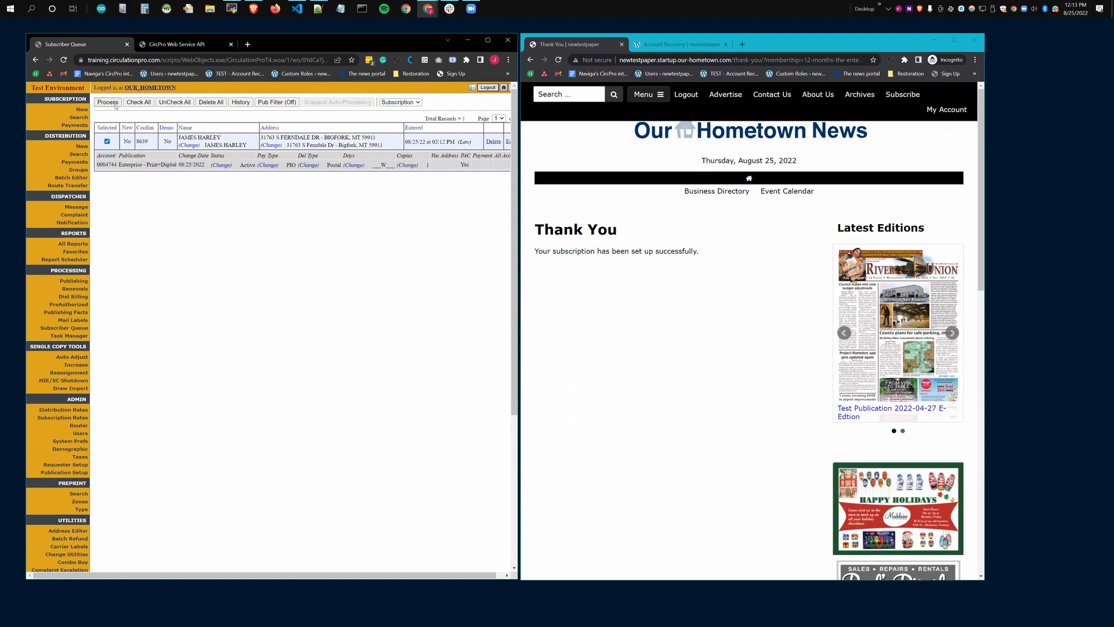
Process the queued 12-month order, confirm, and force a status refresh to subscriber search
left_click(107, 102)
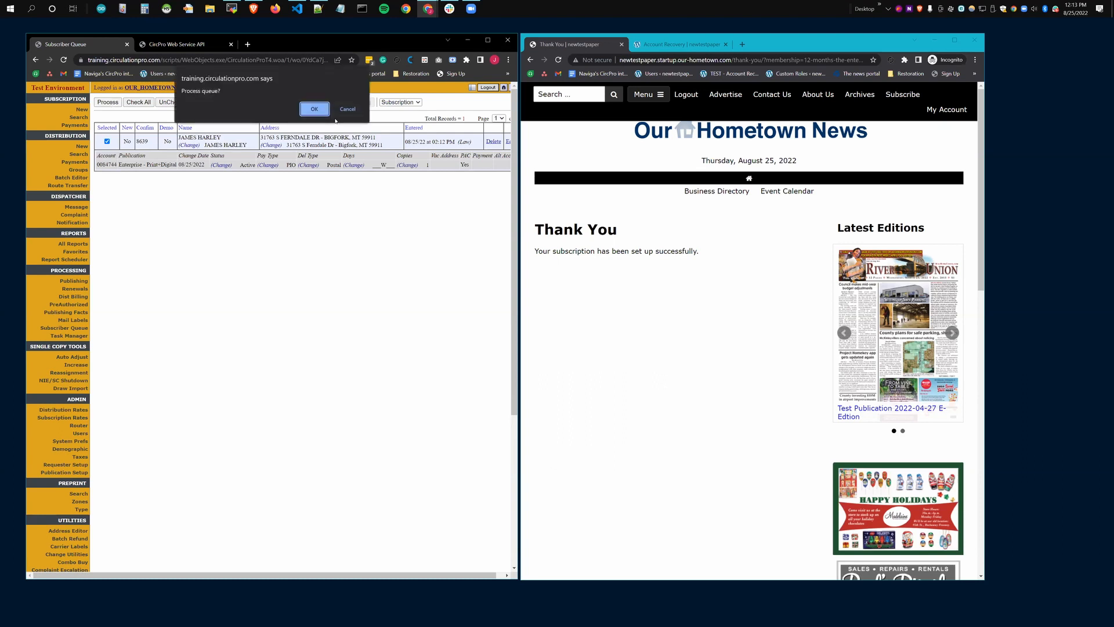
left_click(315, 109)
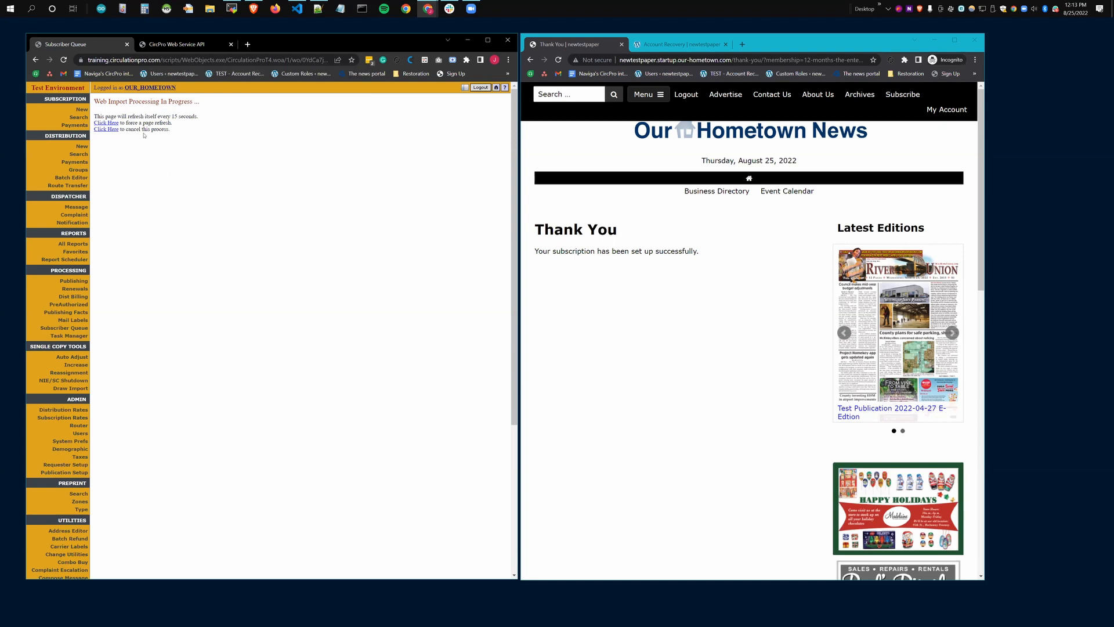
left_click(106, 123)
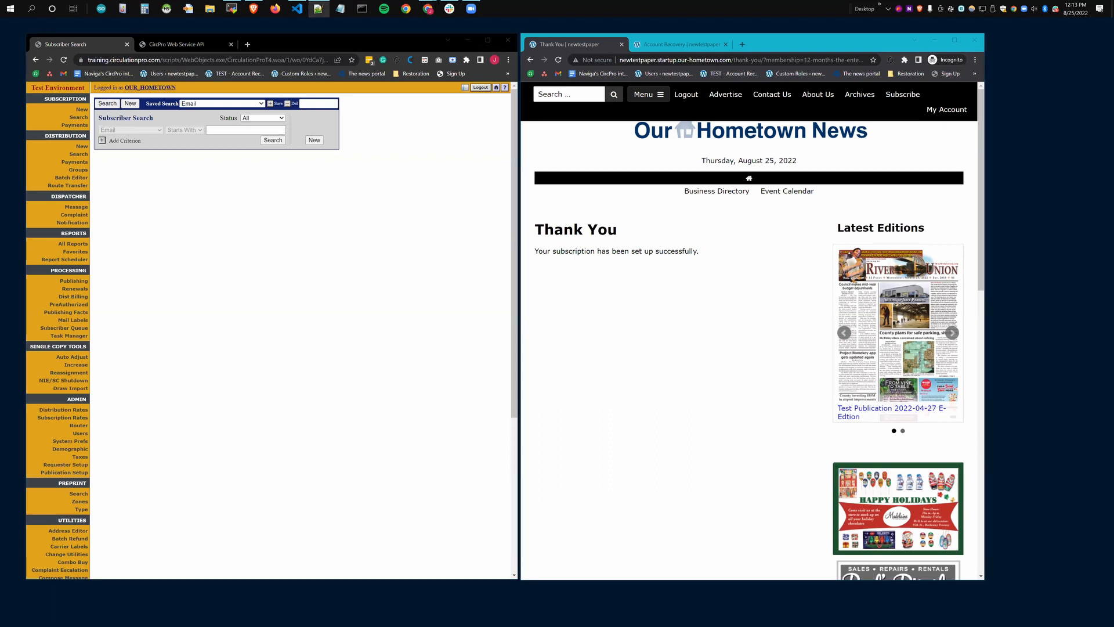
left_click(273, 140)
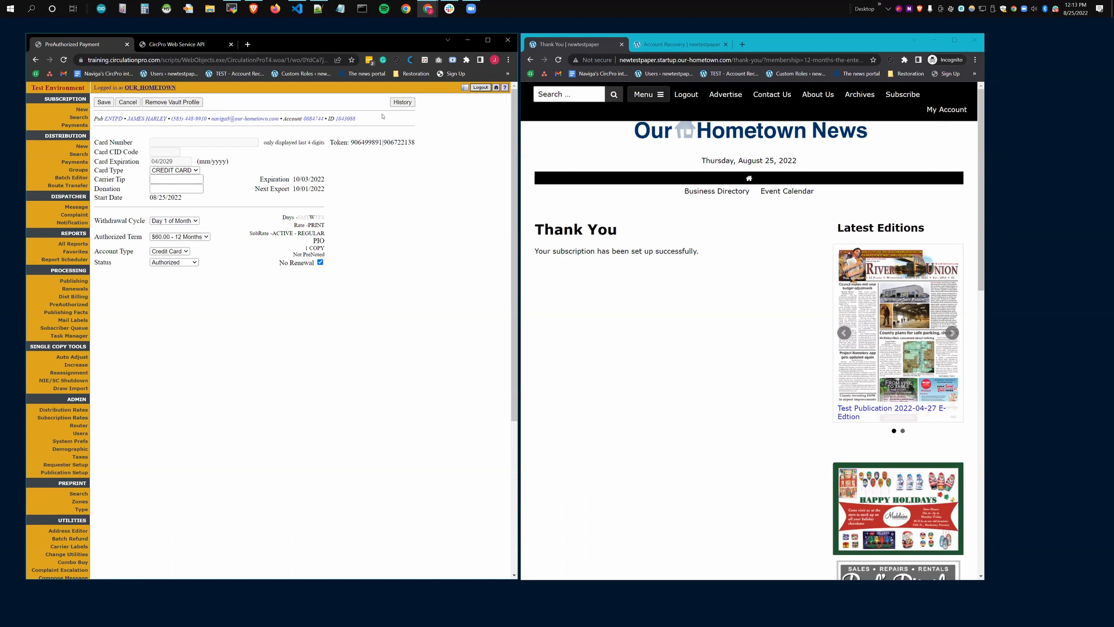
left_click(401, 102)
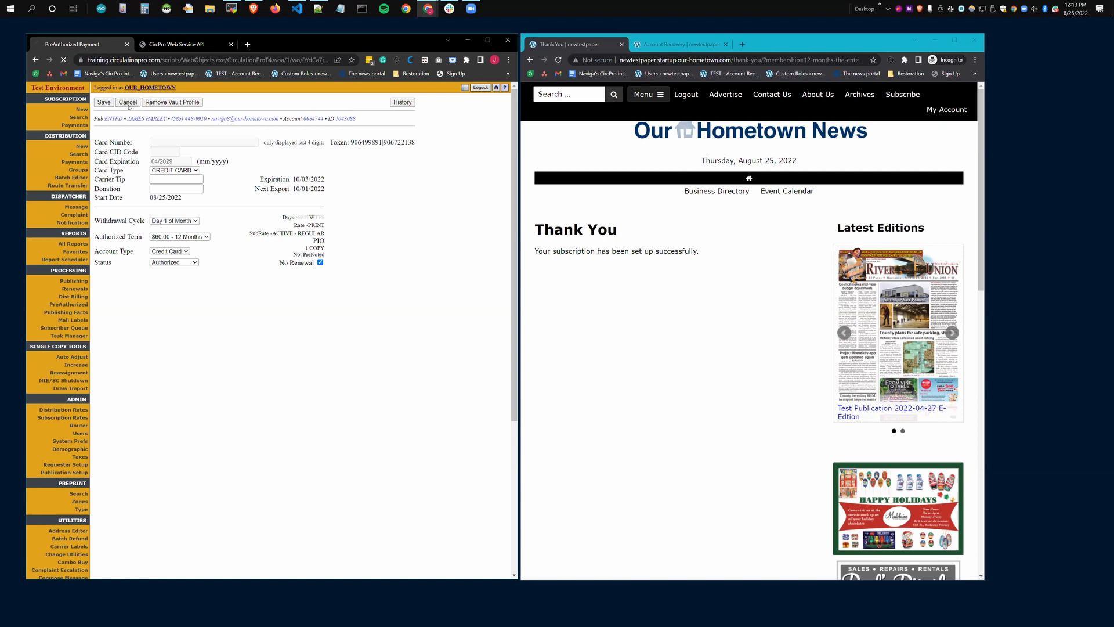
left_click(103, 102)
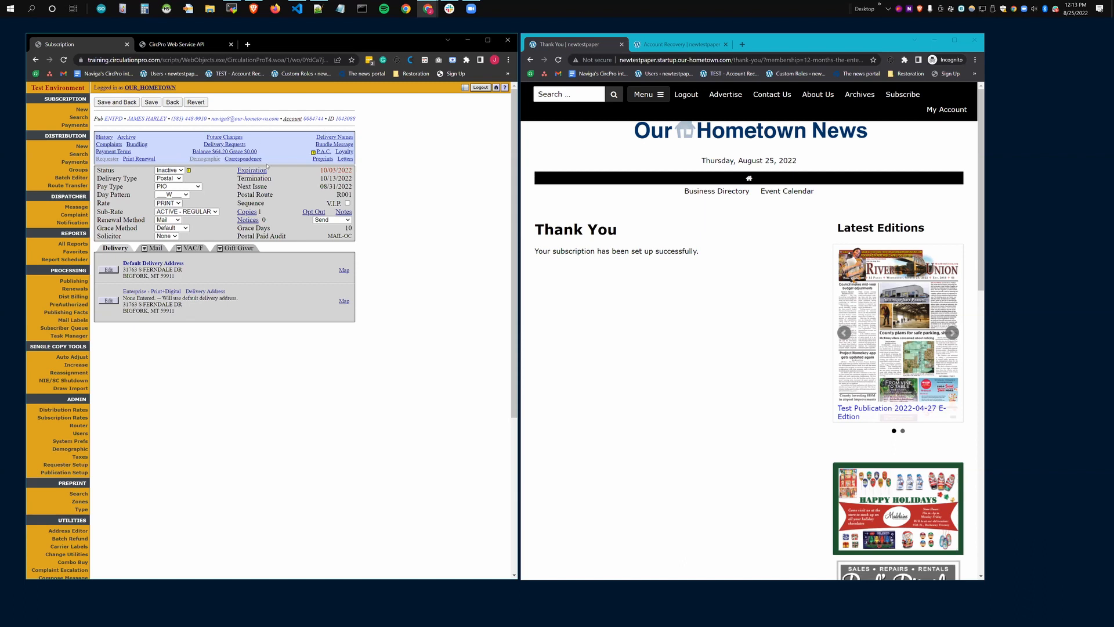
mouse_move(211, 357)
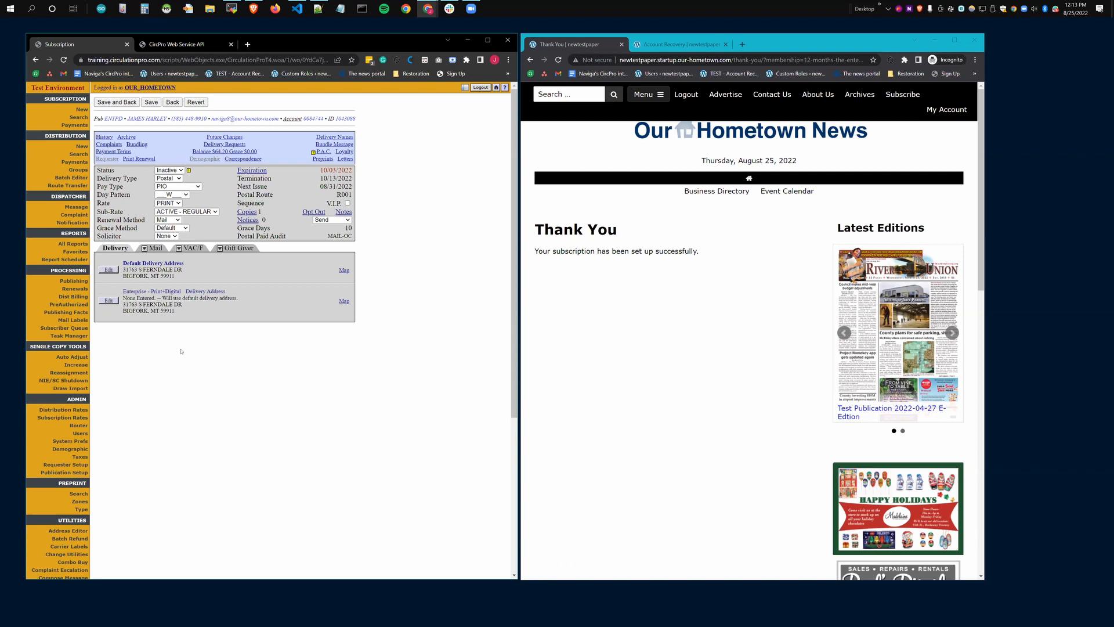
mouse_move(918, 115)
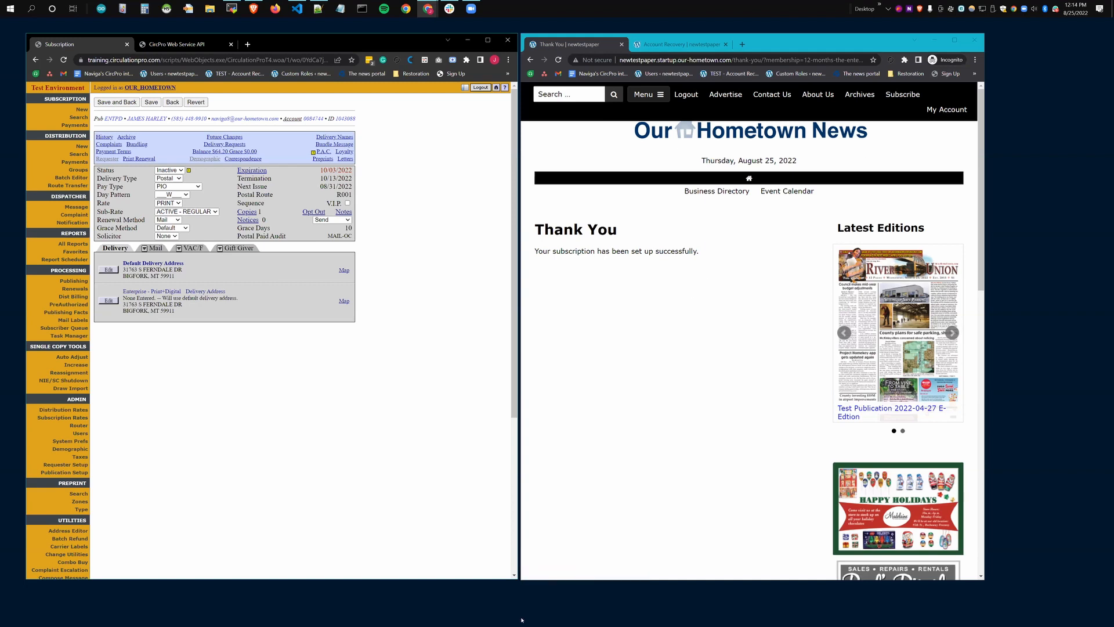
mouse_move(487, 561)
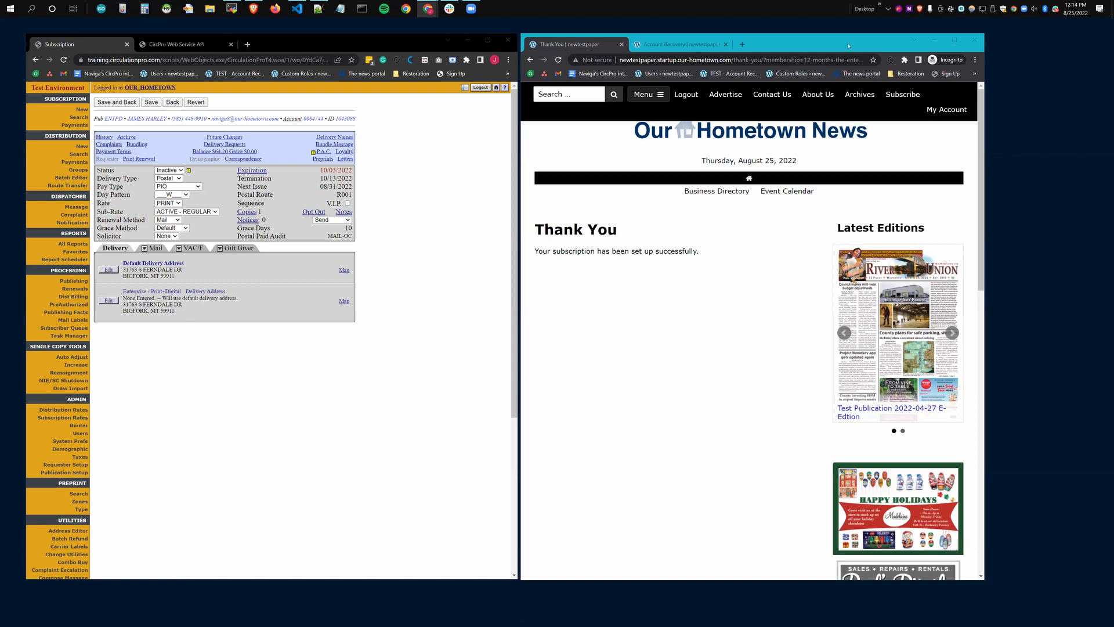
mouse_move(946, 111)
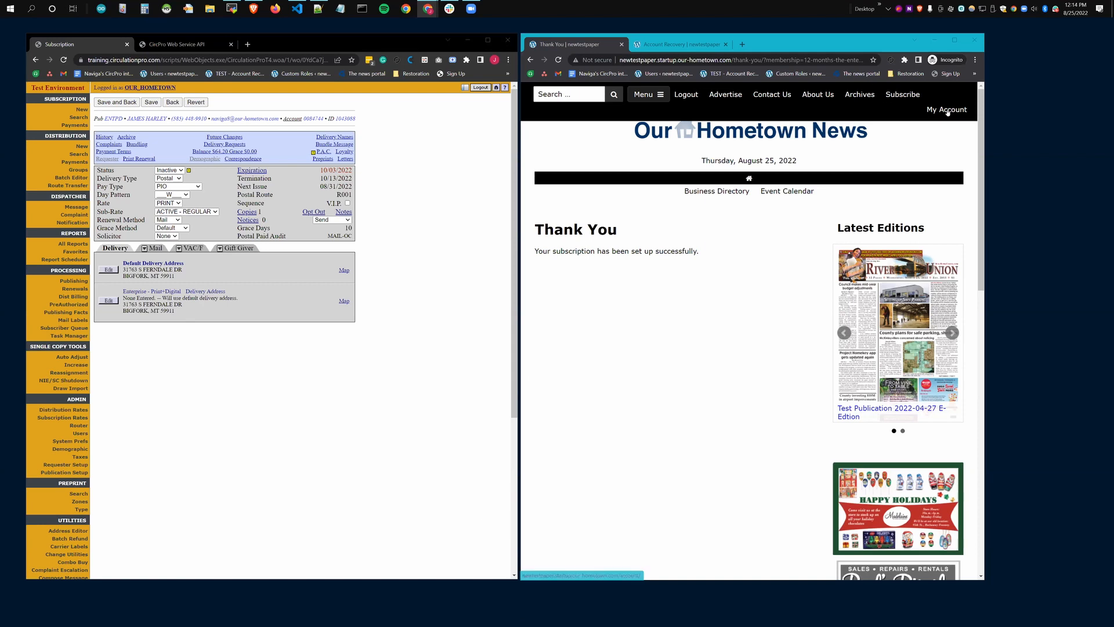
mouse_move(928, 110)
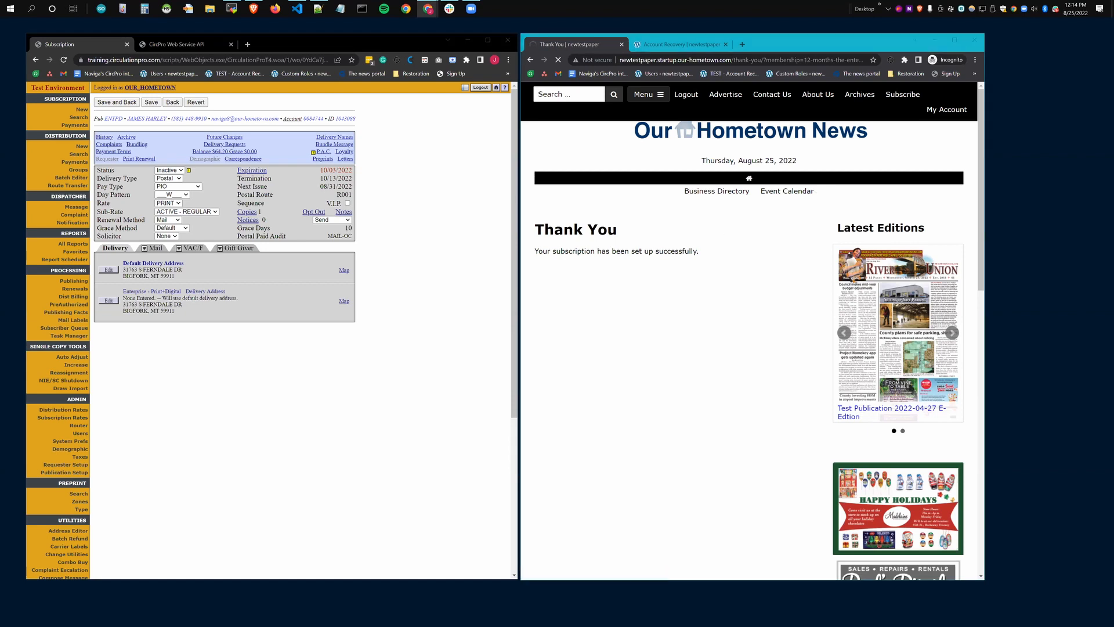
left_click(947, 109)
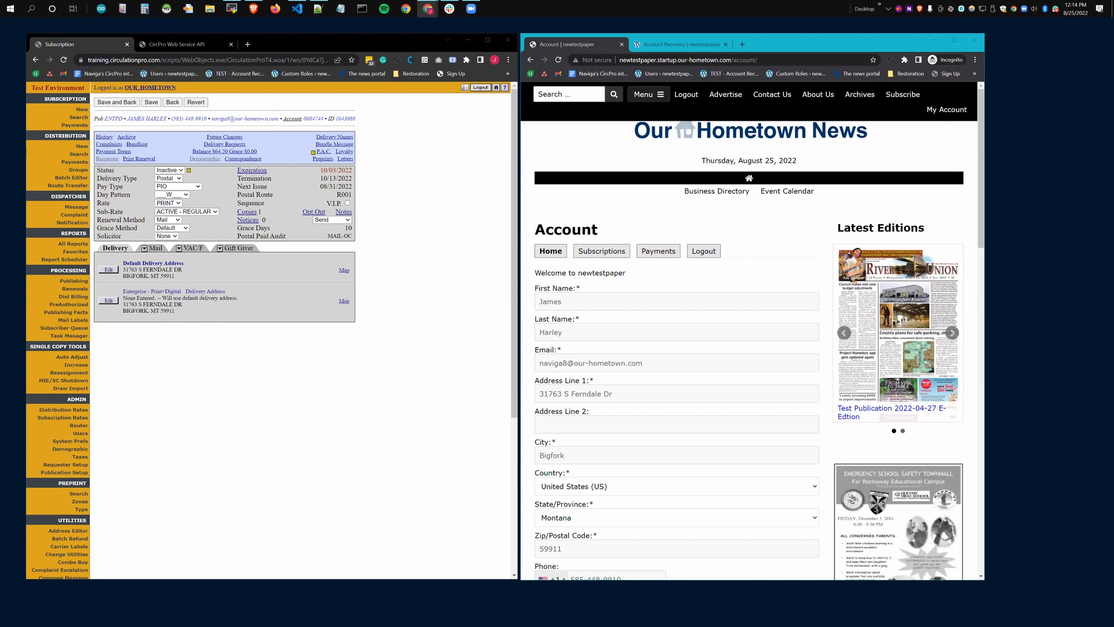
mouse_move(632, 263)
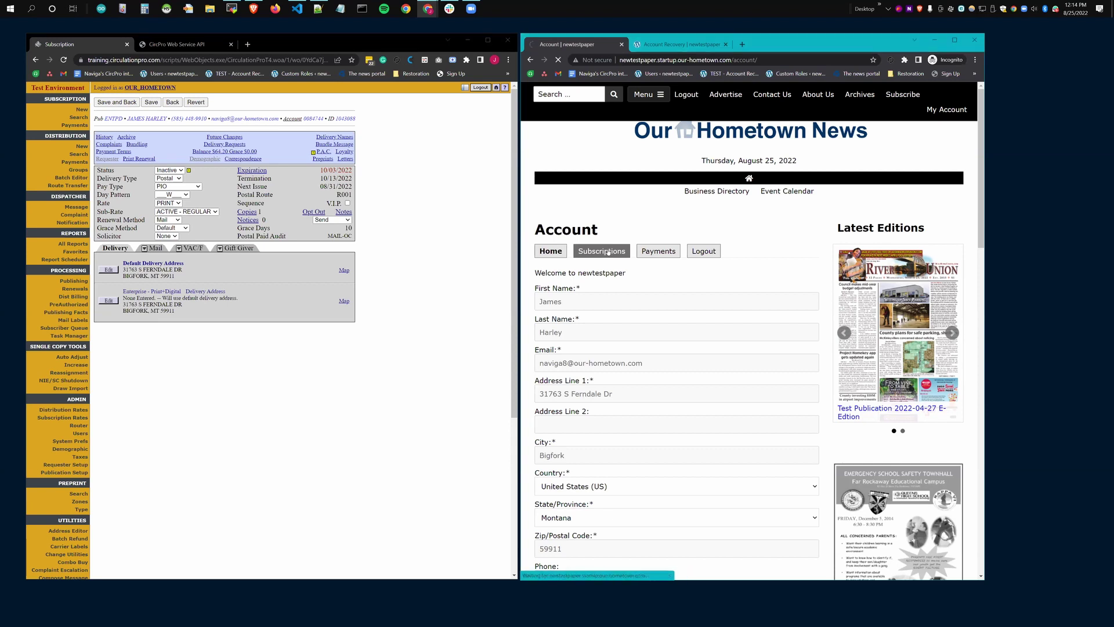
left_click(601, 251)
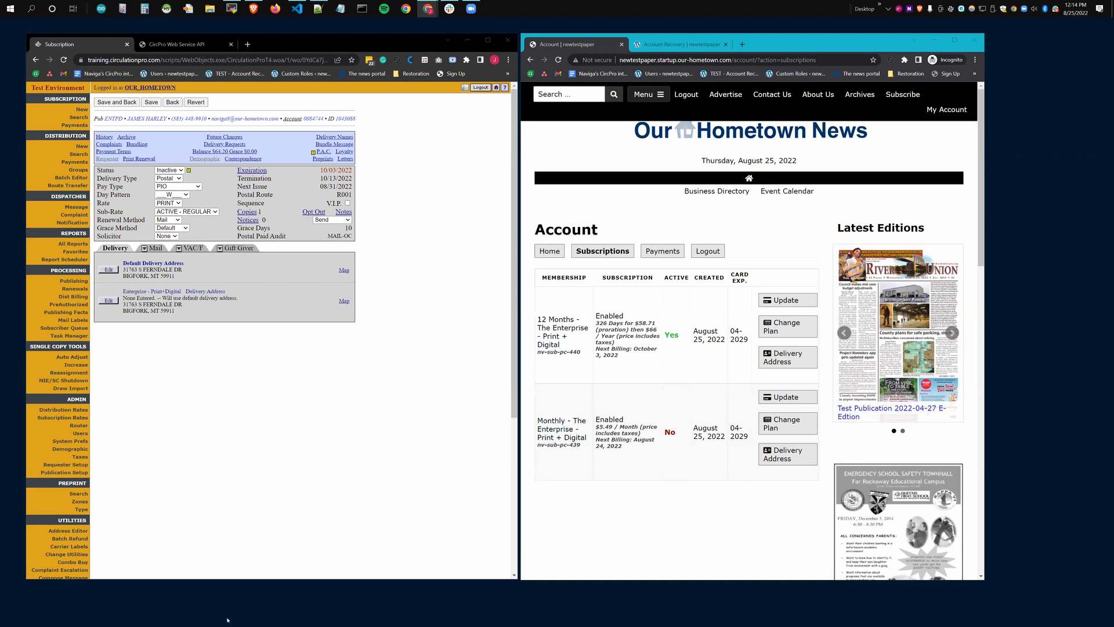
mouse_move(209, 506)
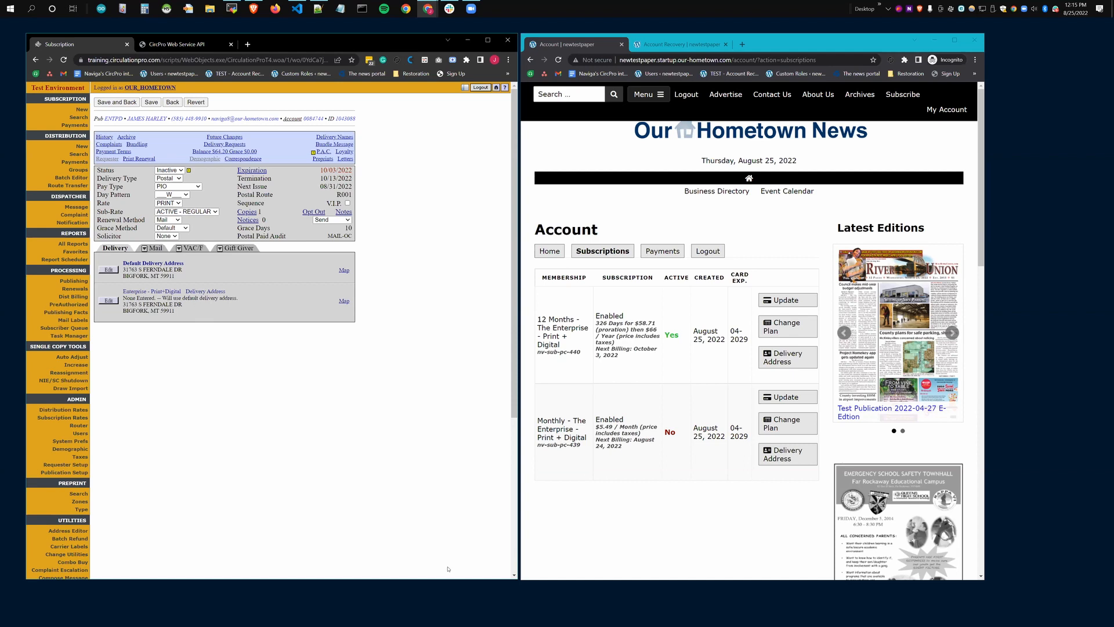
mouse_move(282, 297)
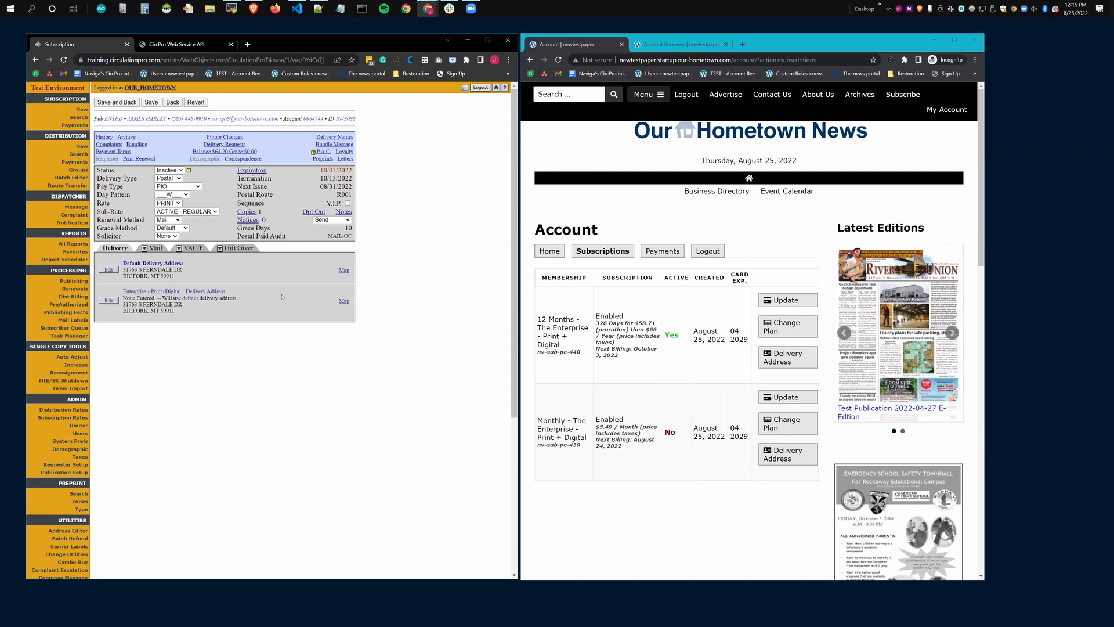
mouse_move(195, 202)
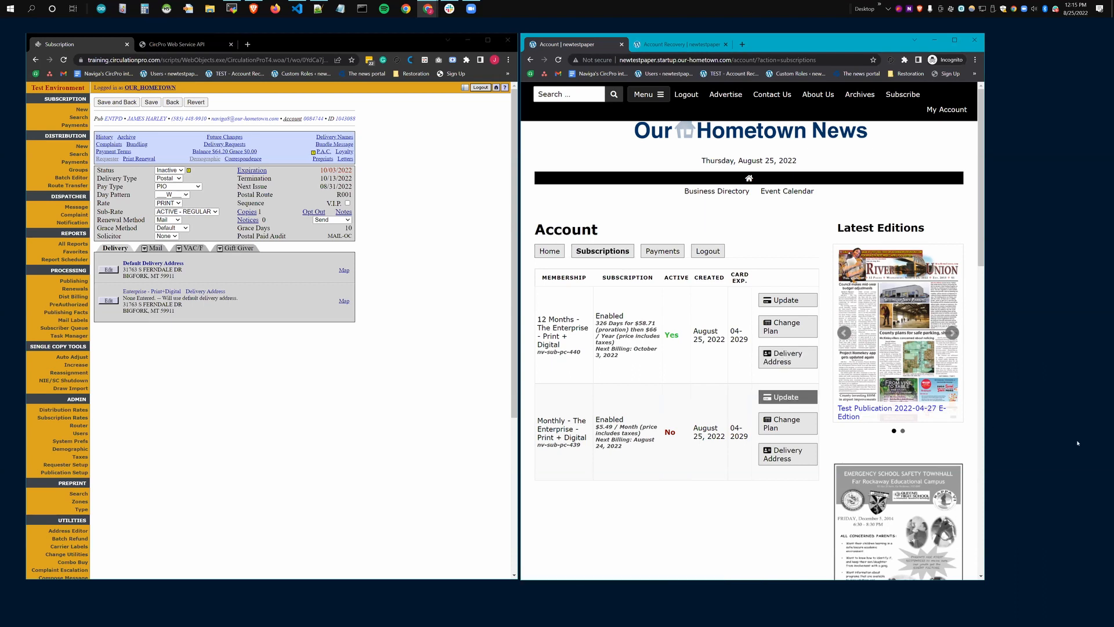
mouse_move(786, 357)
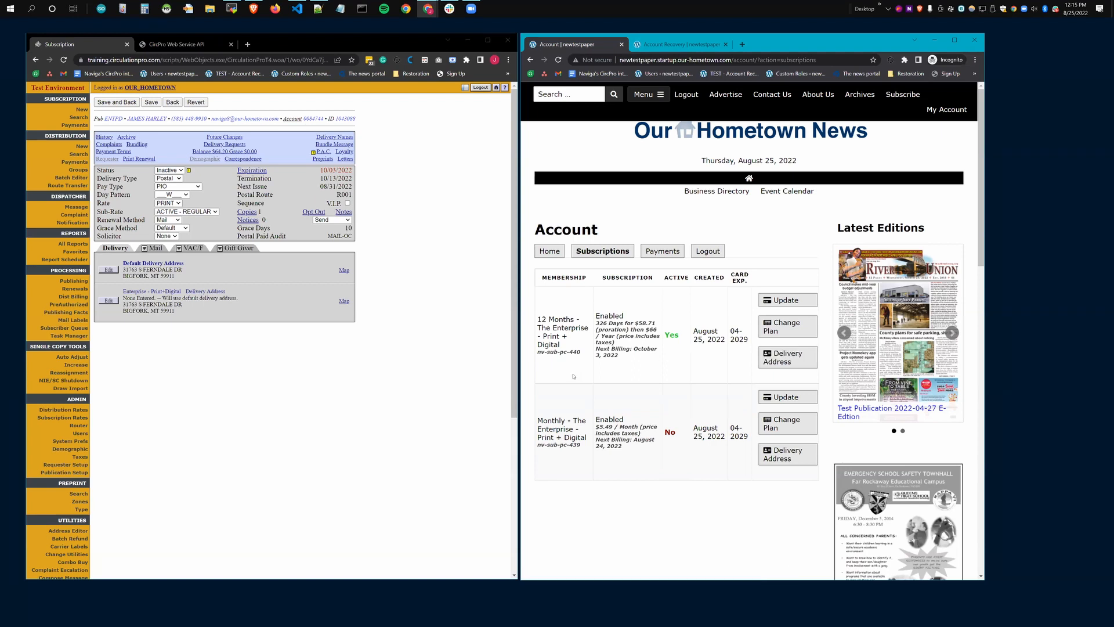
mouse_move(648, 392)
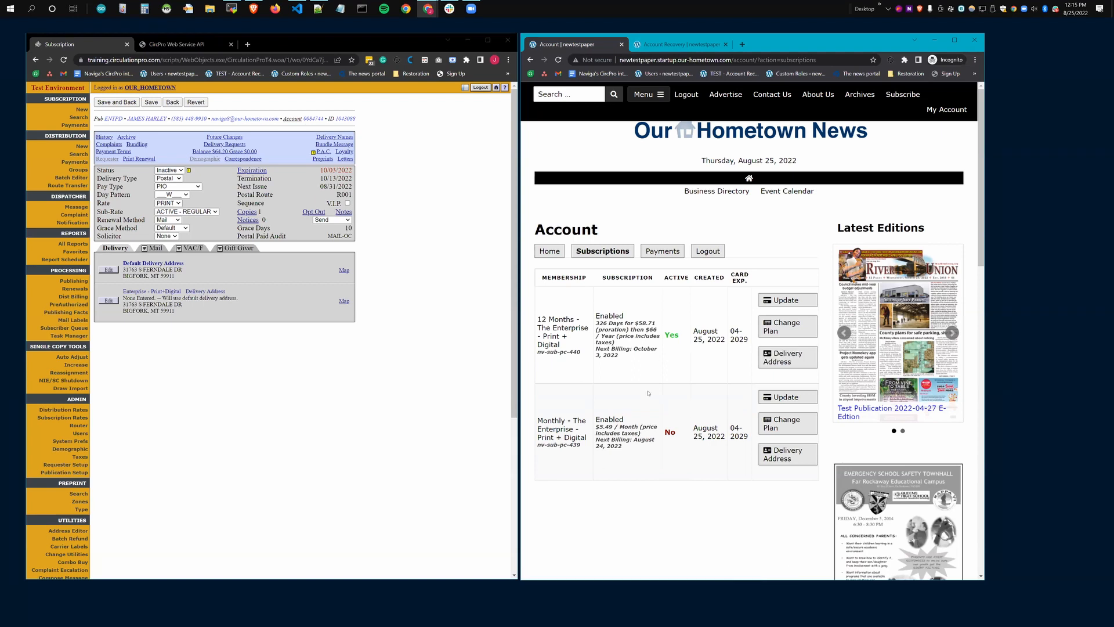
mouse_move(803, 357)
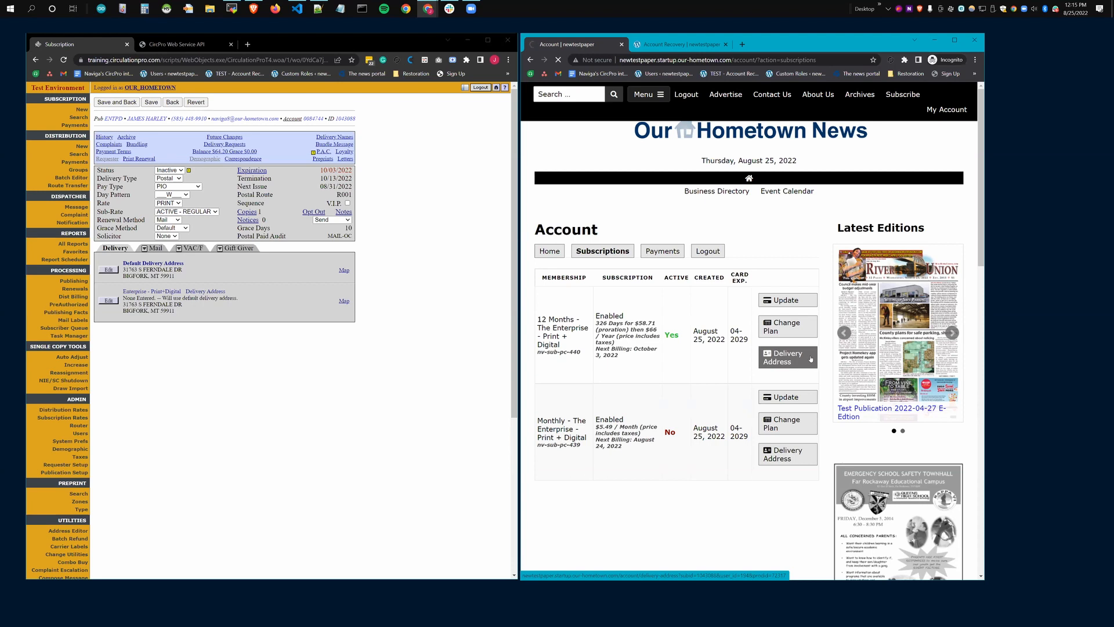
left_click(786, 357)
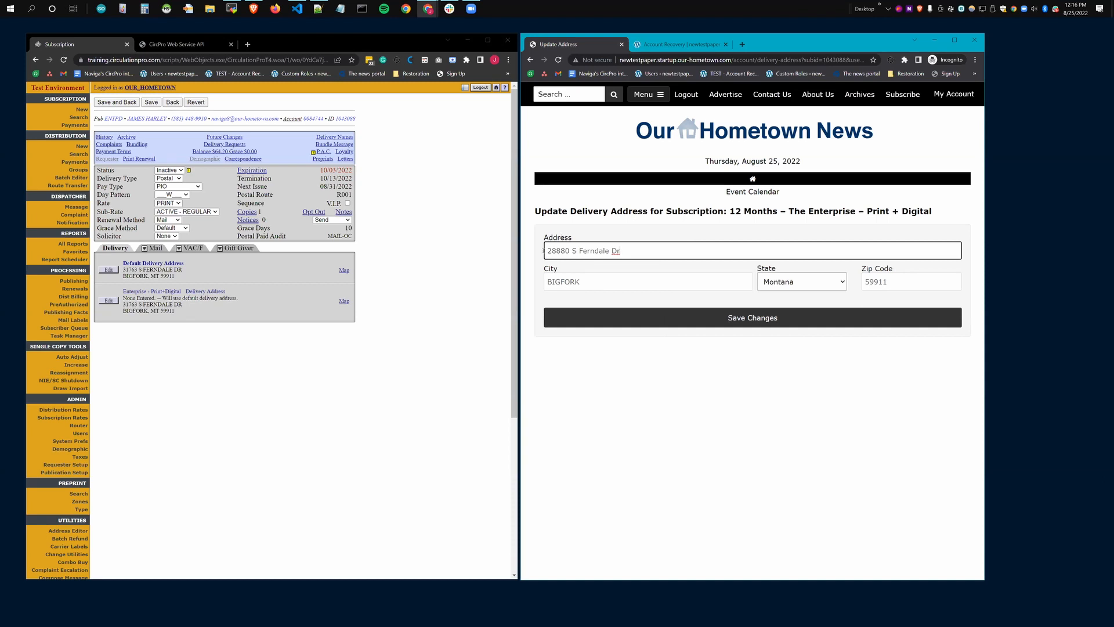
left_click(752, 317)
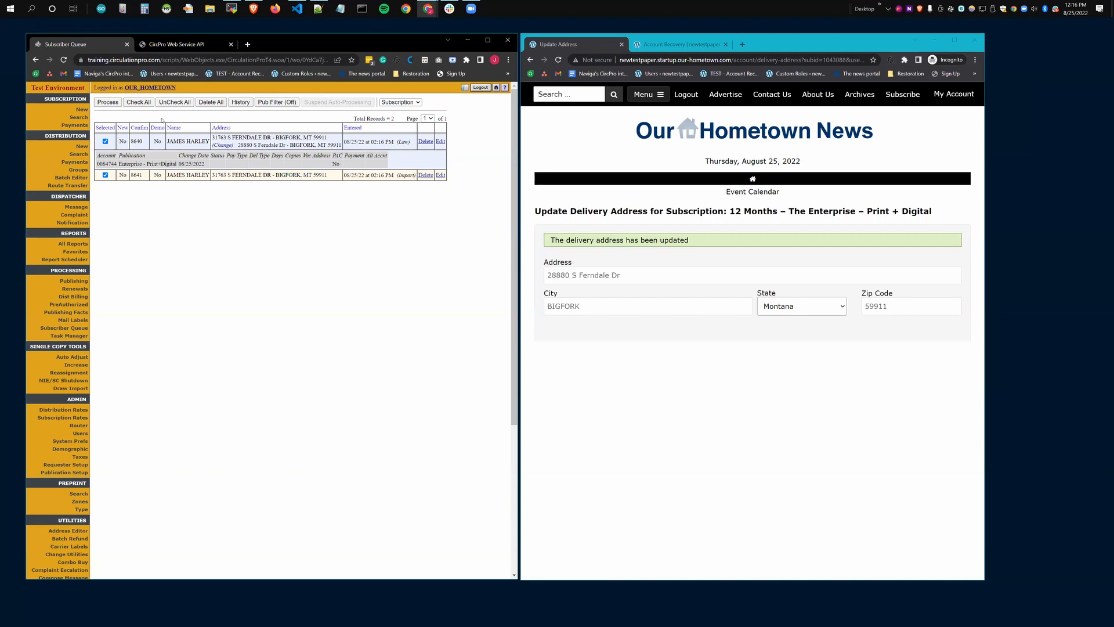
Process the Subscriber Queue, confirm, and search subscribers by the account email
left_click(107, 102)
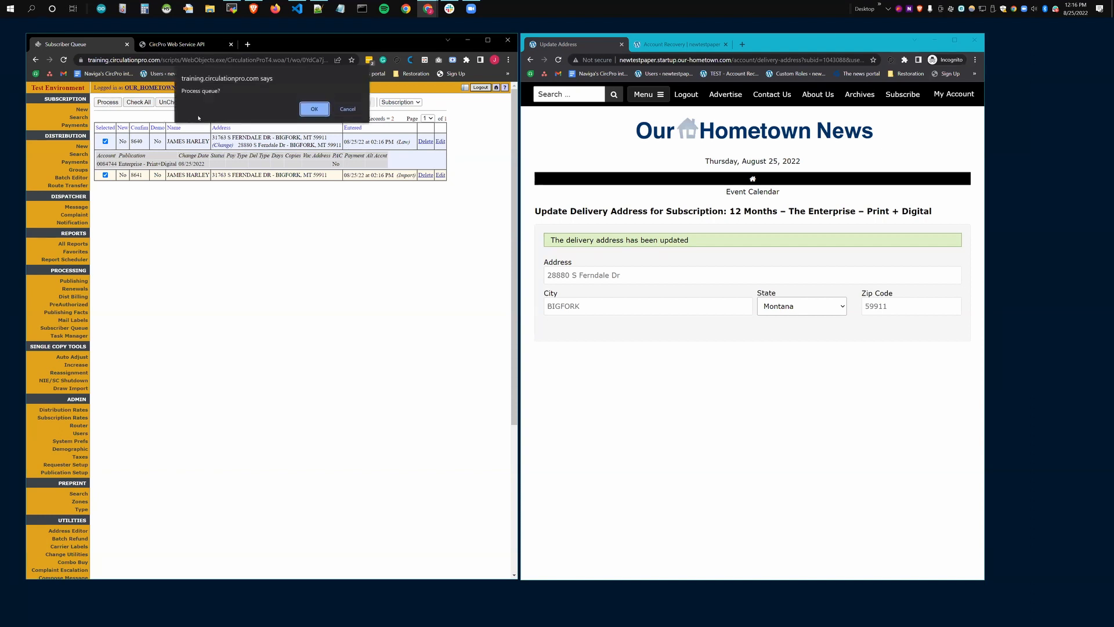
left_click(315, 109)
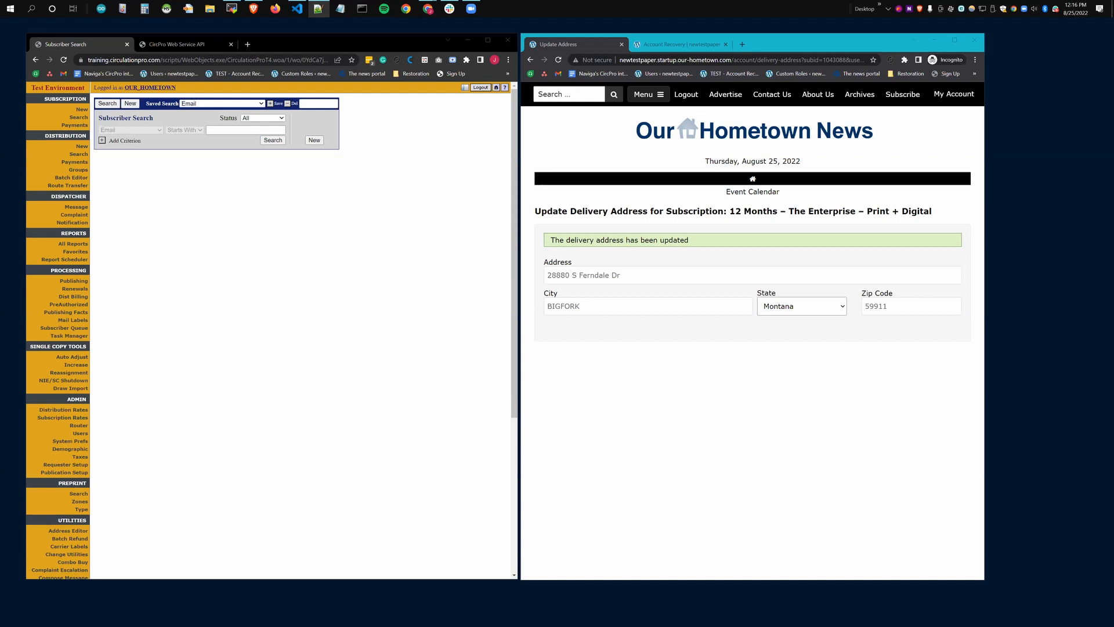
left_click(273, 140)
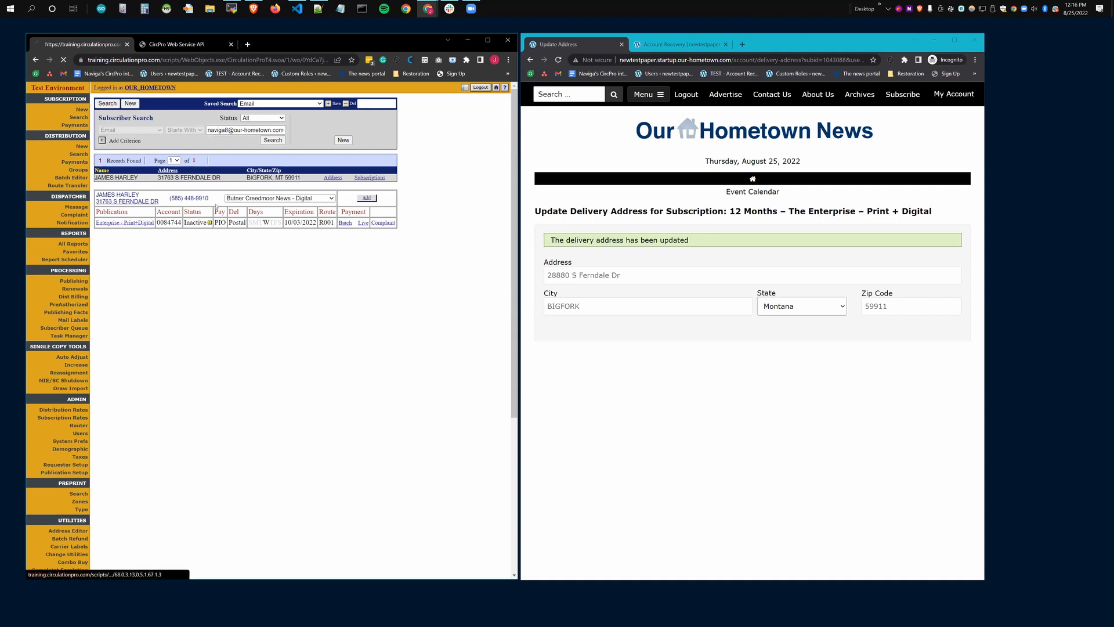
left_click(118, 194)
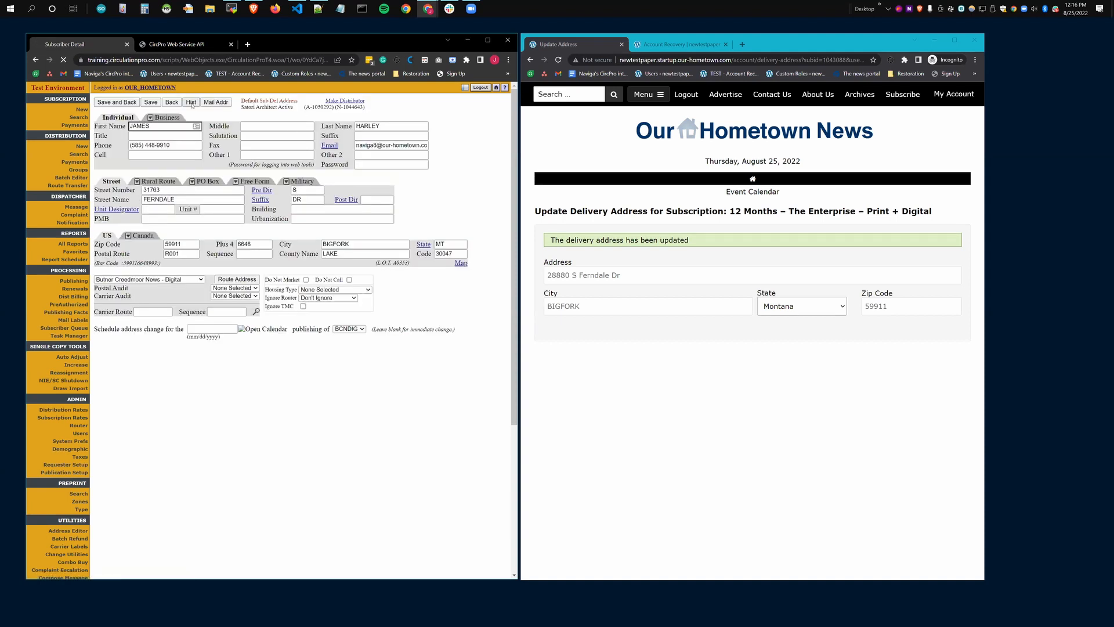
left_click(192, 102)
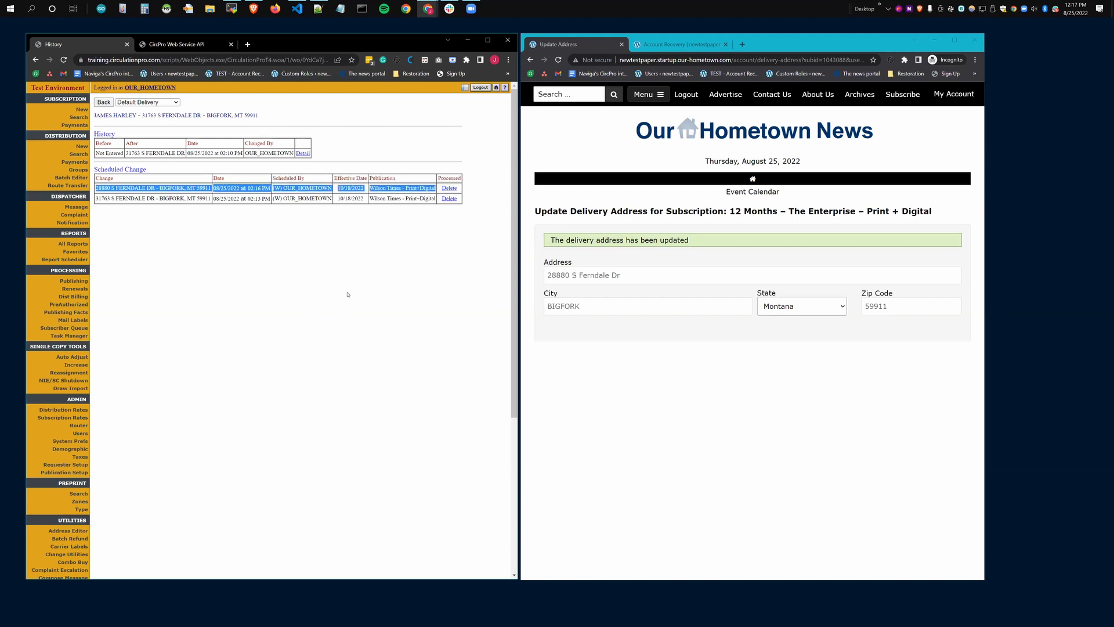
mouse_move(397, 281)
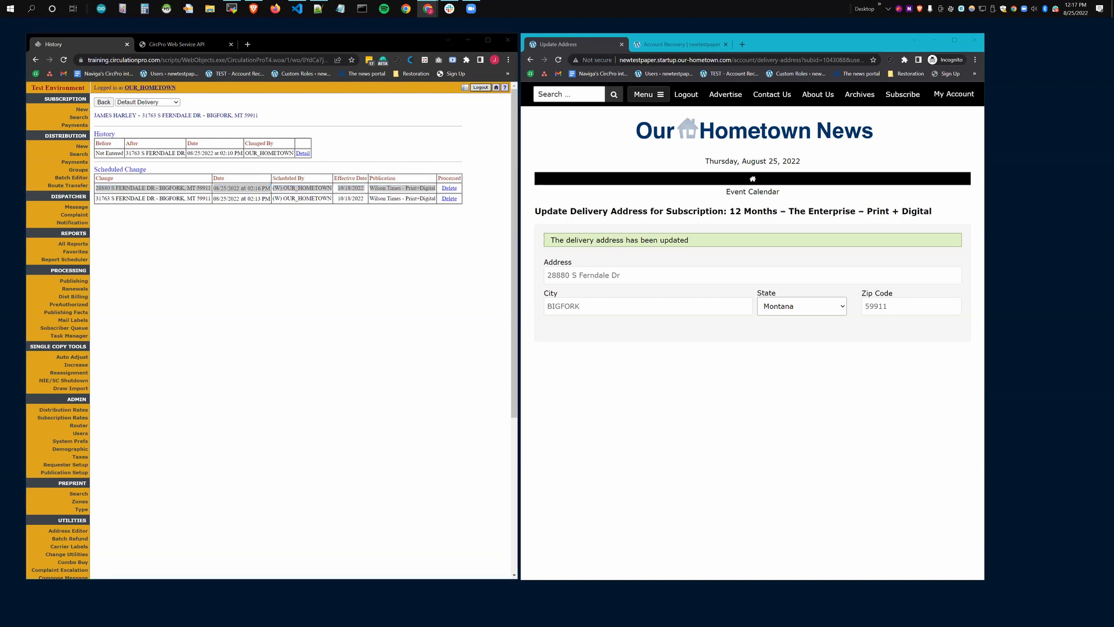
left_click(686, 94)
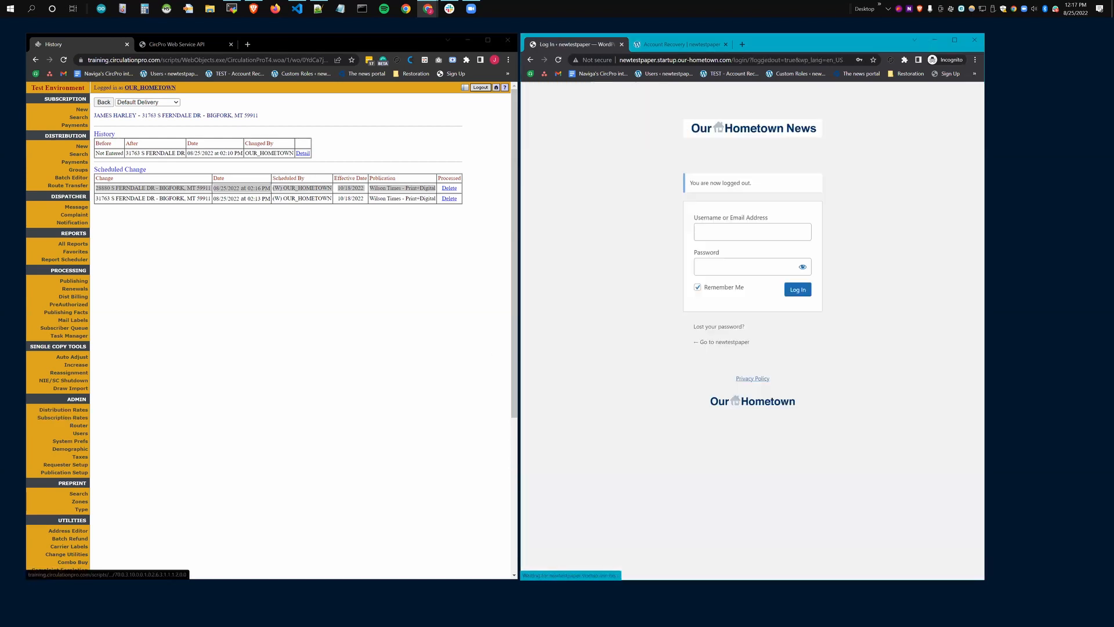
left_click(79, 116)
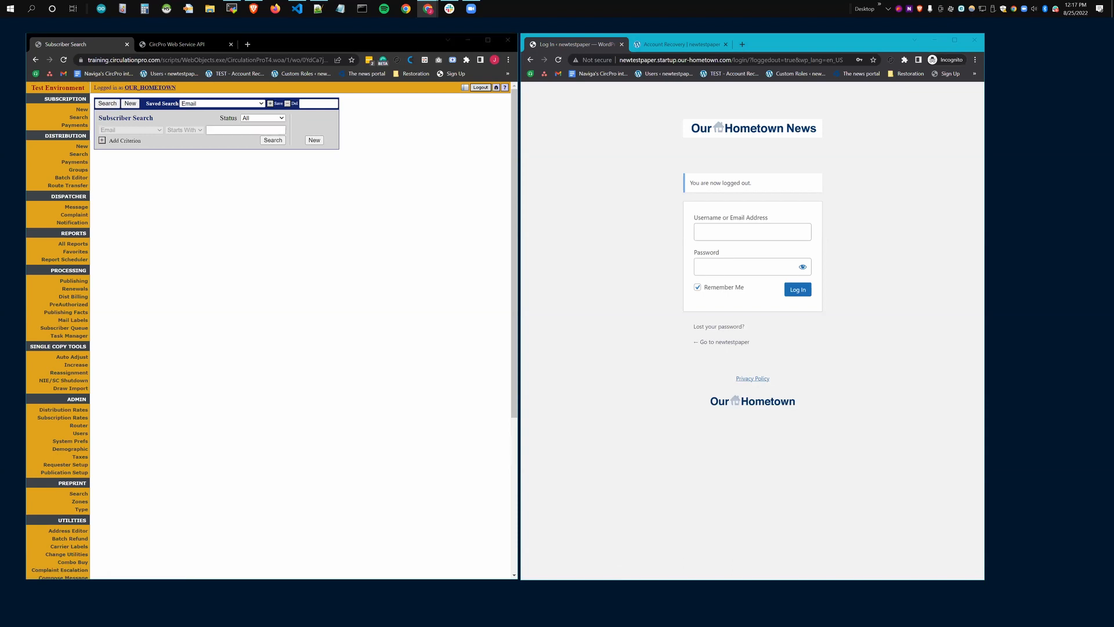
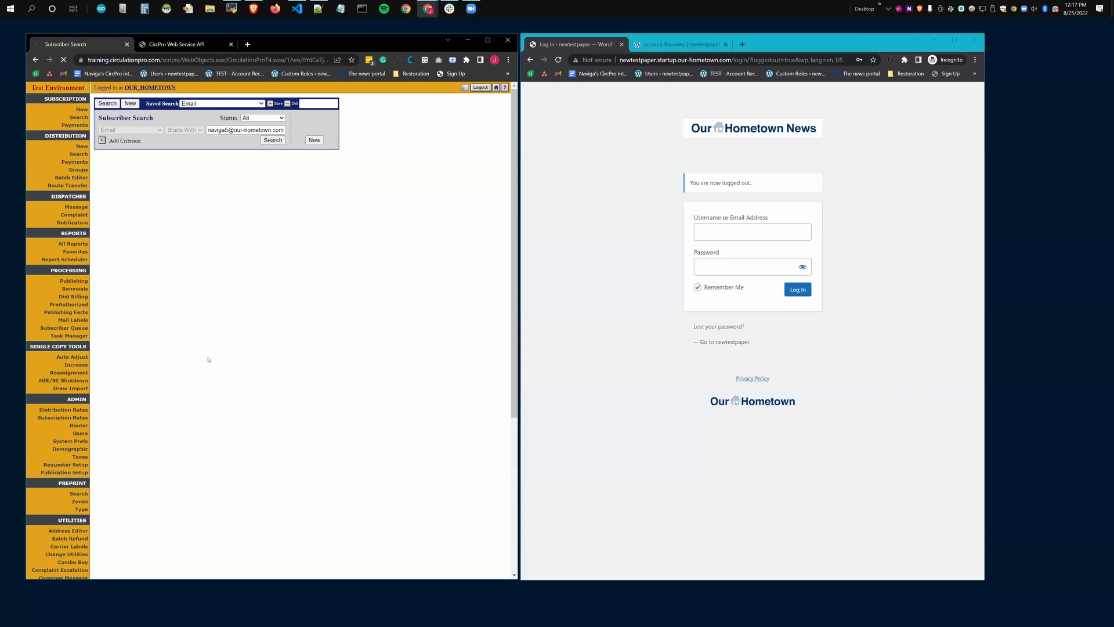
left_click(273, 139)
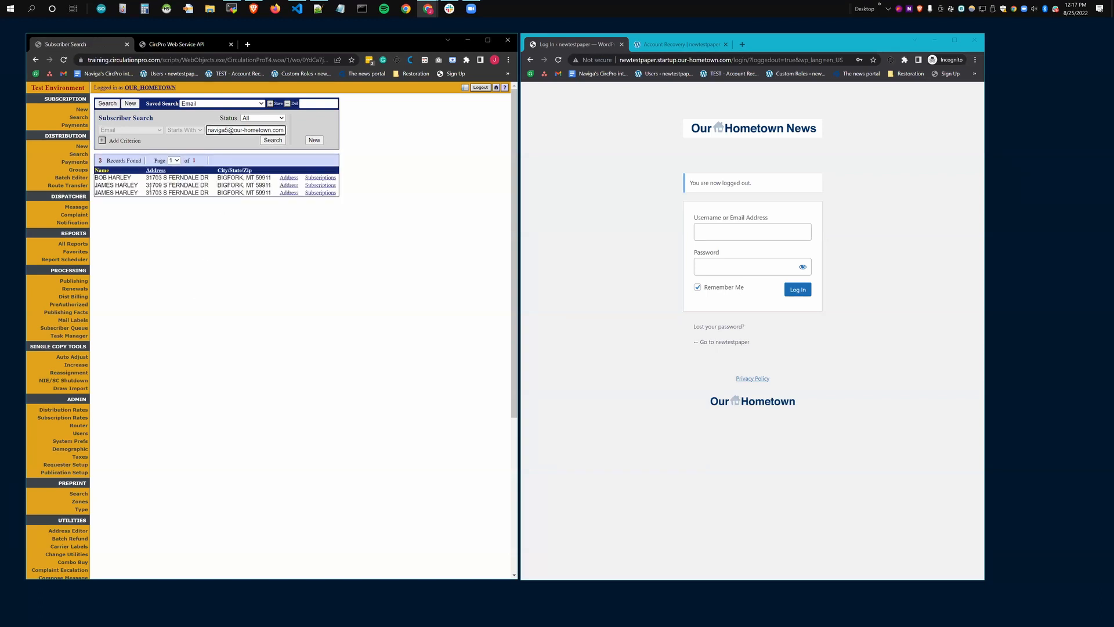
mouse_move(710, 117)
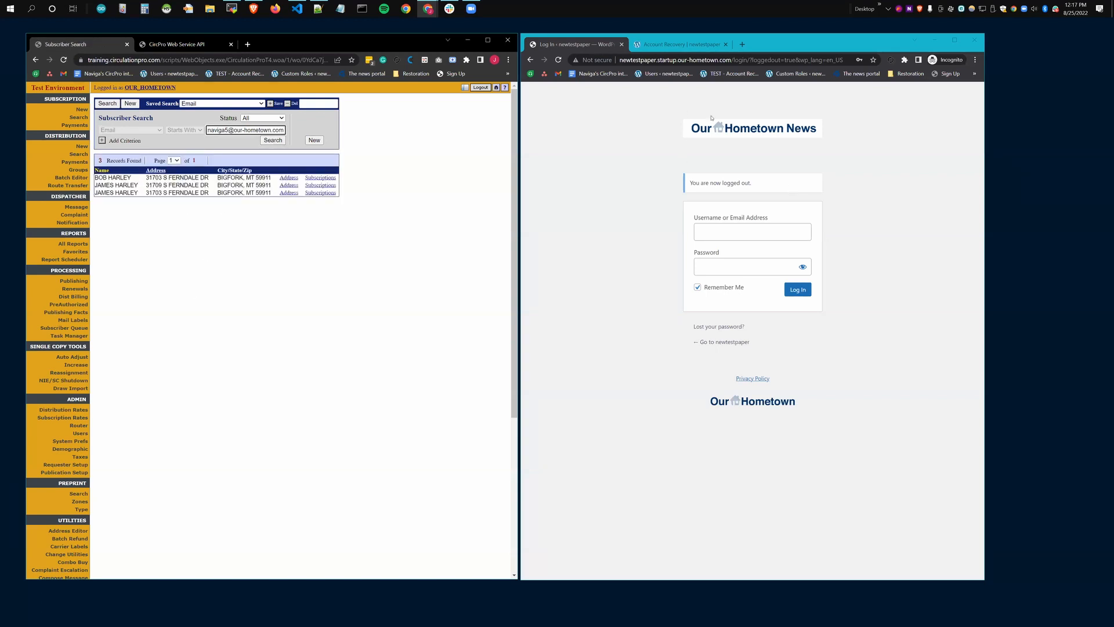
left_click(678, 44)
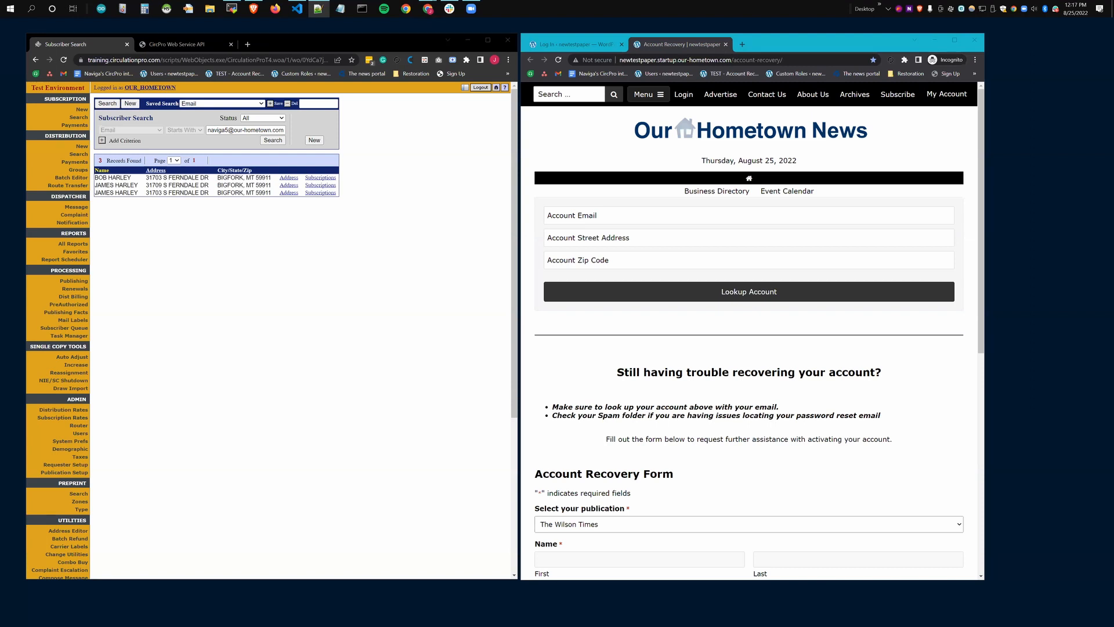
double_click(246, 130)
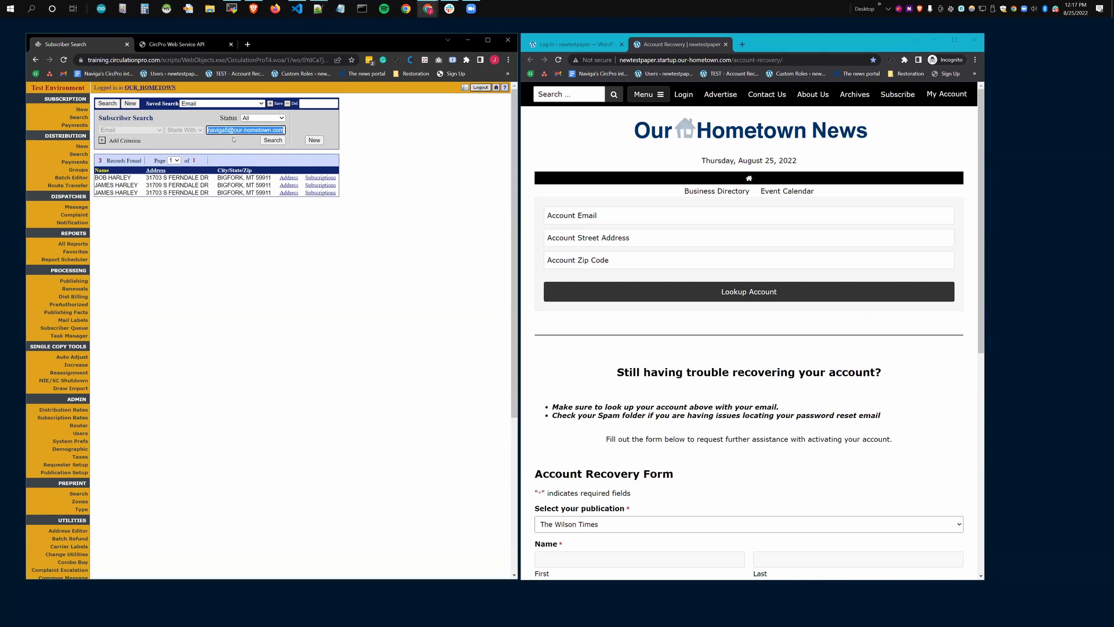
left_click(749, 216)
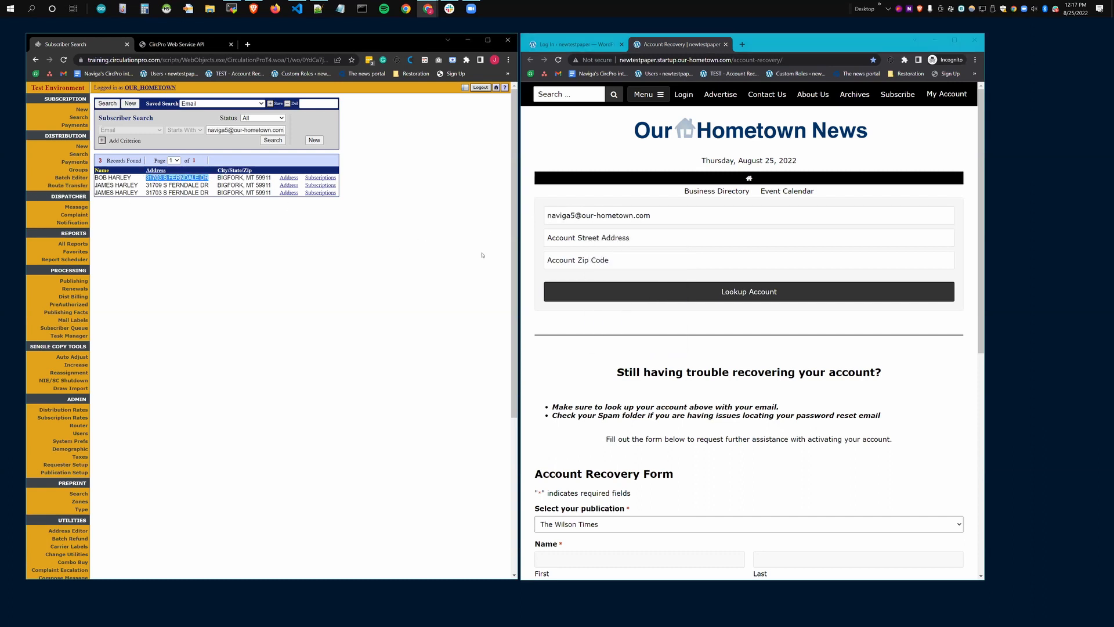
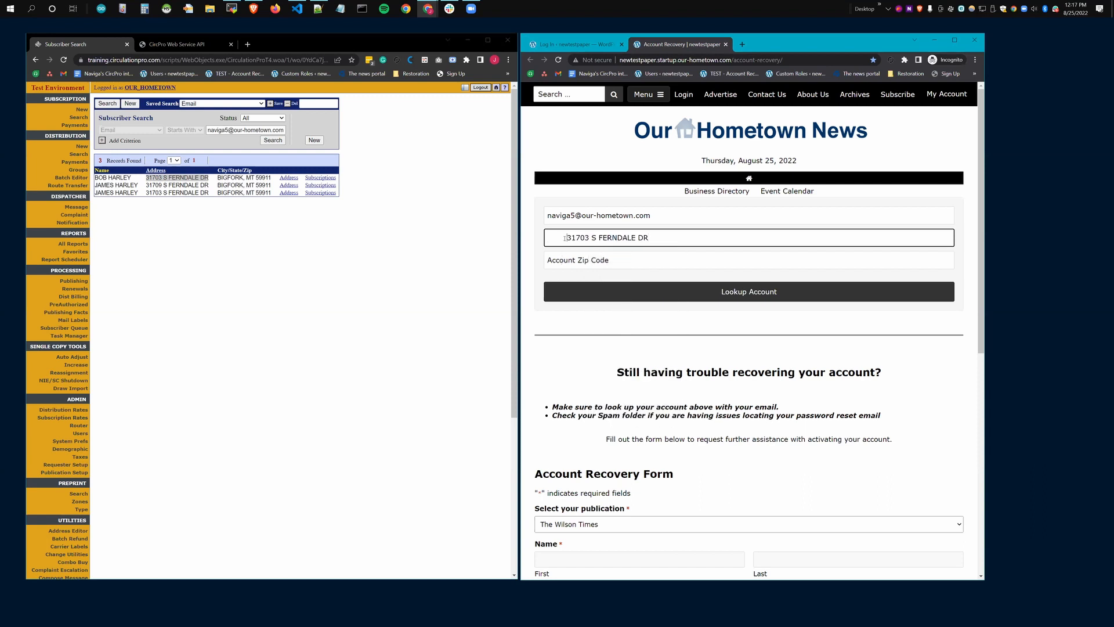
left_click(748, 260)
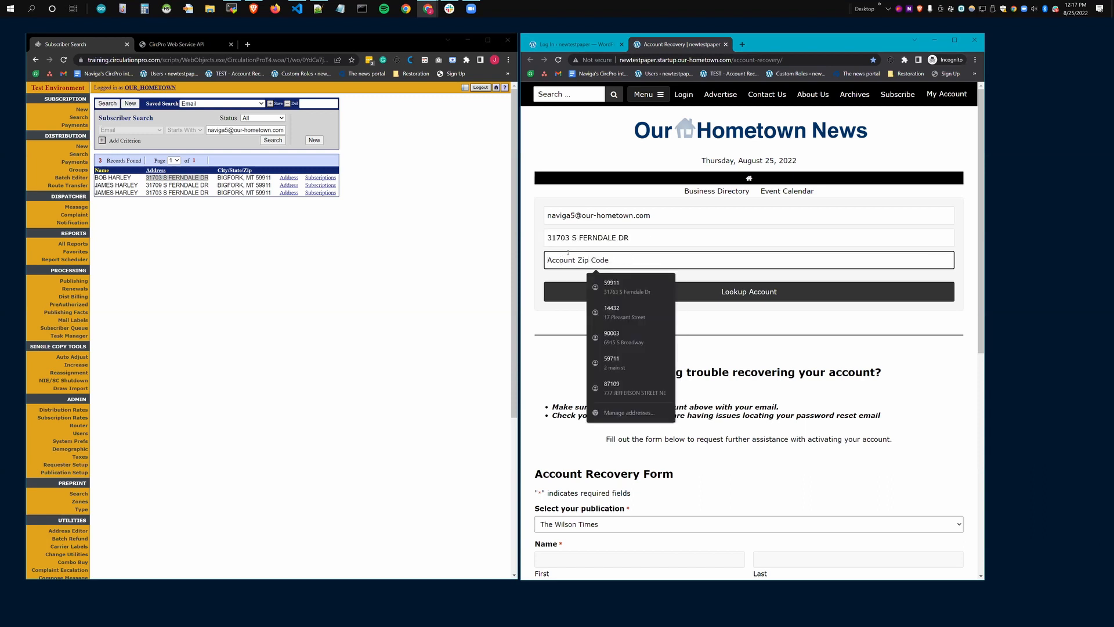
type("59")
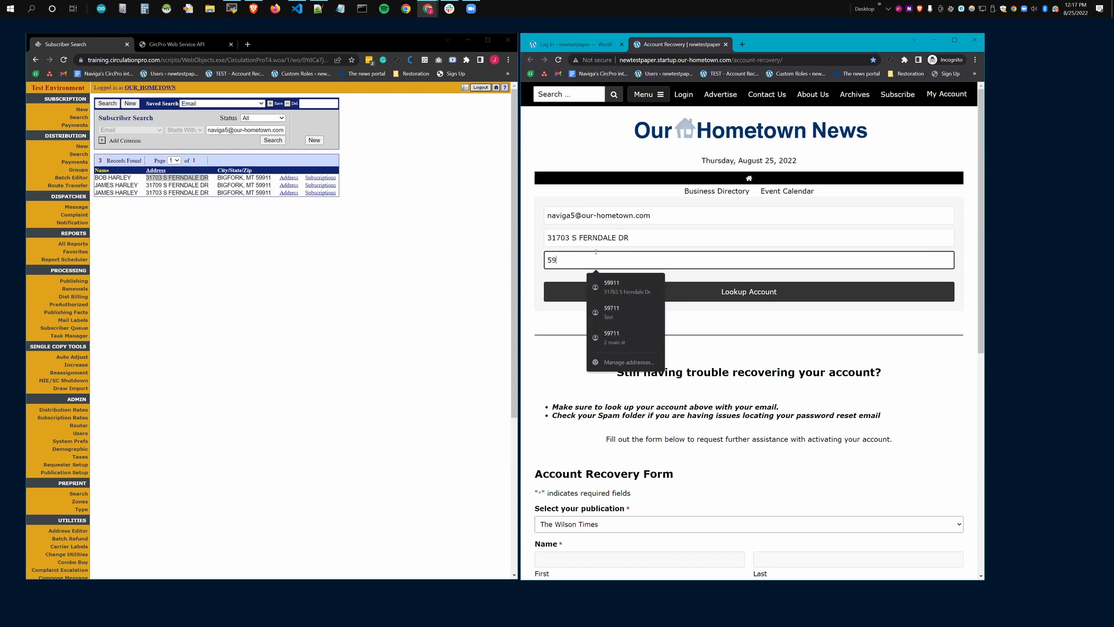
left_click(625, 286)
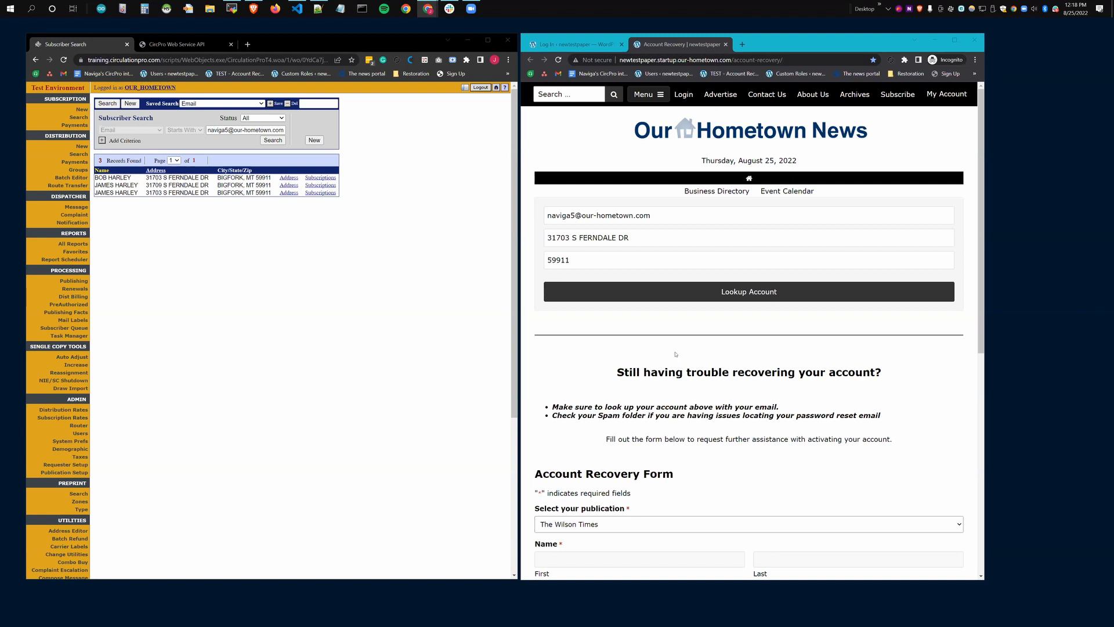
left_click(749, 291)
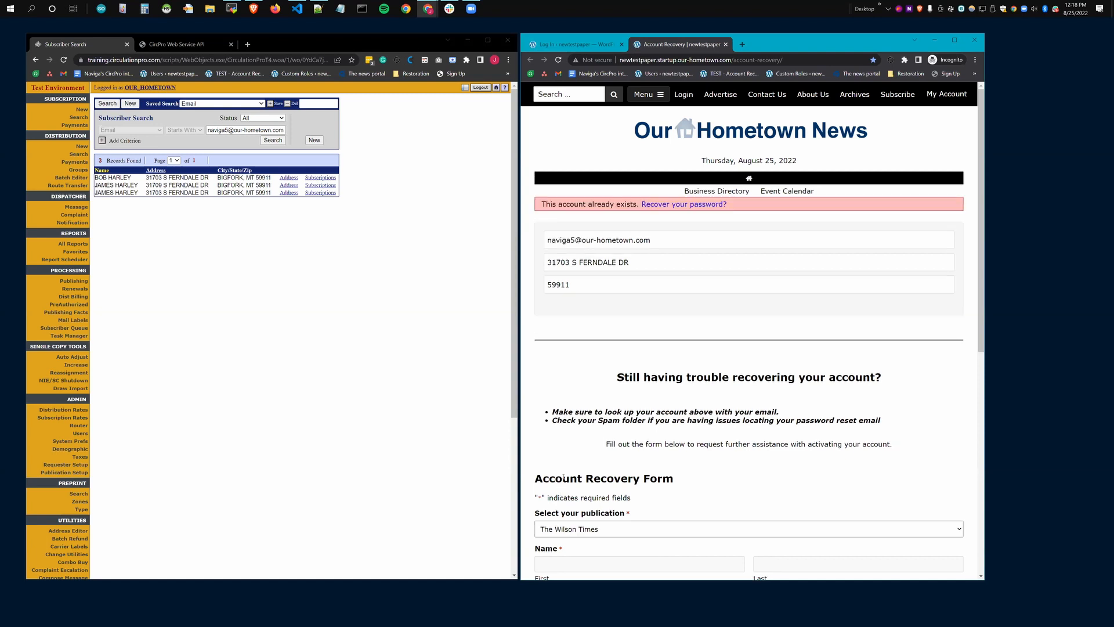
mouse_move(596, 323)
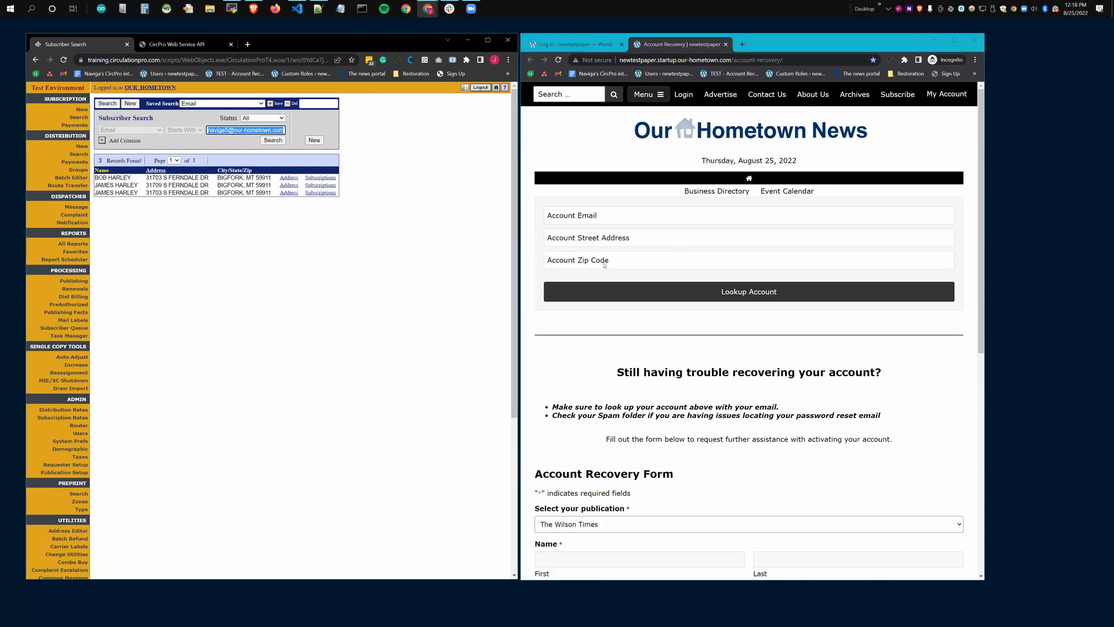
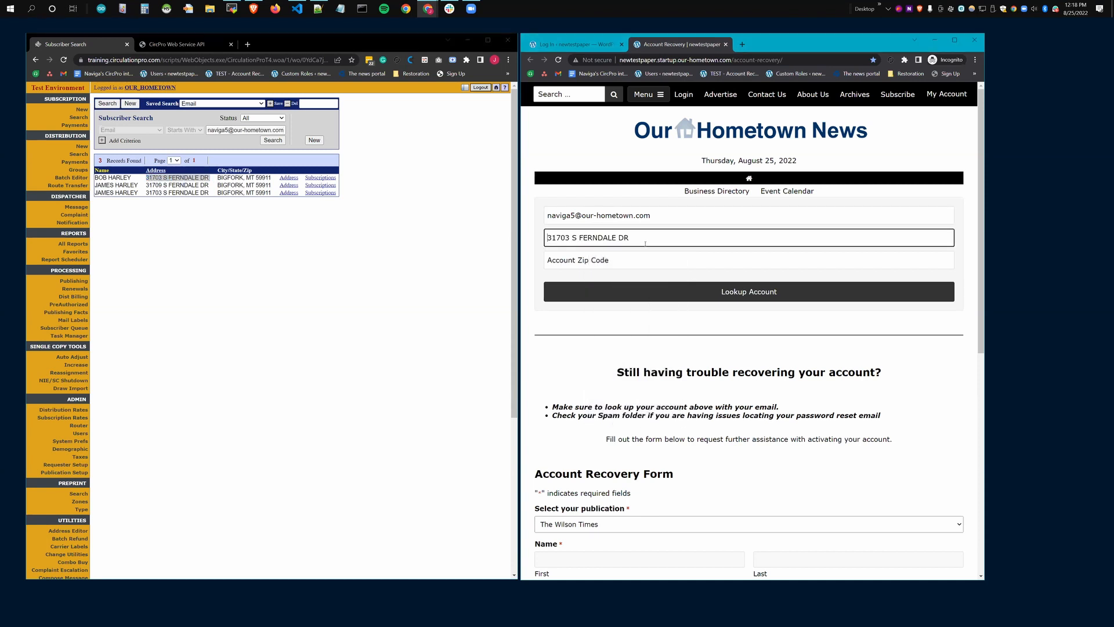
type("5991")
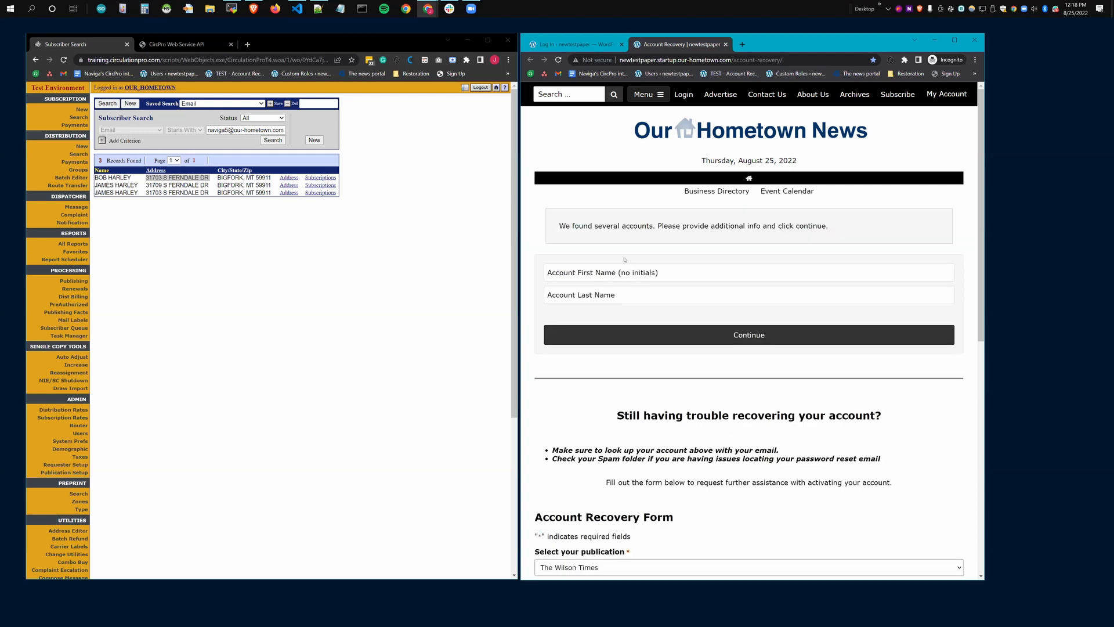
left_click(748, 272)
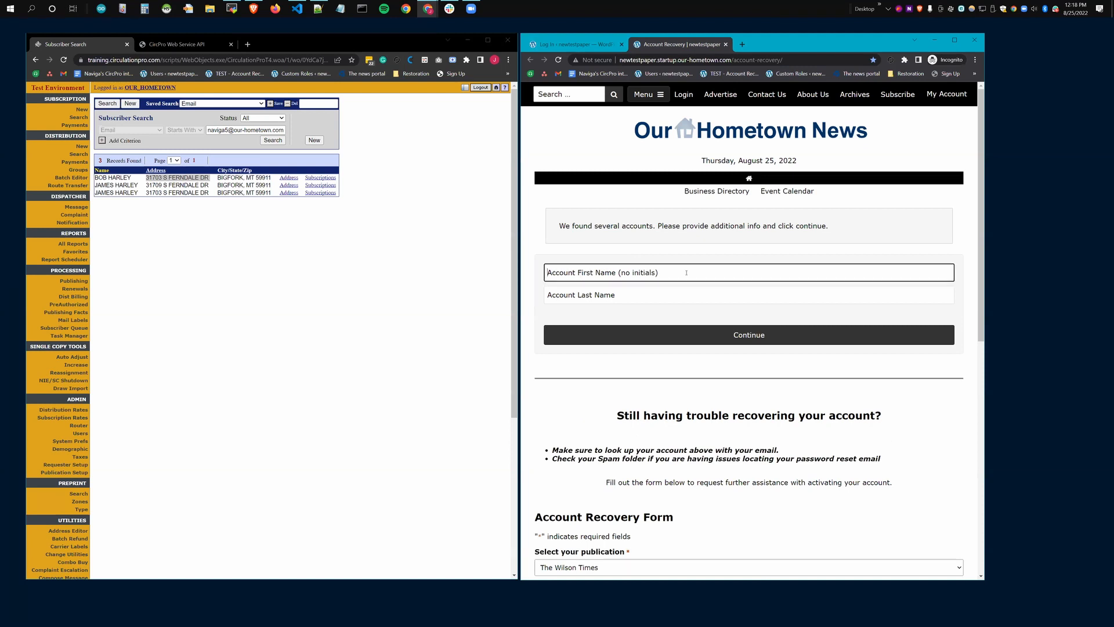
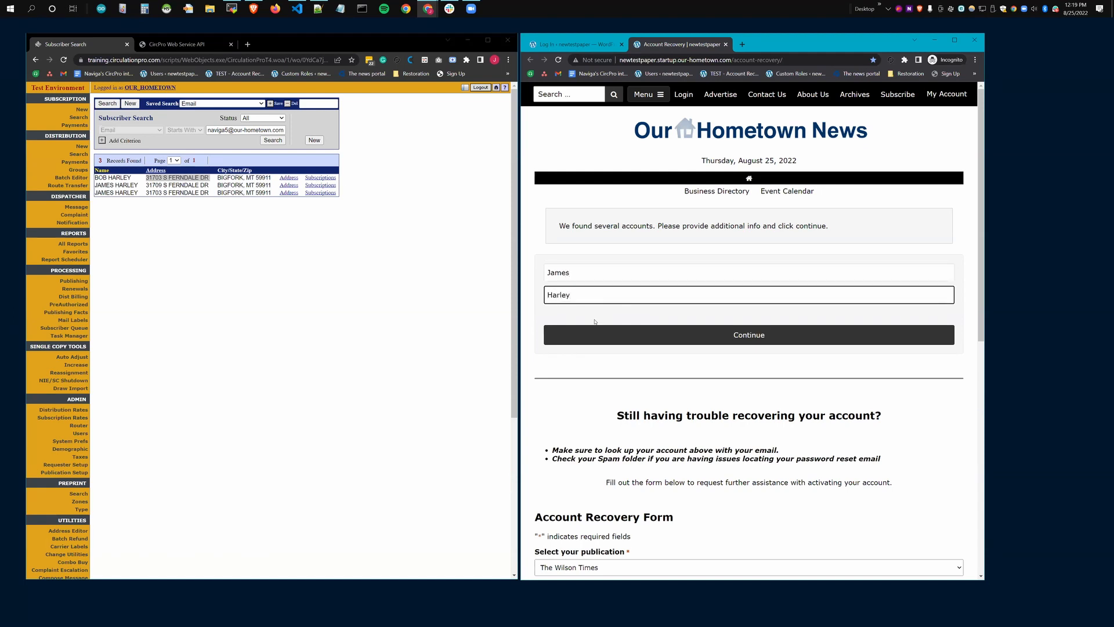
left_click(749, 334)
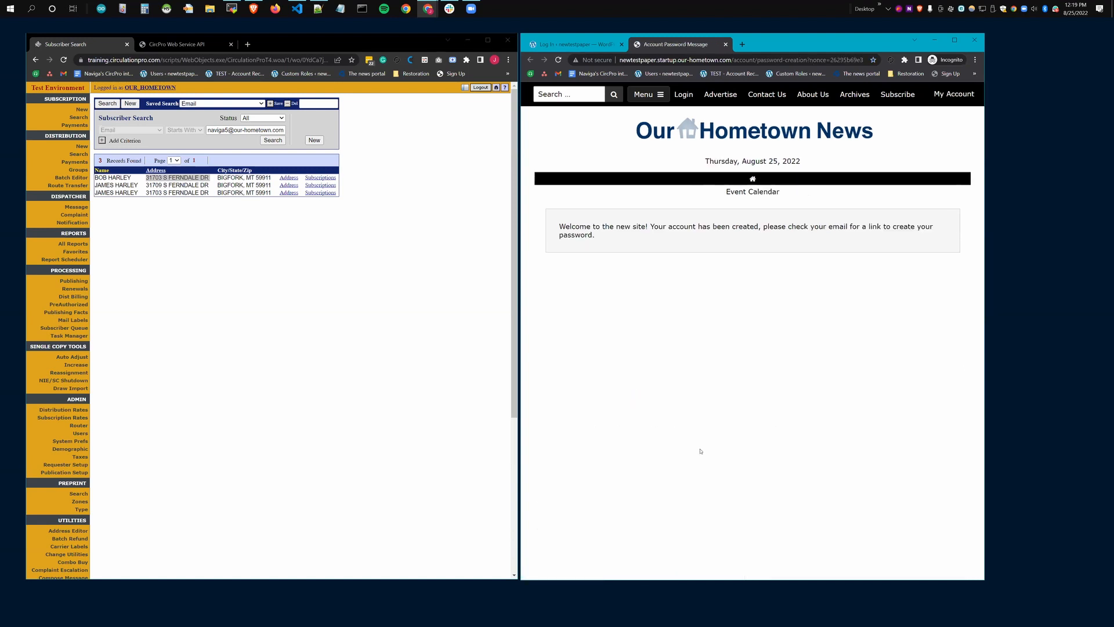
mouse_move(965, 257)
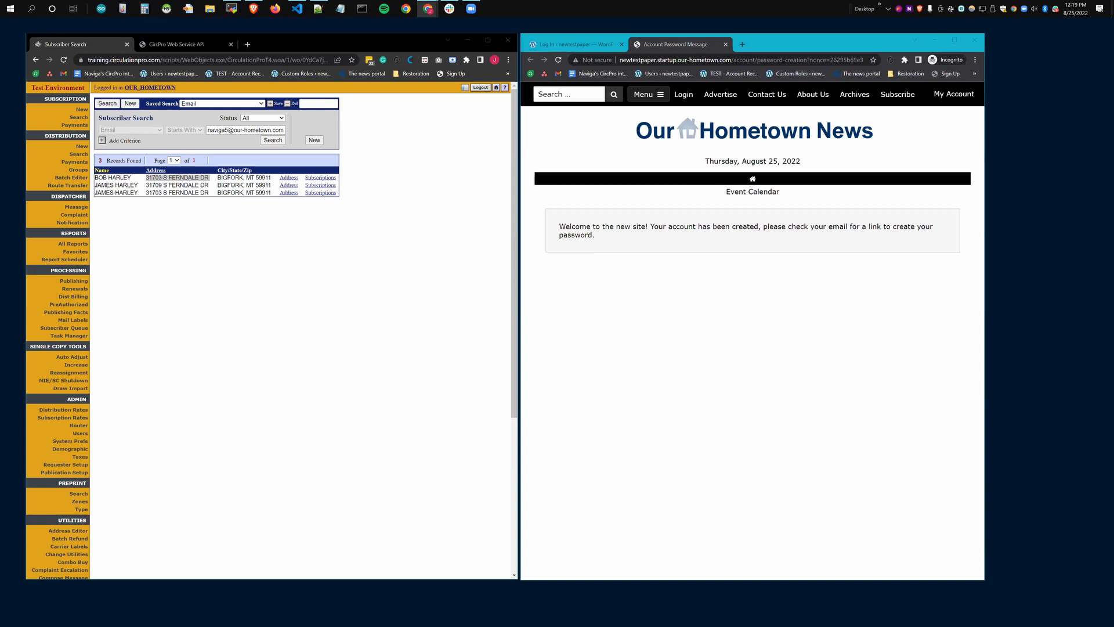
mouse_move(754, 317)
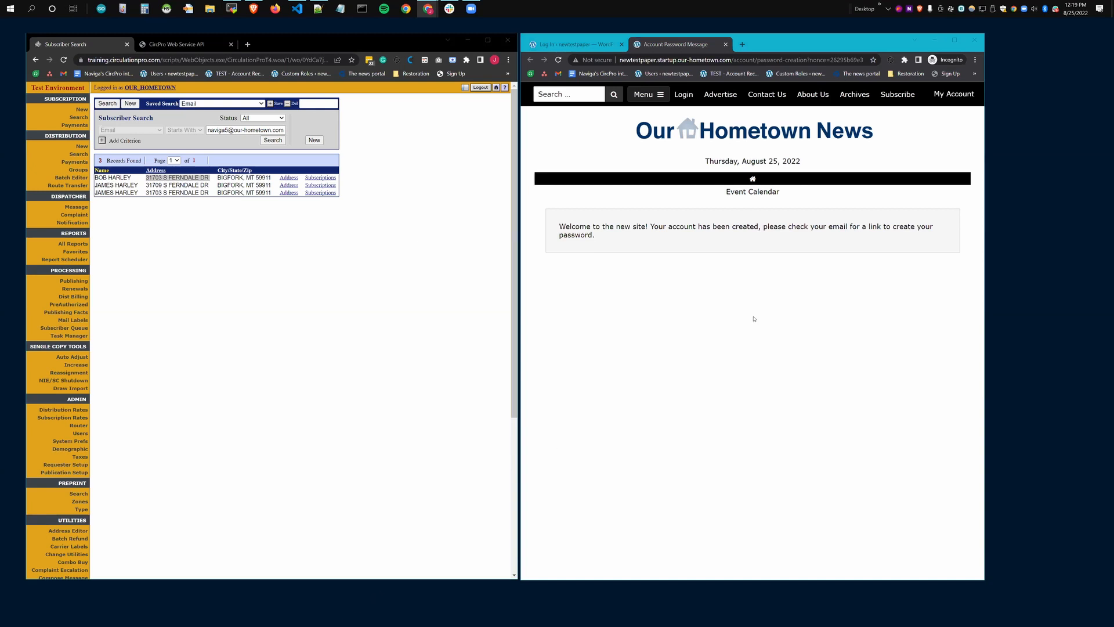
mouse_move(498, 603)
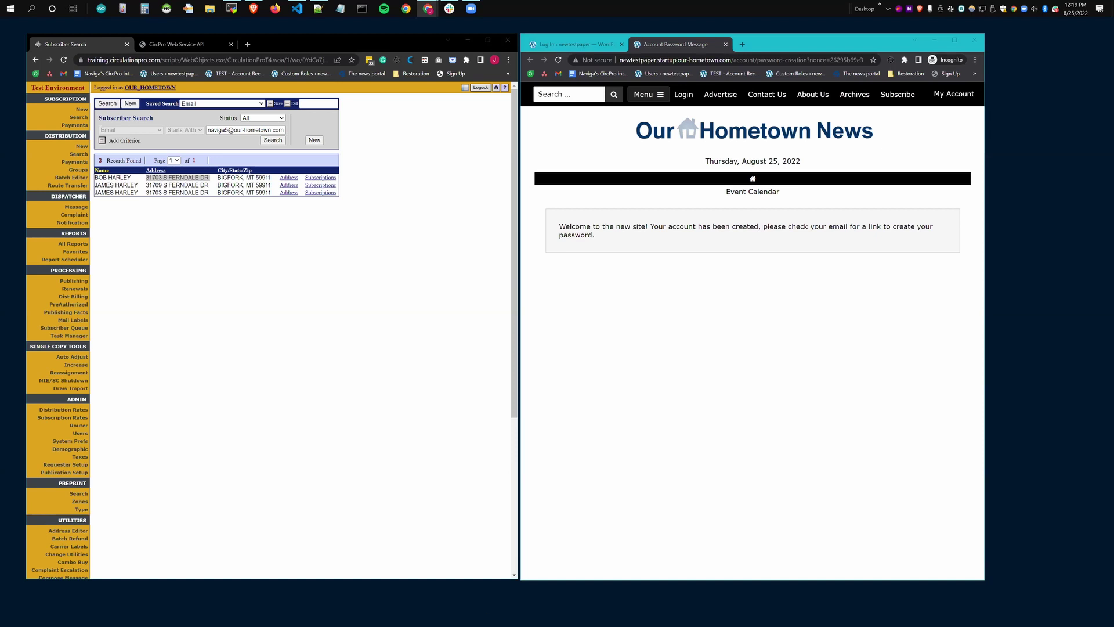
mouse_move(640, 620)
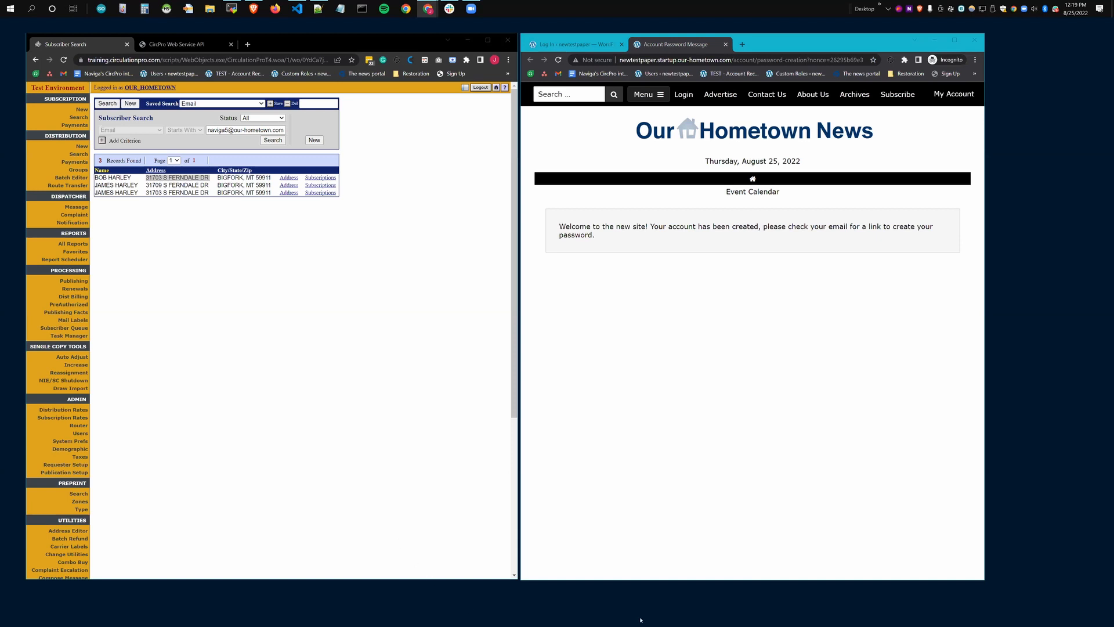
mouse_move(675, 582)
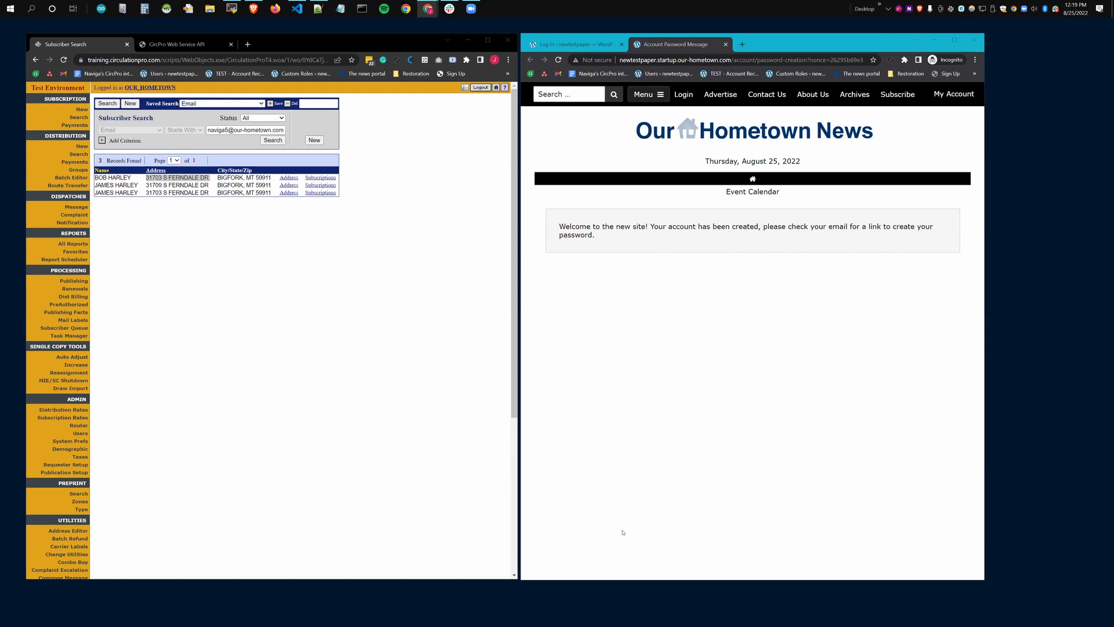
mouse_move(489, 606)
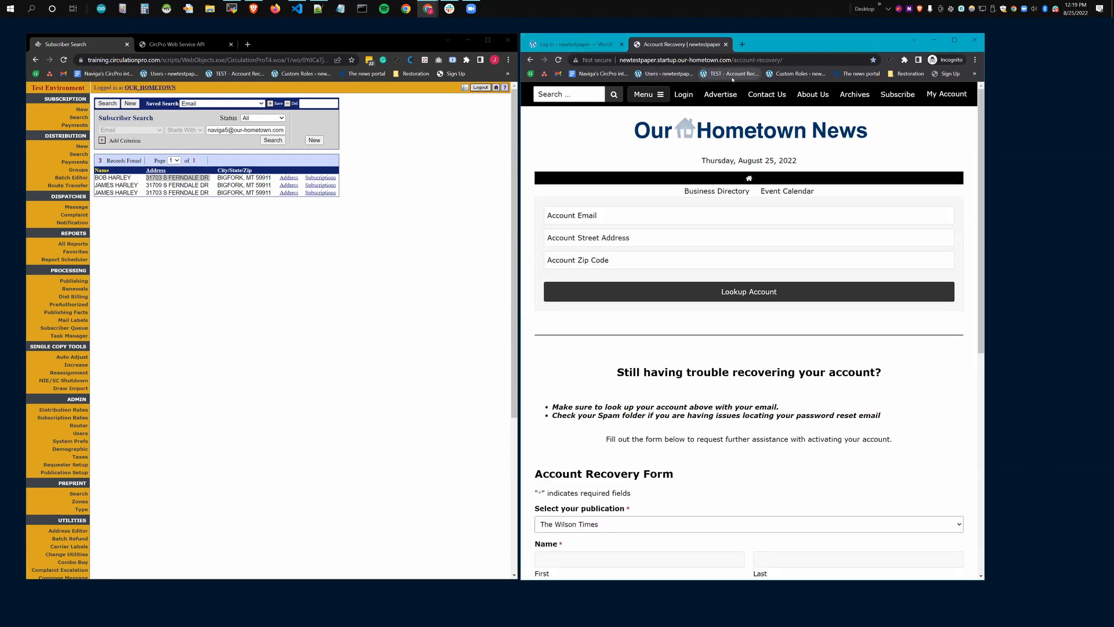
mouse_move(728, 309)
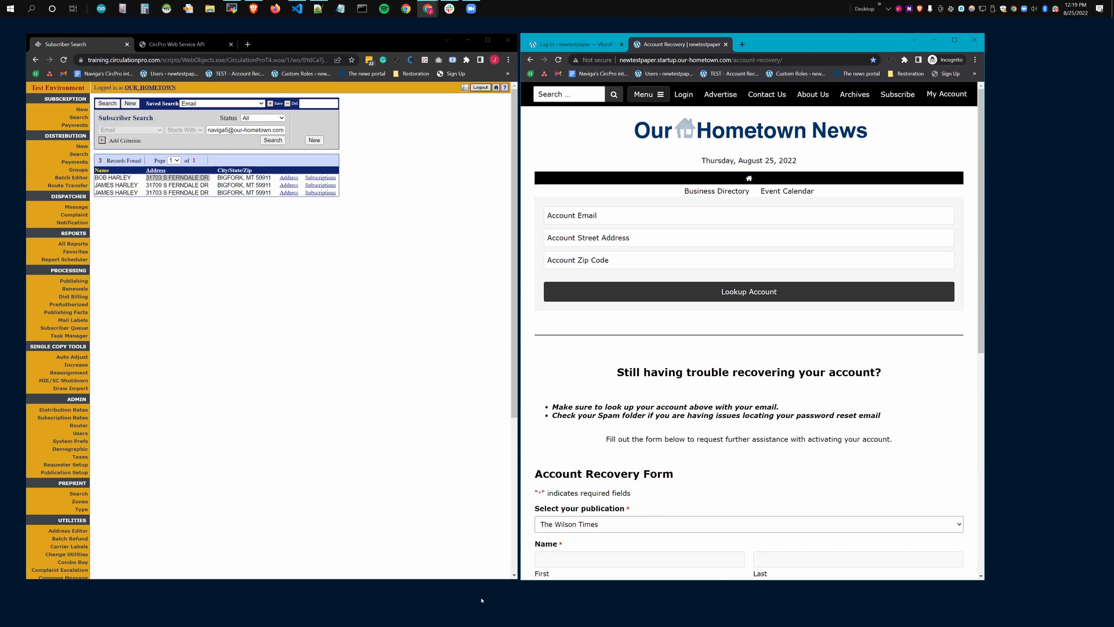
mouse_move(713, 603)
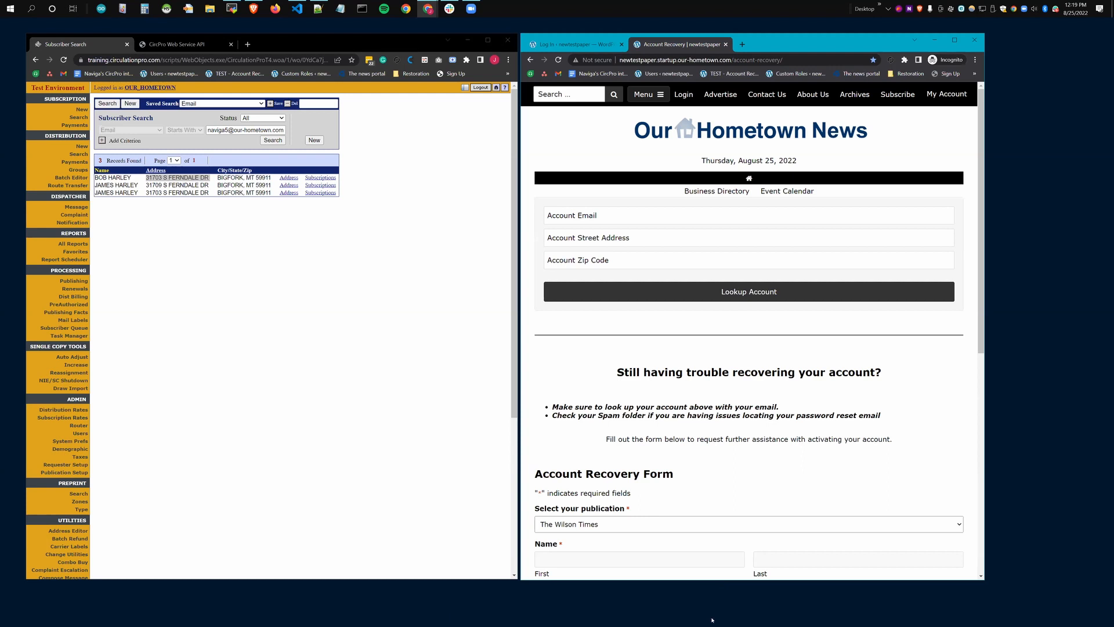
Scroll down the Account Recovery page to the Account Recovery Form for The Wilson Times
scroll("down", 3)
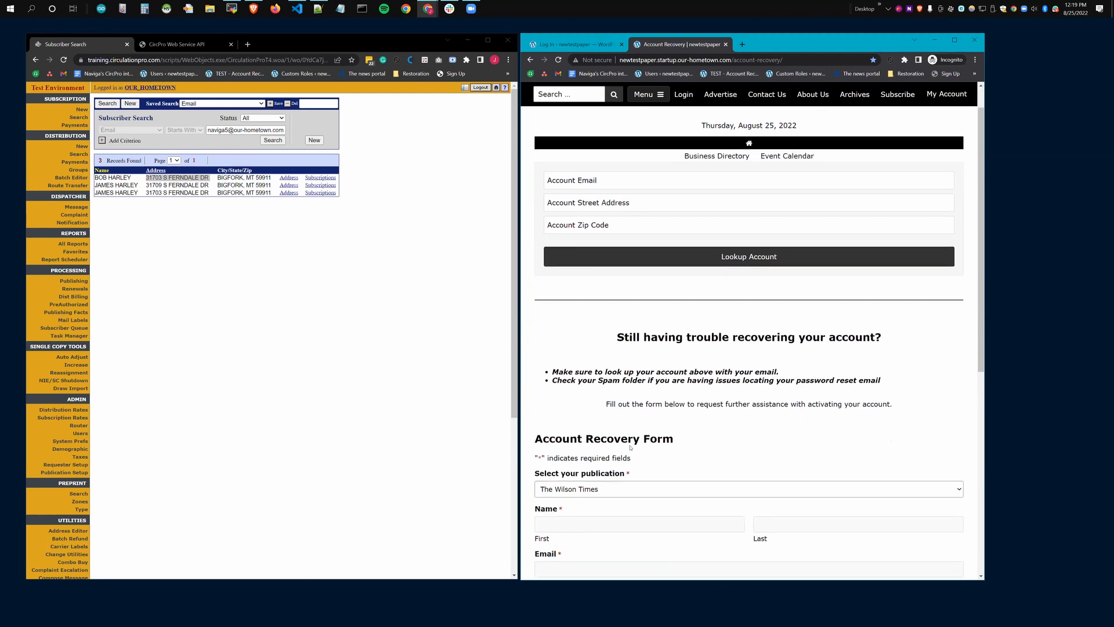
scroll("down", 3)
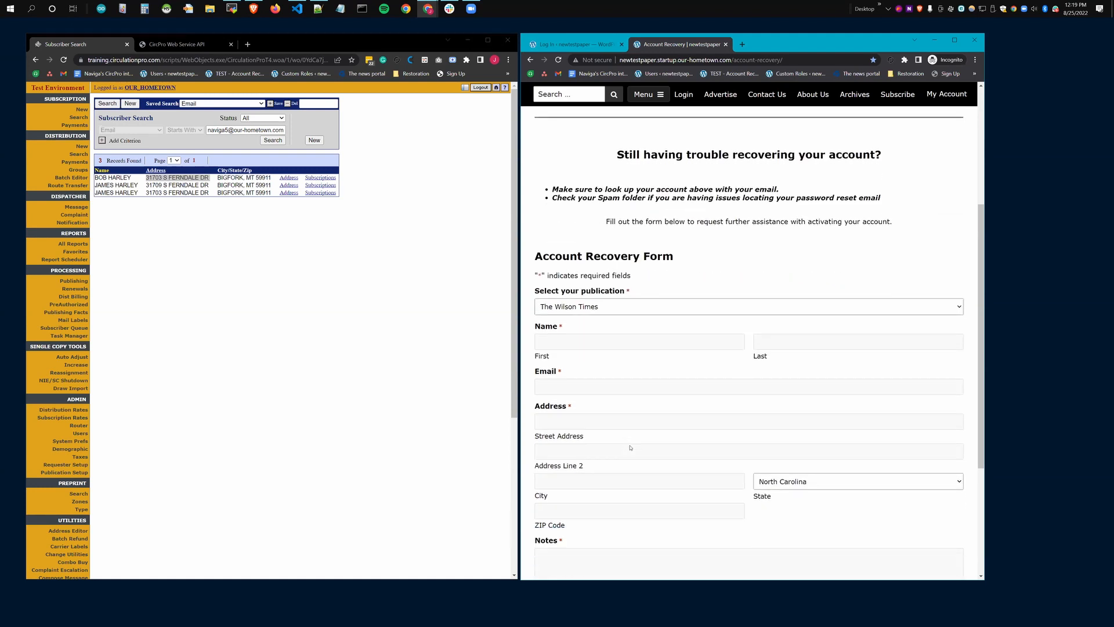
scroll("down", 3)
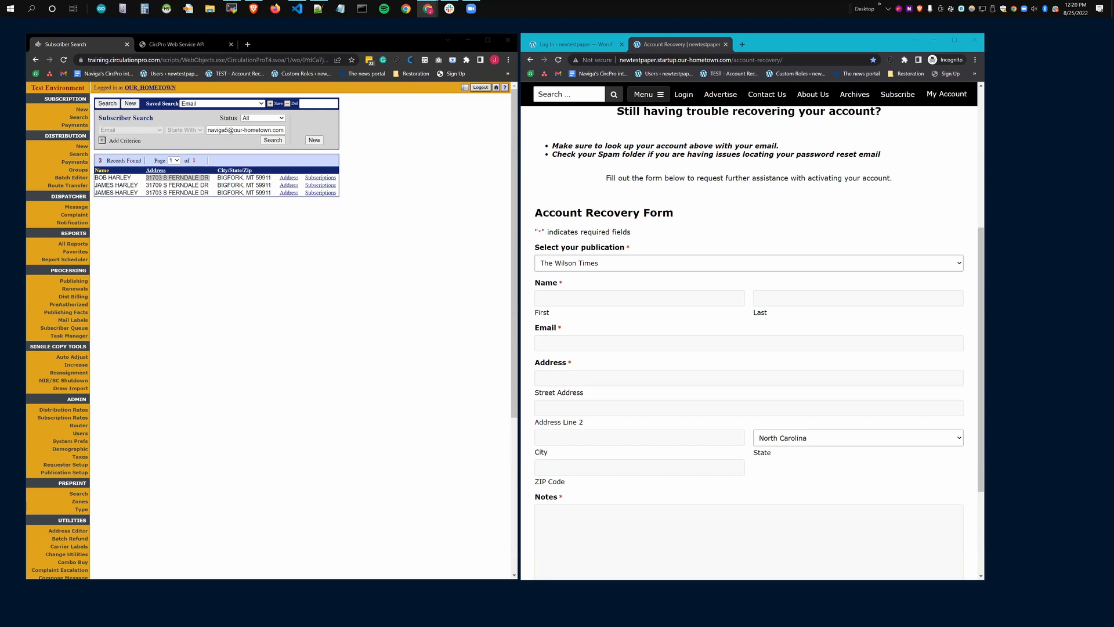
mouse_move(438, 509)
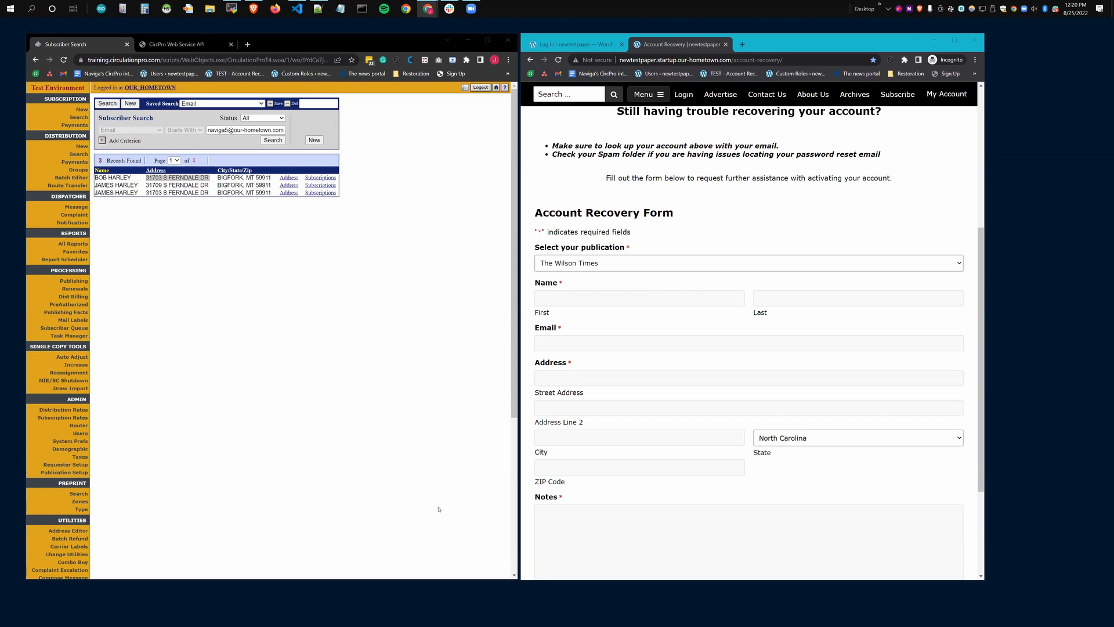
mouse_move(687, 620)
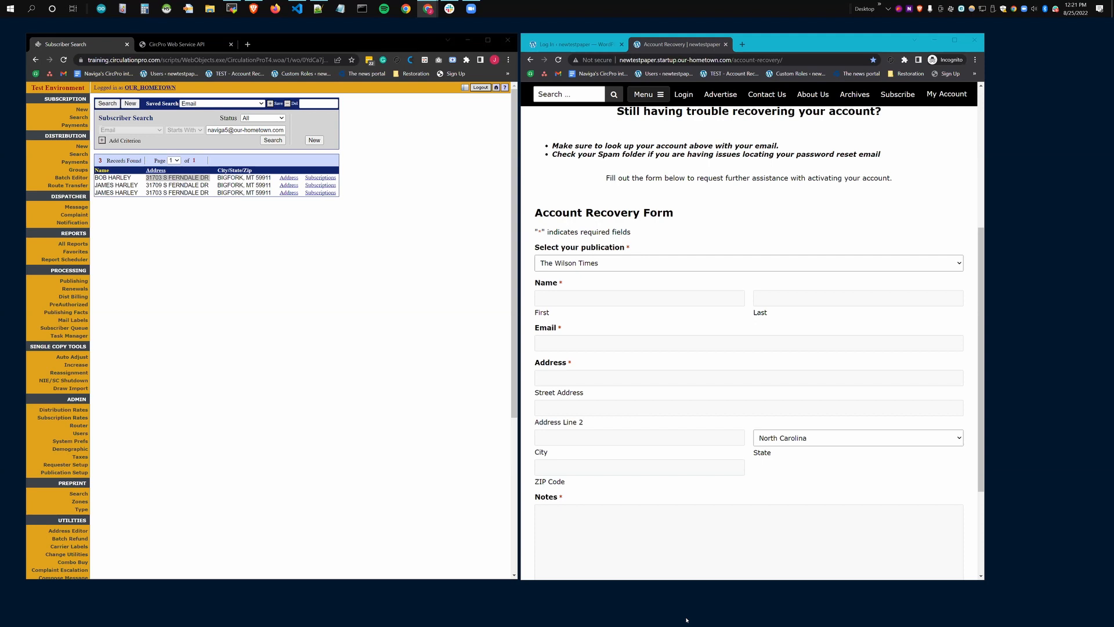
mouse_move(796, 486)
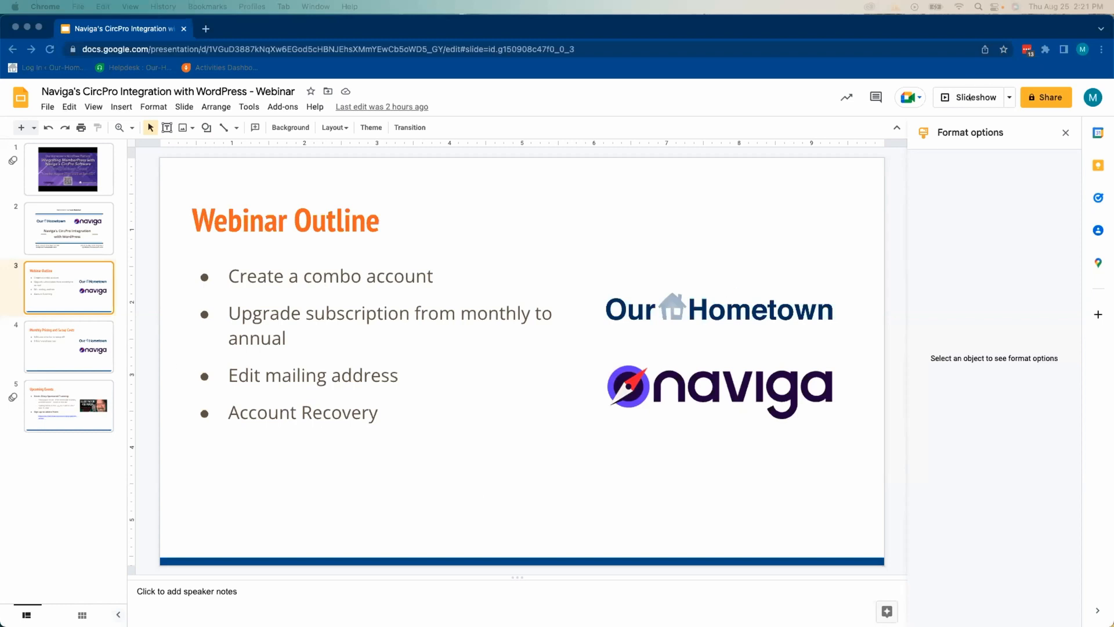
mouse_move(969, 98)
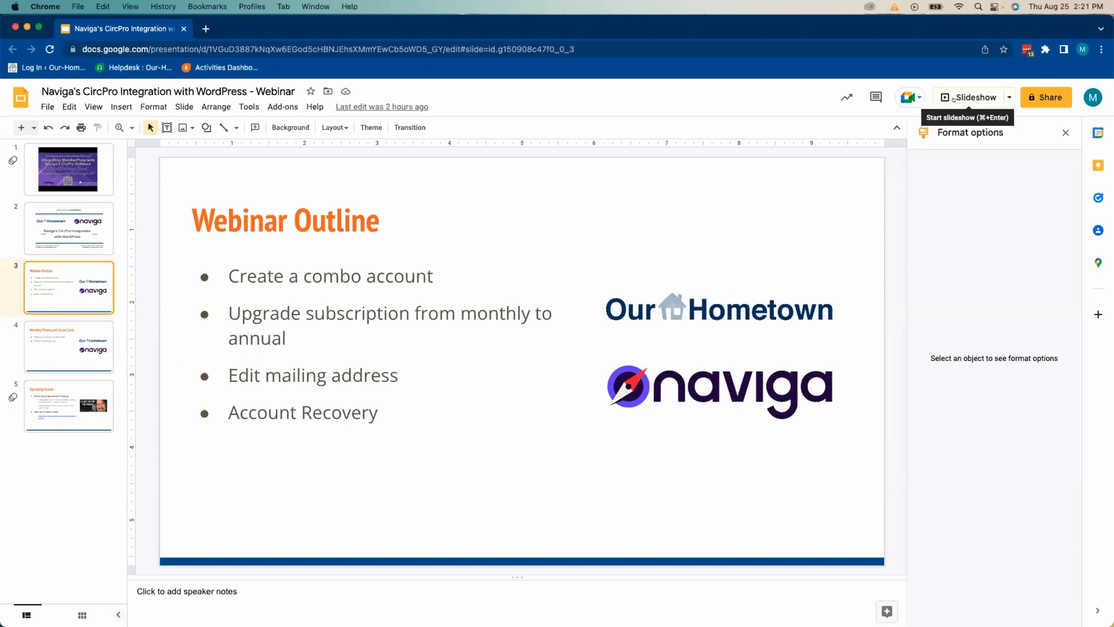
Start presenting the webinar deck full screen on the Upcoming Events slide
left_click(969, 98)
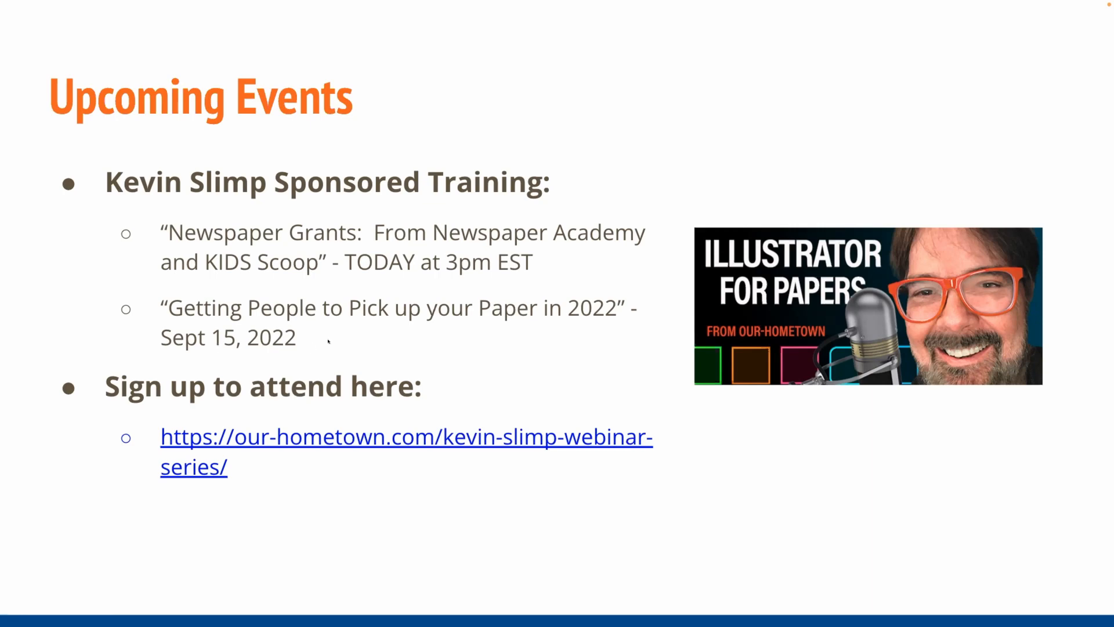
mouse_move(387, 336)
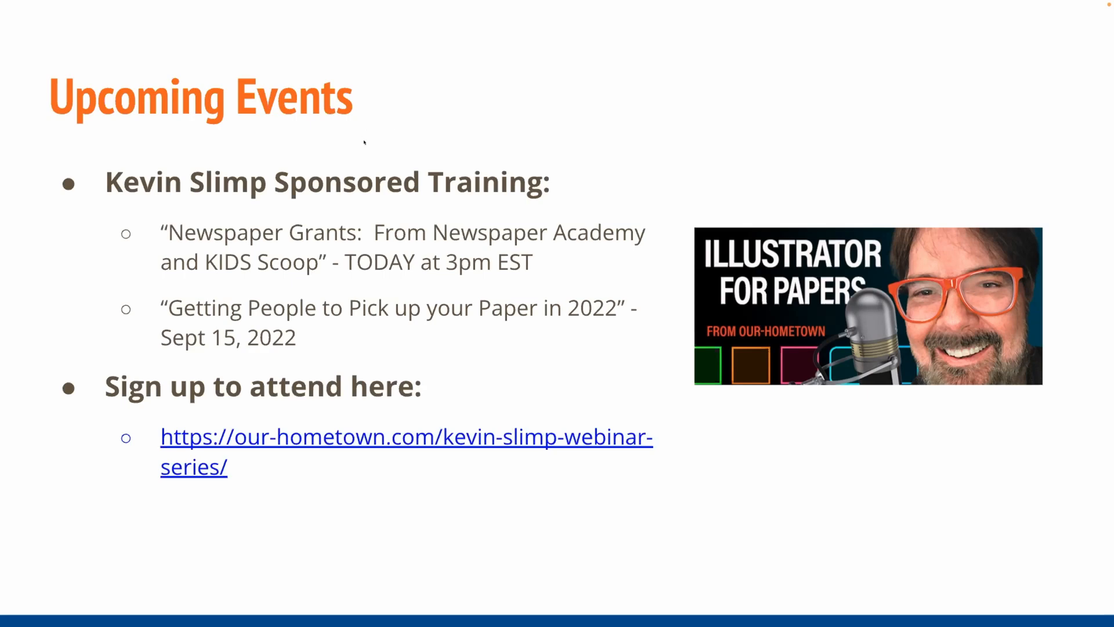
mouse_move(335, 49)
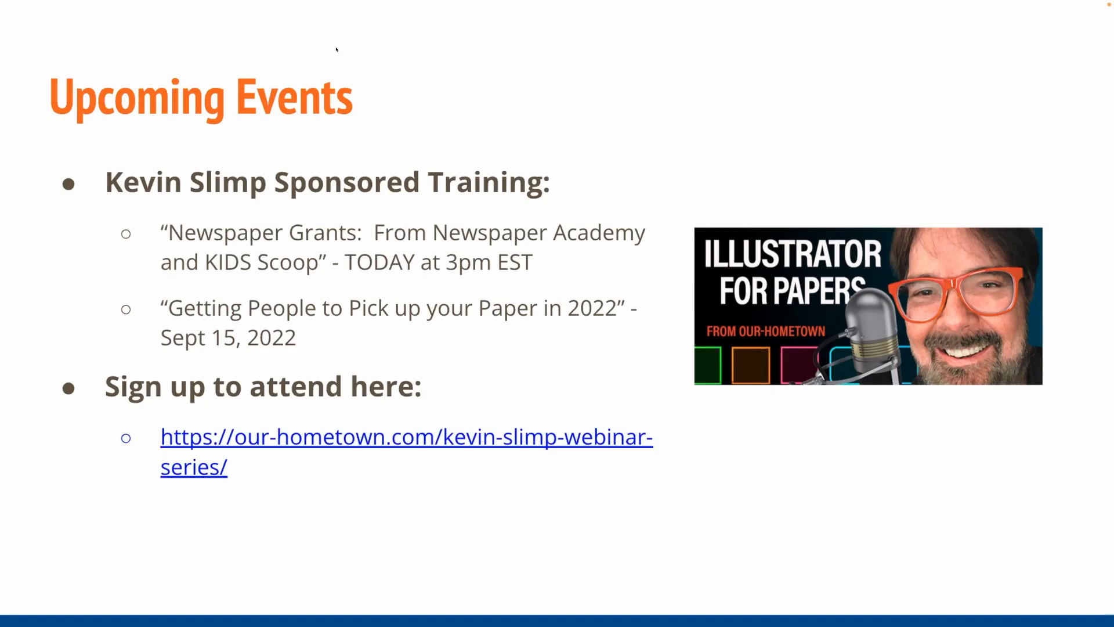